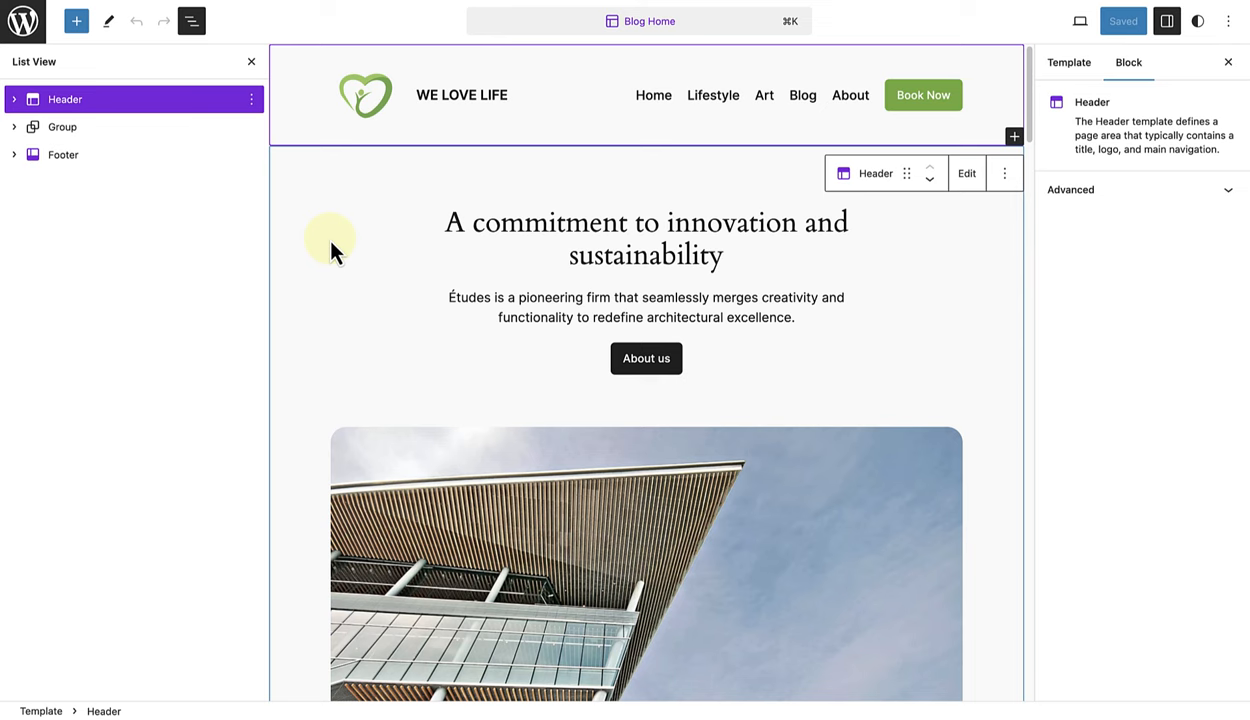
mouse_move(133, 166)
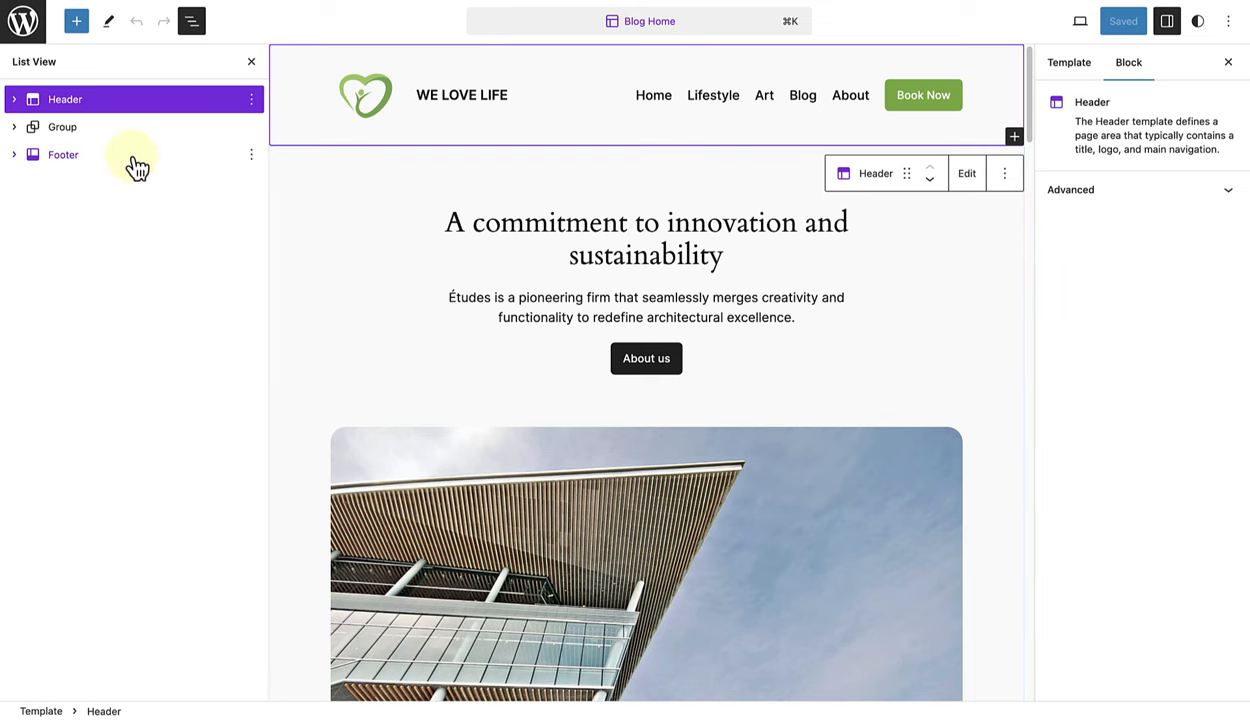
Add a new page titled 'Lorem Ipsum' with two lorem ipsum paragraphs and save the draft.
left_click(62, 154)
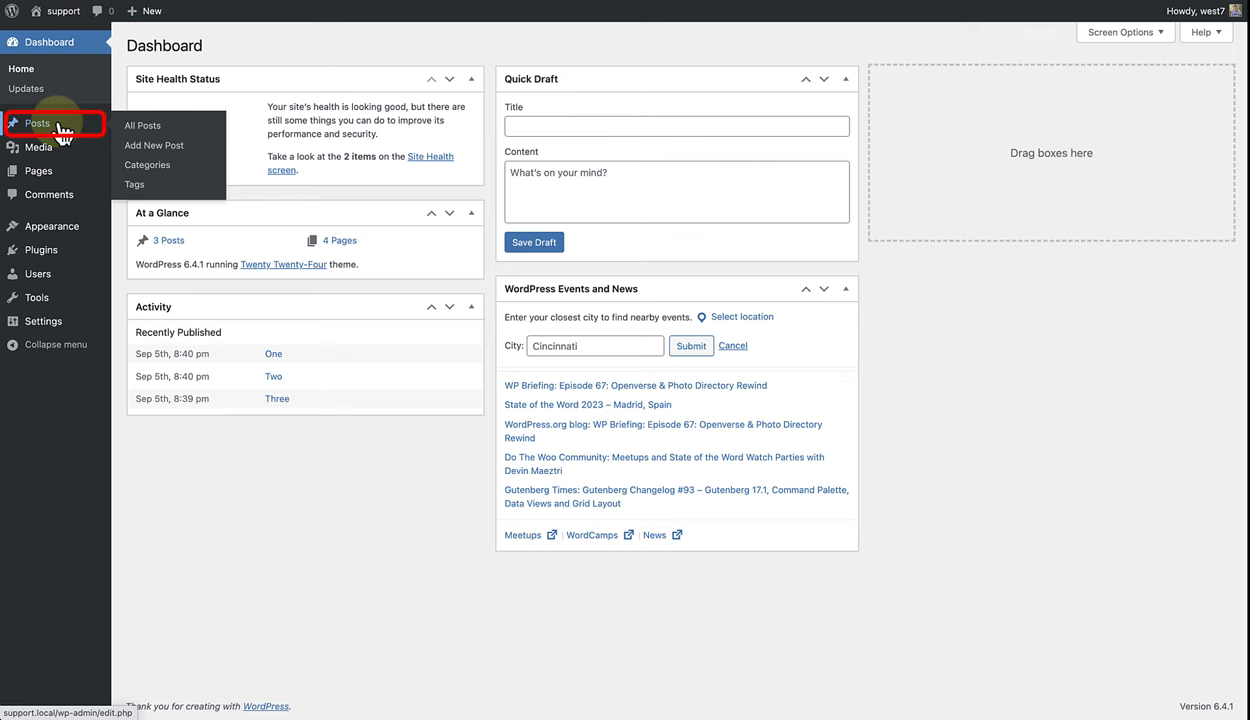
left_click(38, 121)
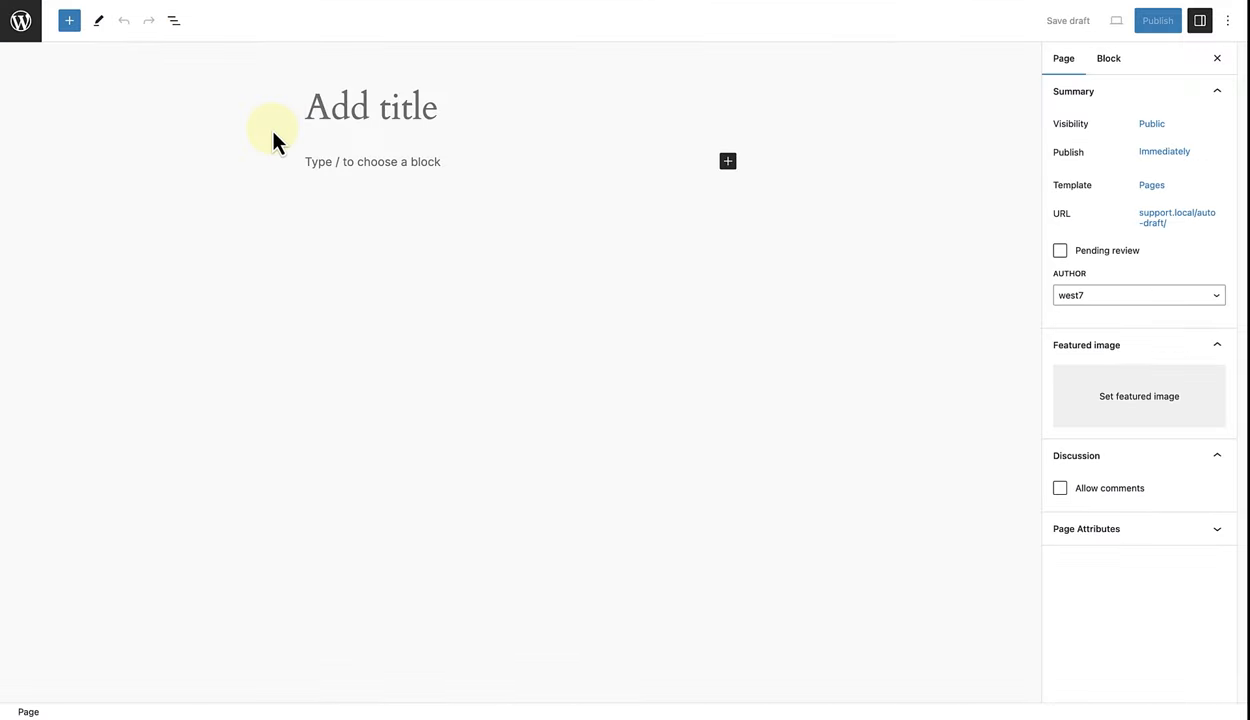
type("Lorem Ipsum")
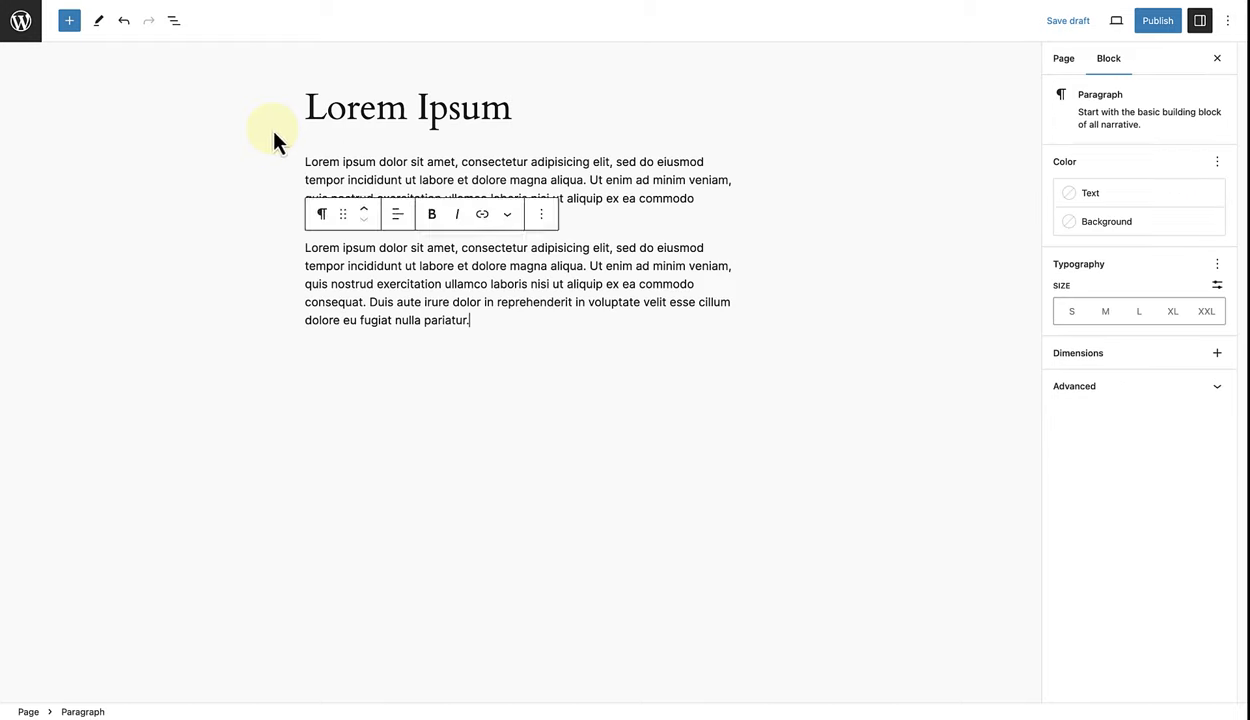
left_click(1054, 58)
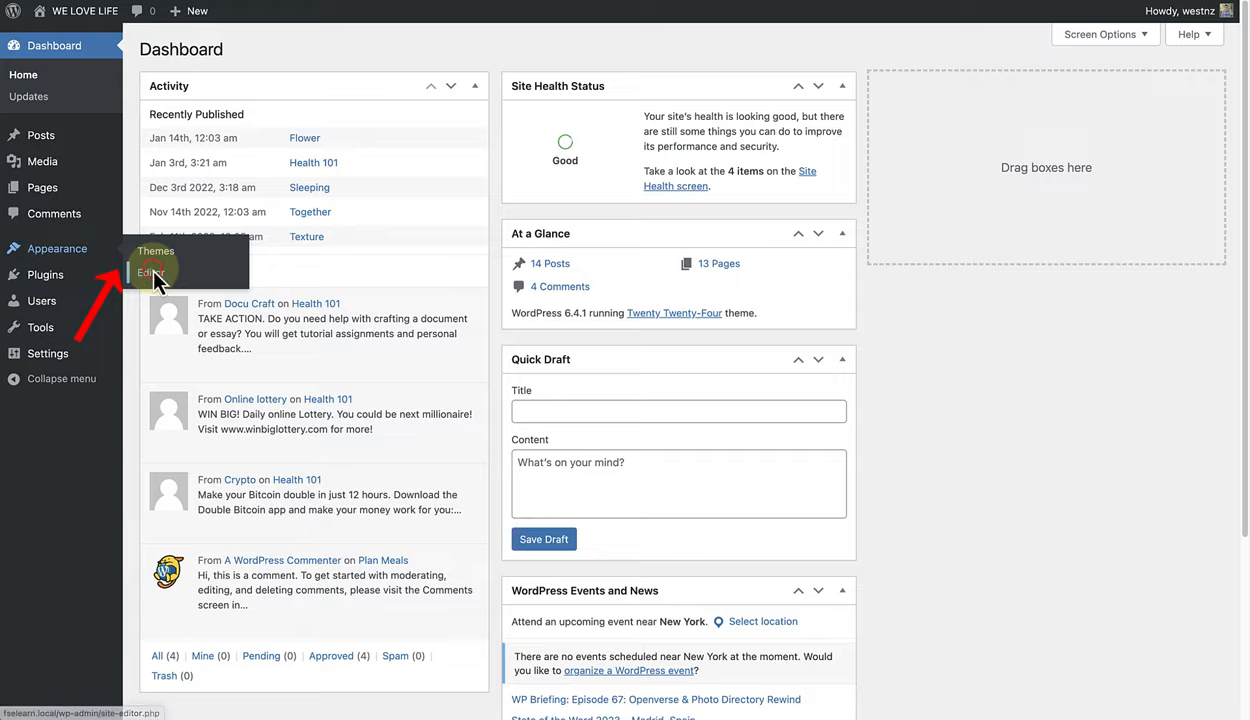
In the Site Editor's Navigation, open the Lifestyle menu and select its About link.
left_click(148, 272)
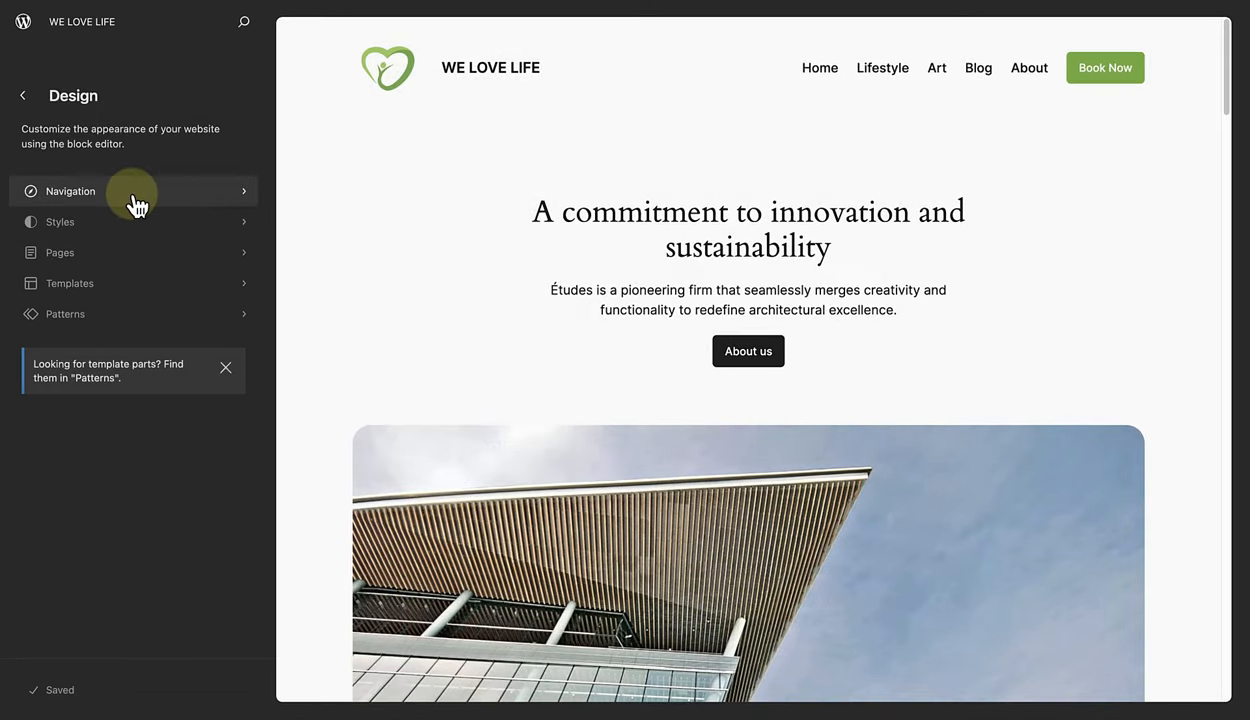
left_click(74, 191)
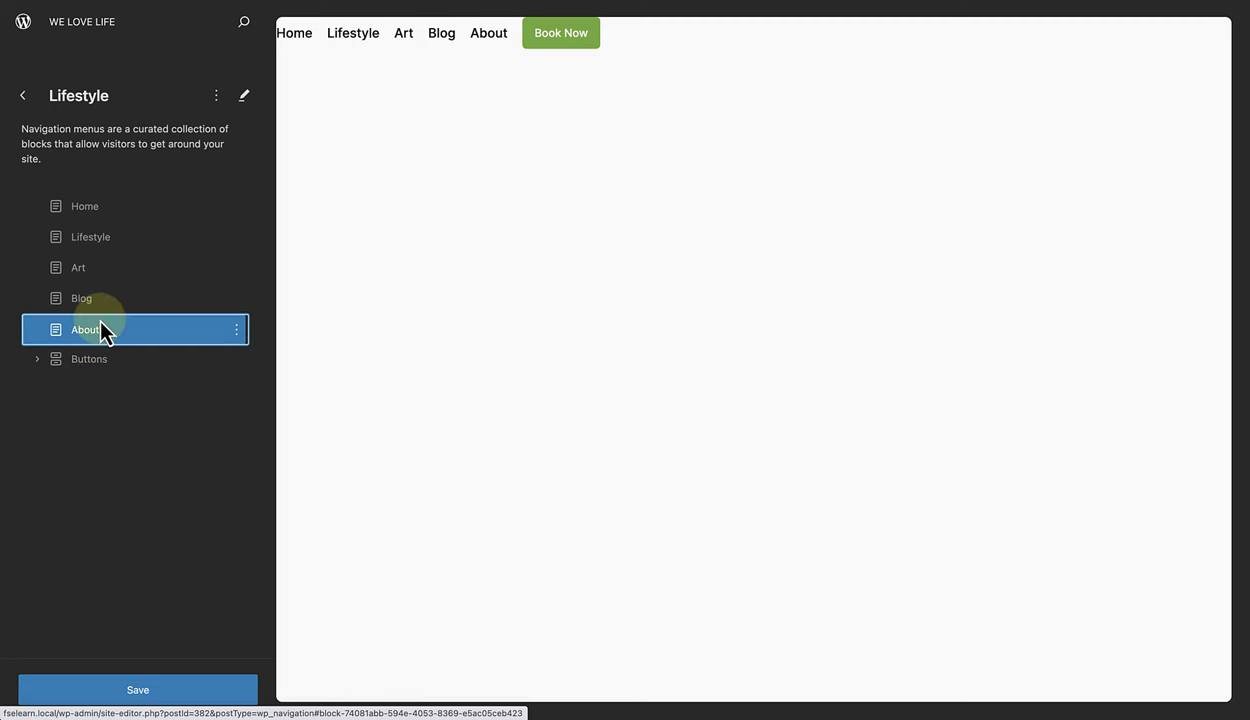
left_click(18, 89)
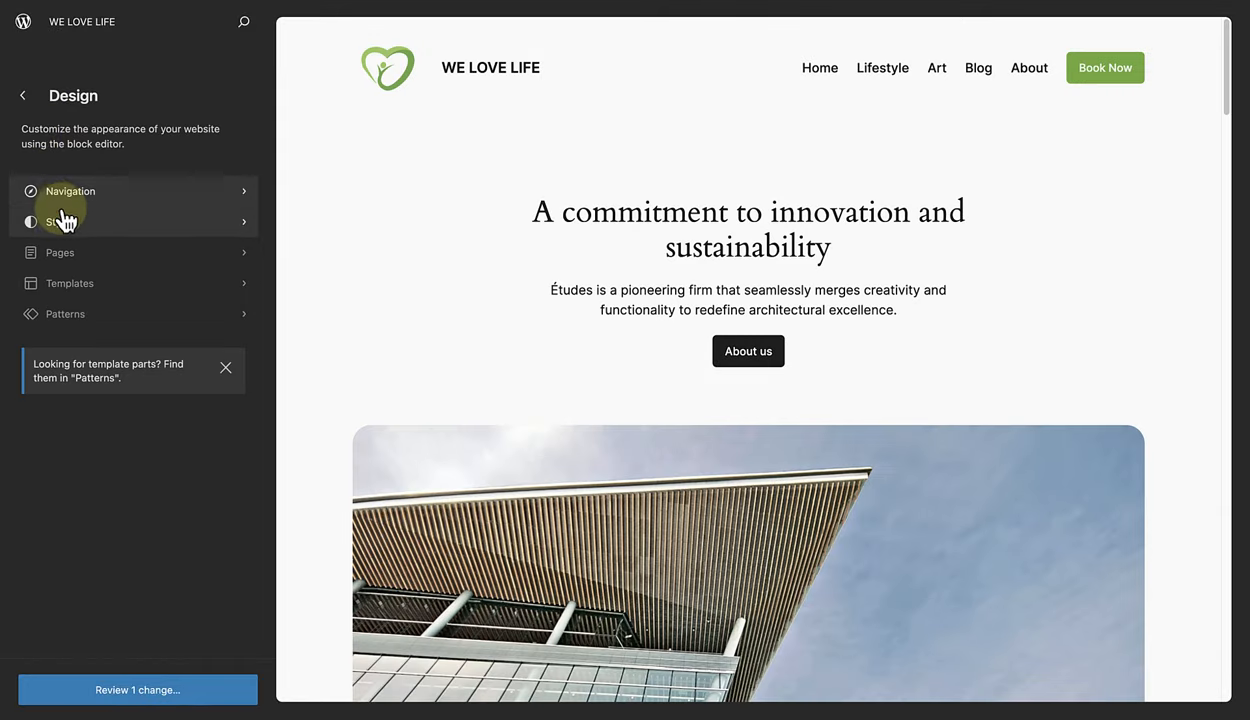
Preview the Fossil and Maelstrom style variations, return to Default, then browse the Style Book.
left_click(55, 221)
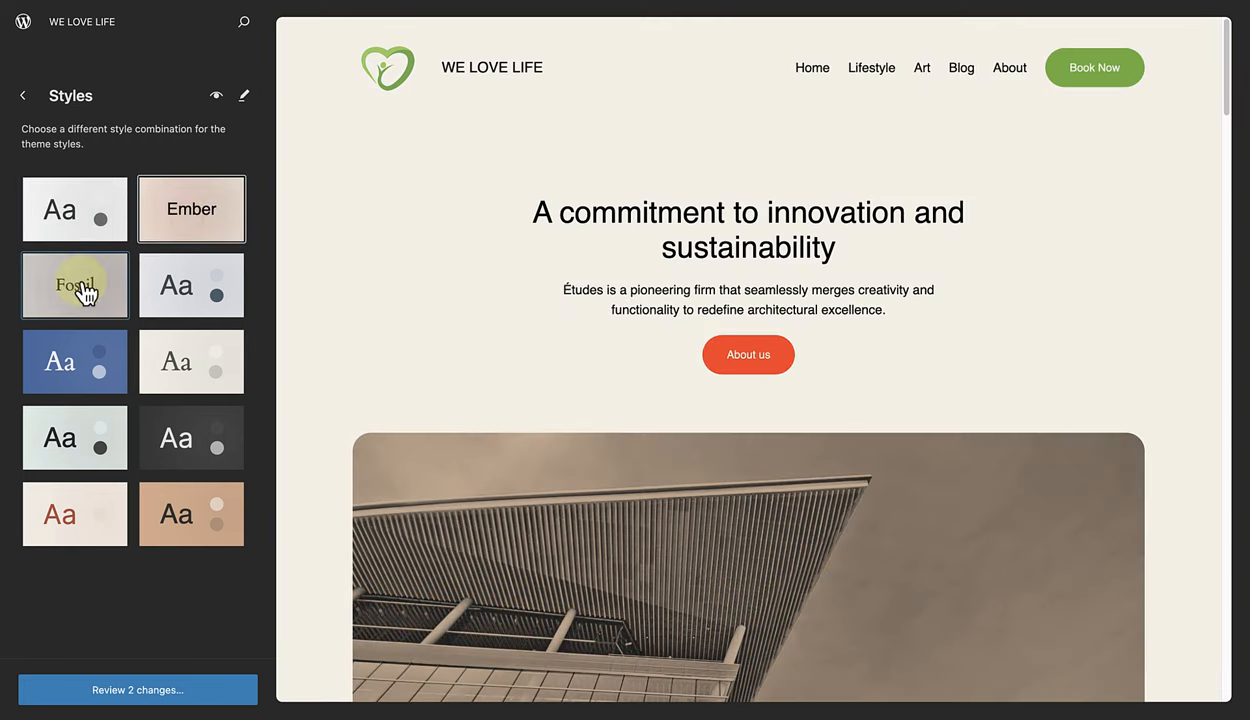
left_click(191, 208)
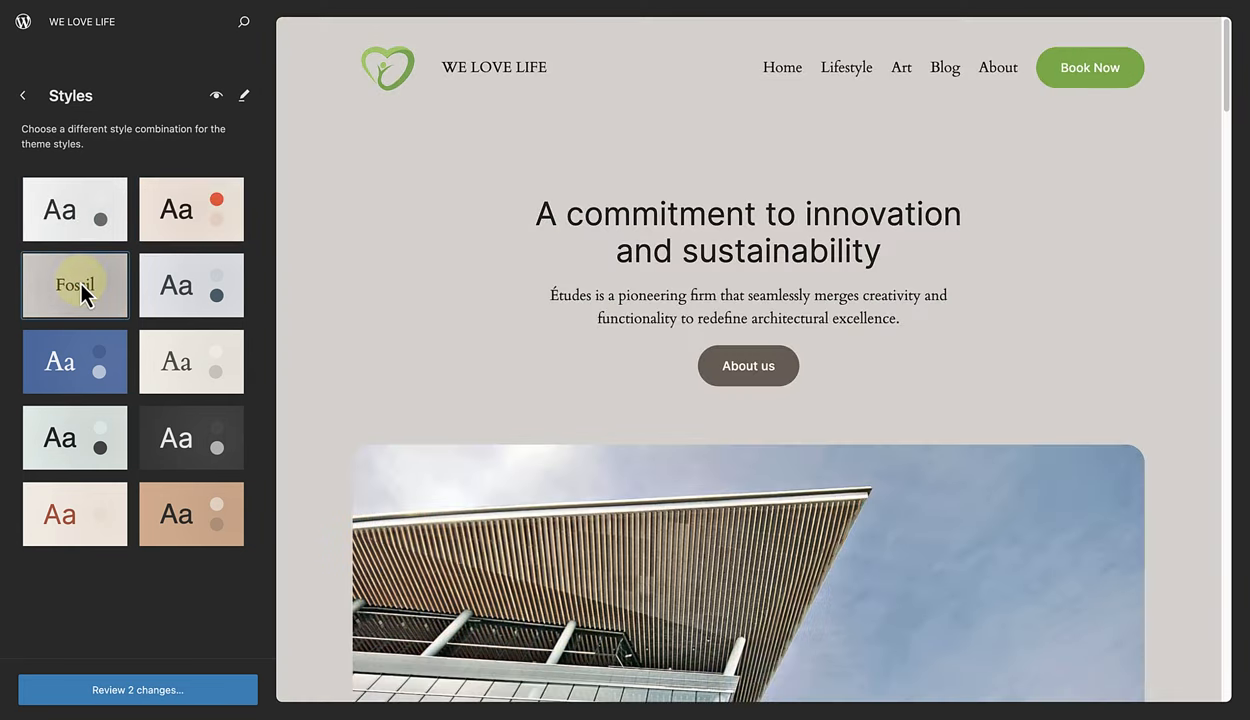
left_click(75, 209)
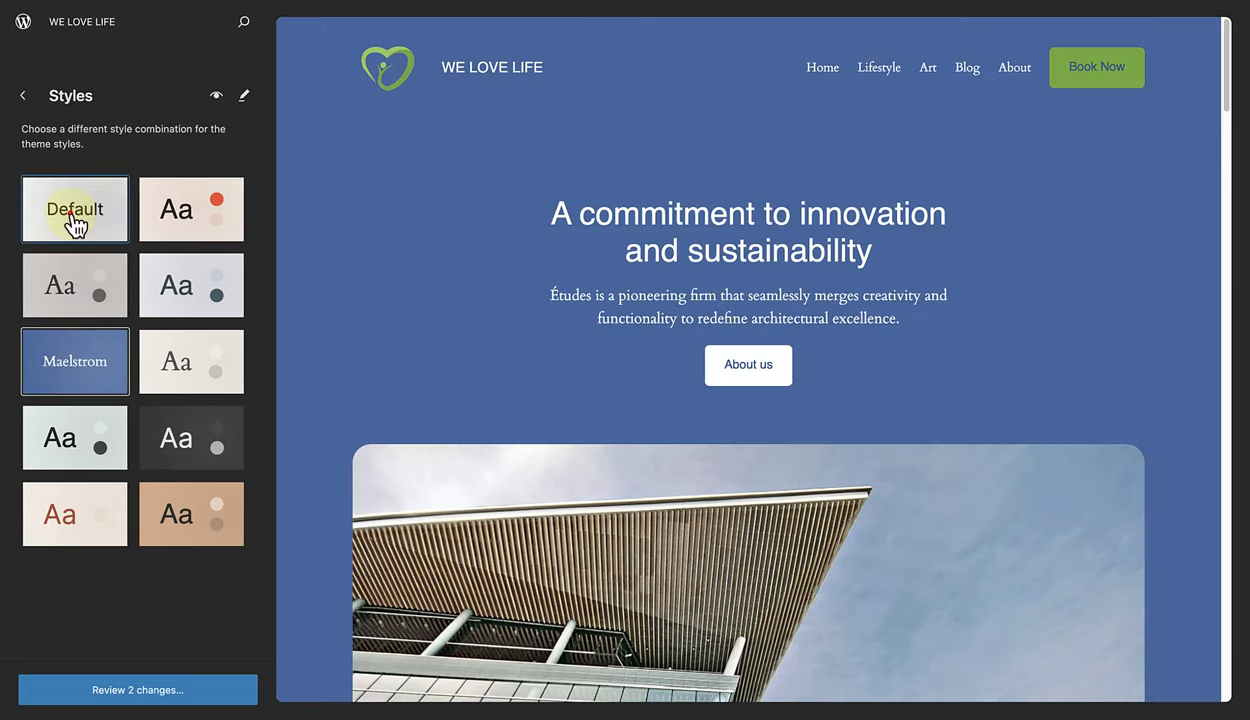
left_click(74, 209)
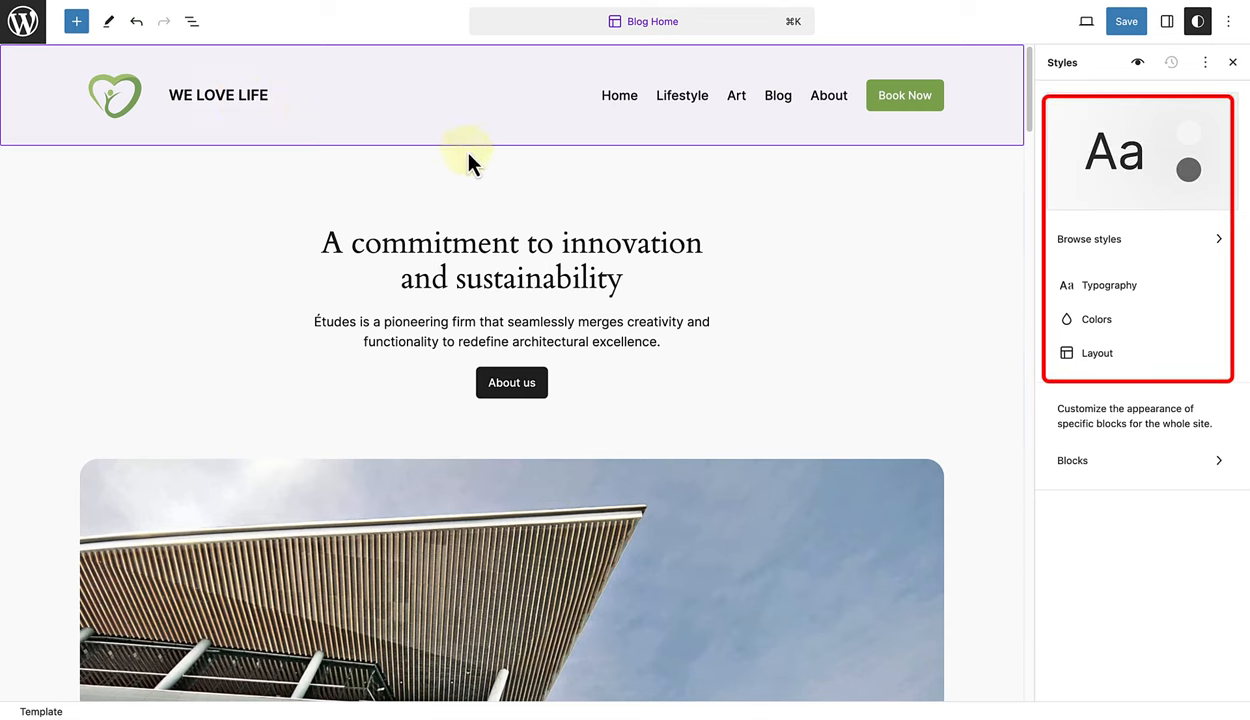
mouse_move(1045, 228)
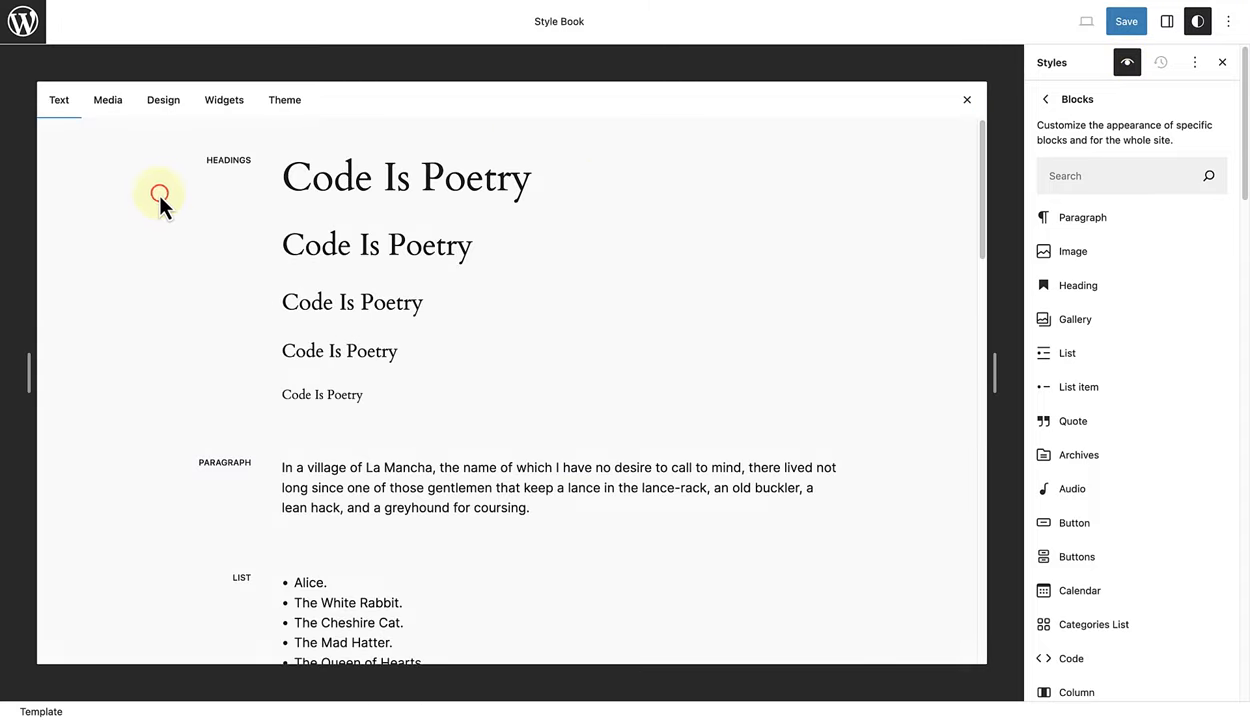
left_click(1072, 285)
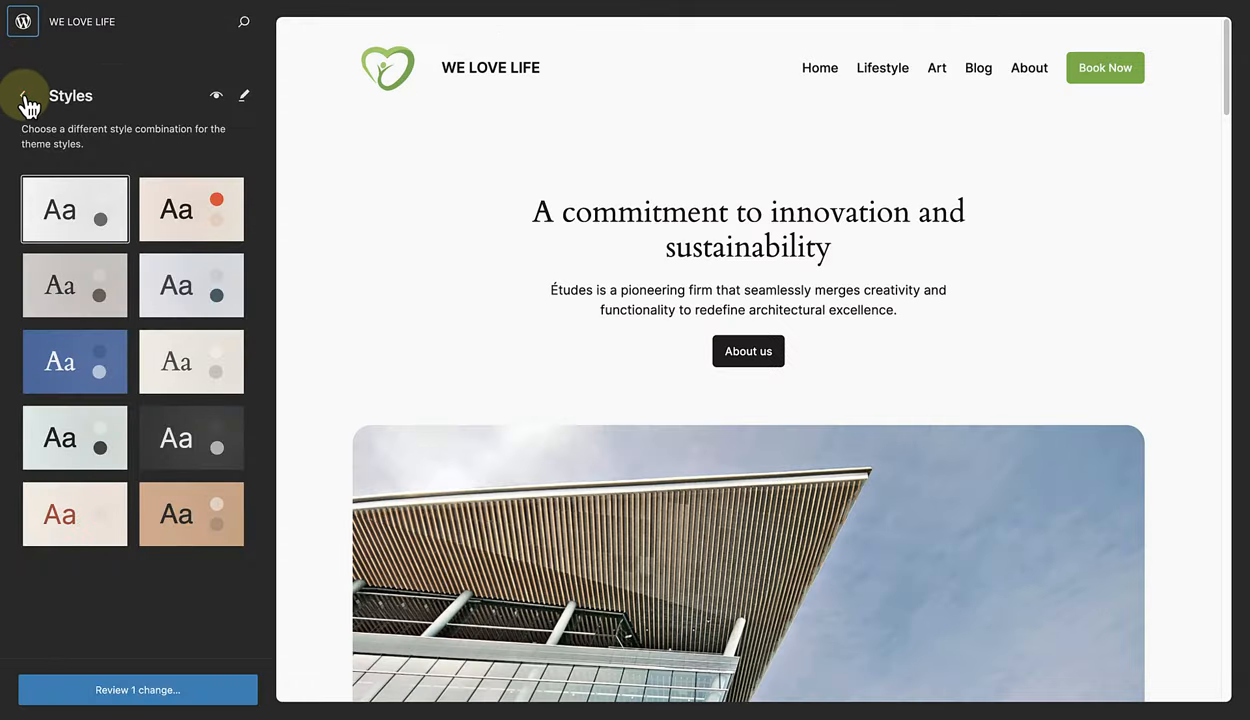
Find the About page in the Pages list and open it for editing.
left_click(22, 96)
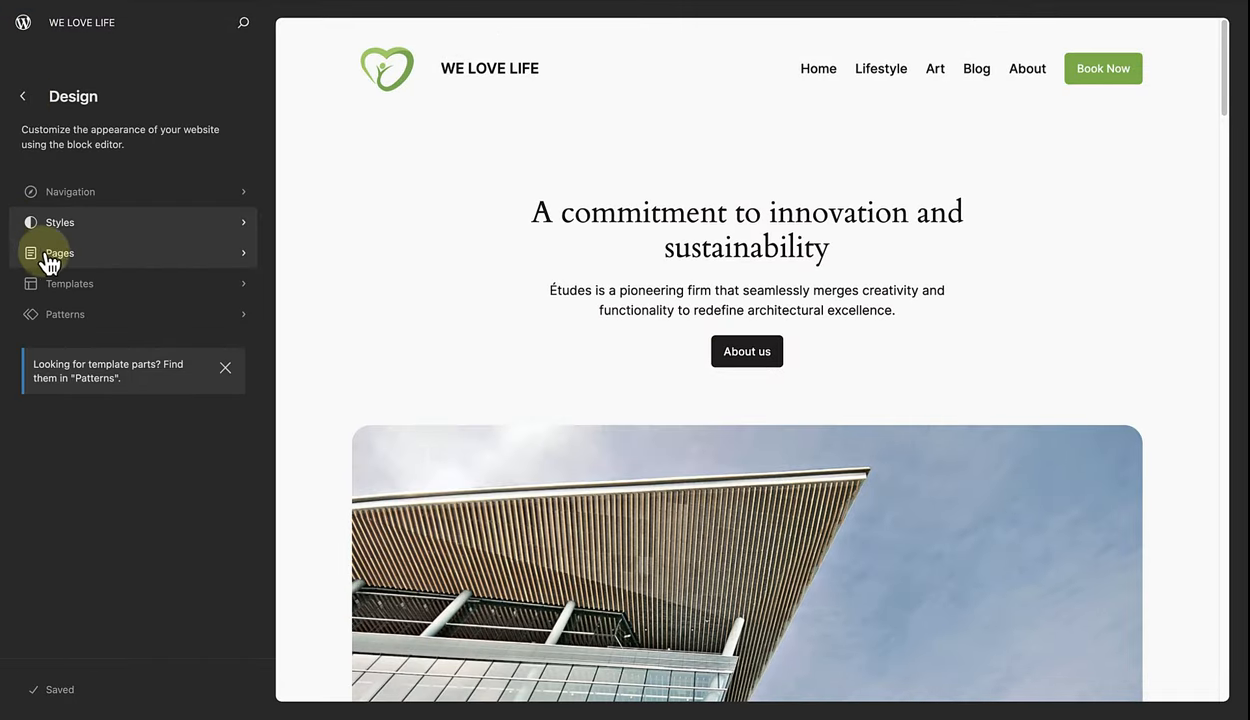
left_click(60, 253)
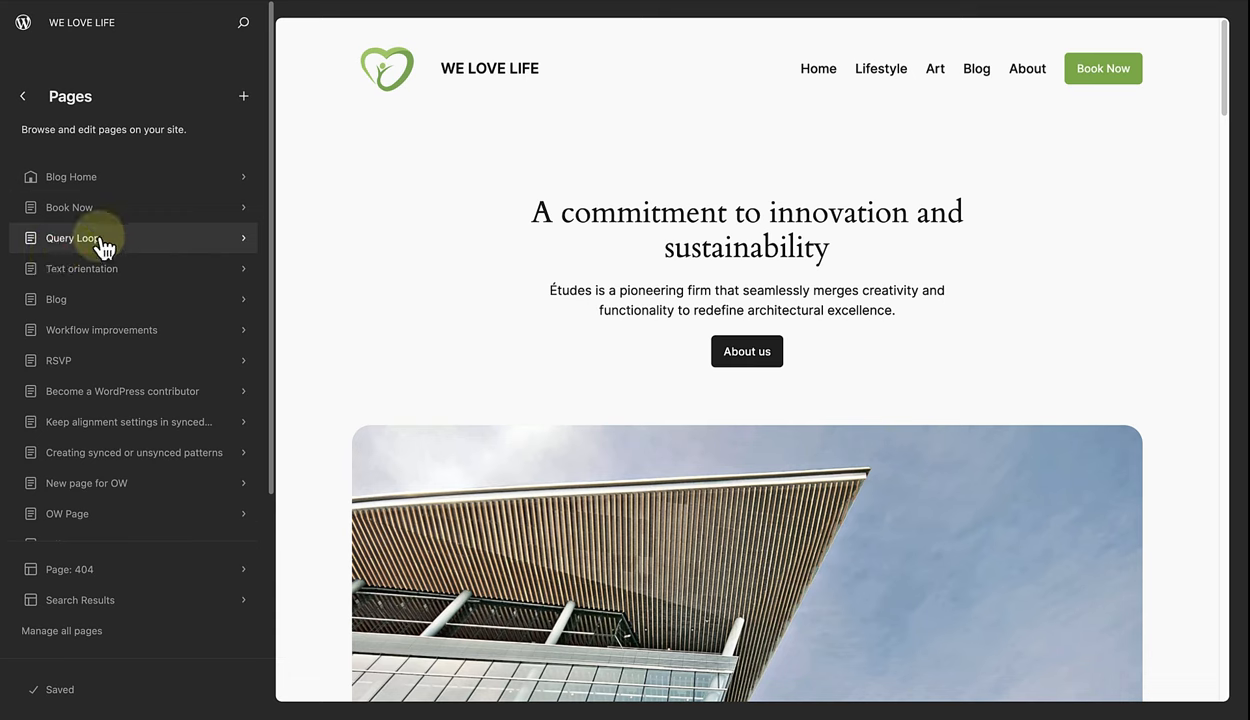
left_click(242, 96)
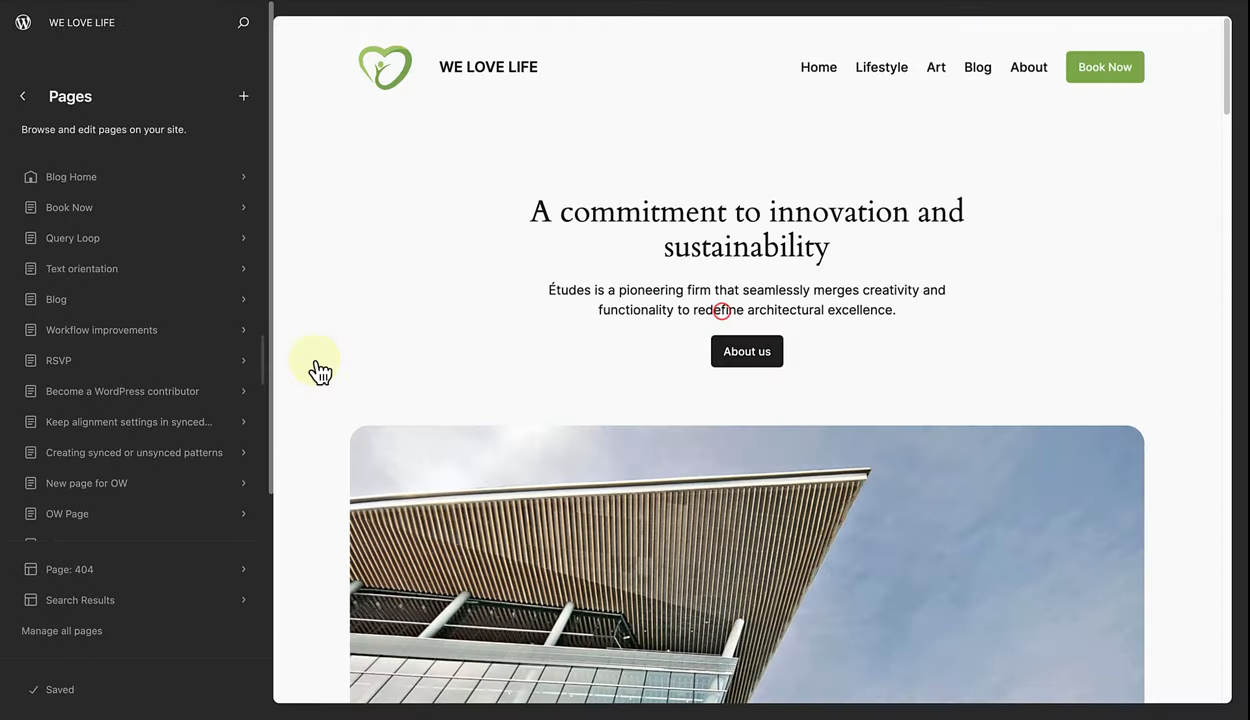
scroll("down", 3)
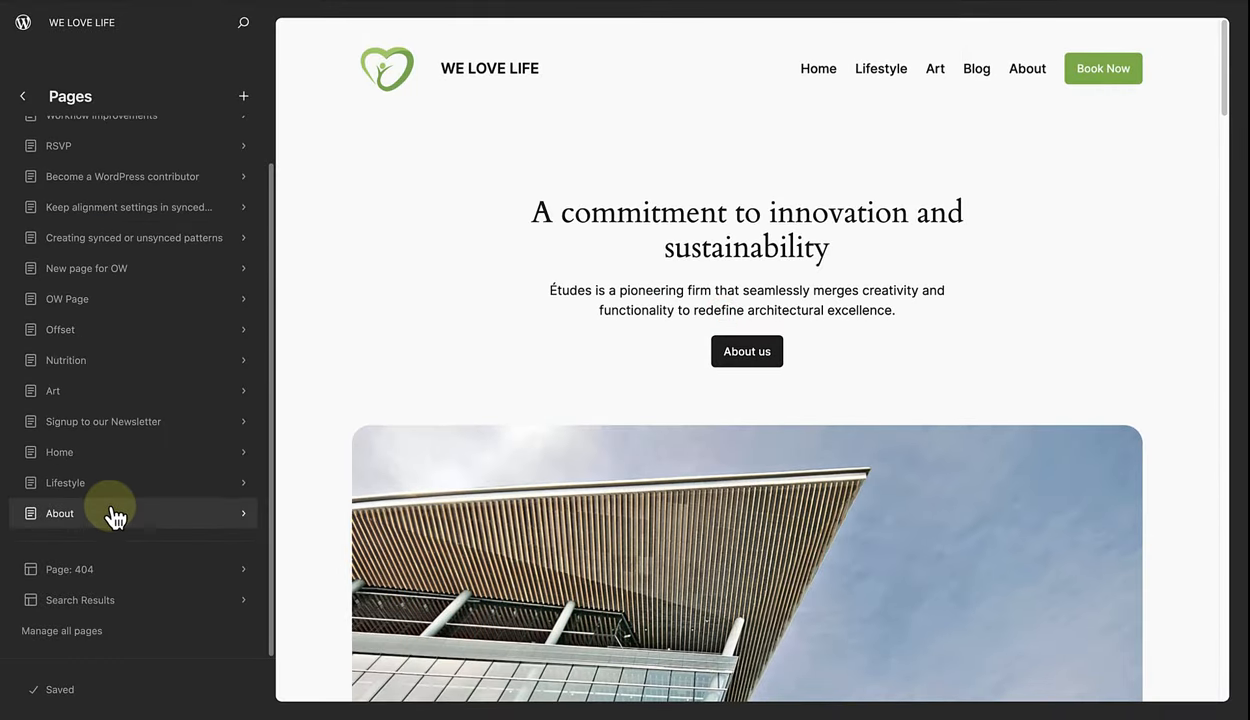
left_click(59, 513)
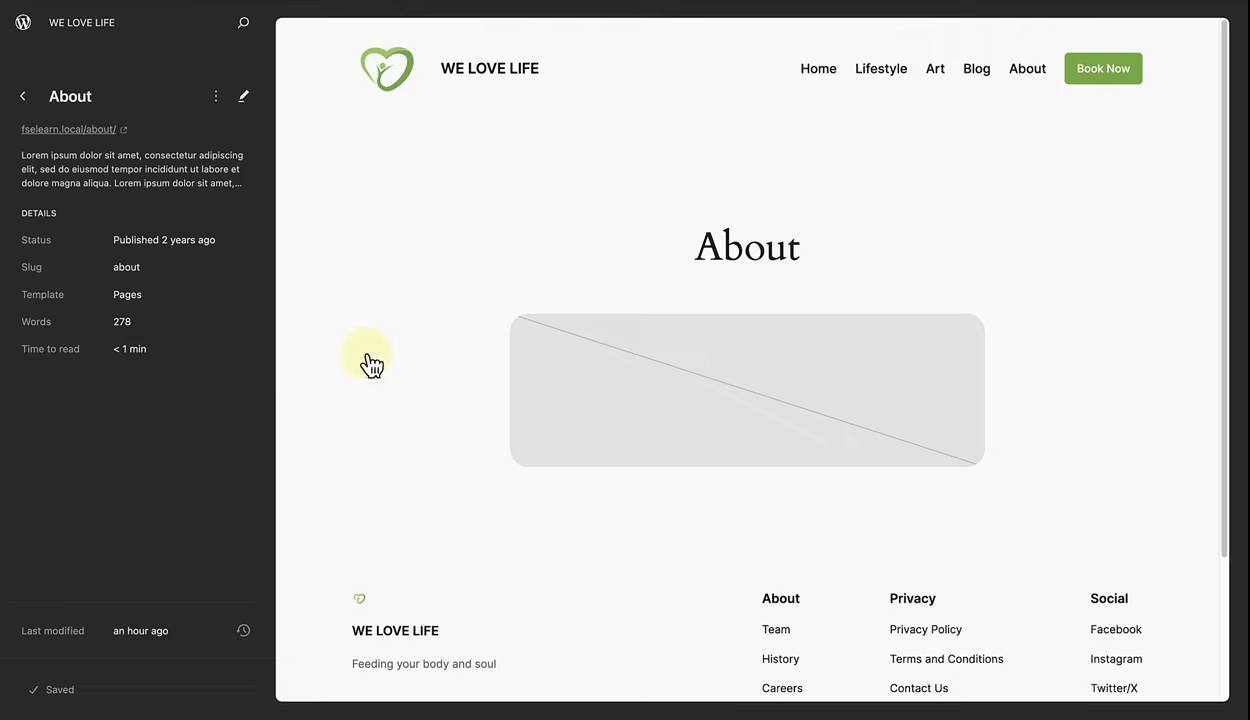
left_click(242, 96)
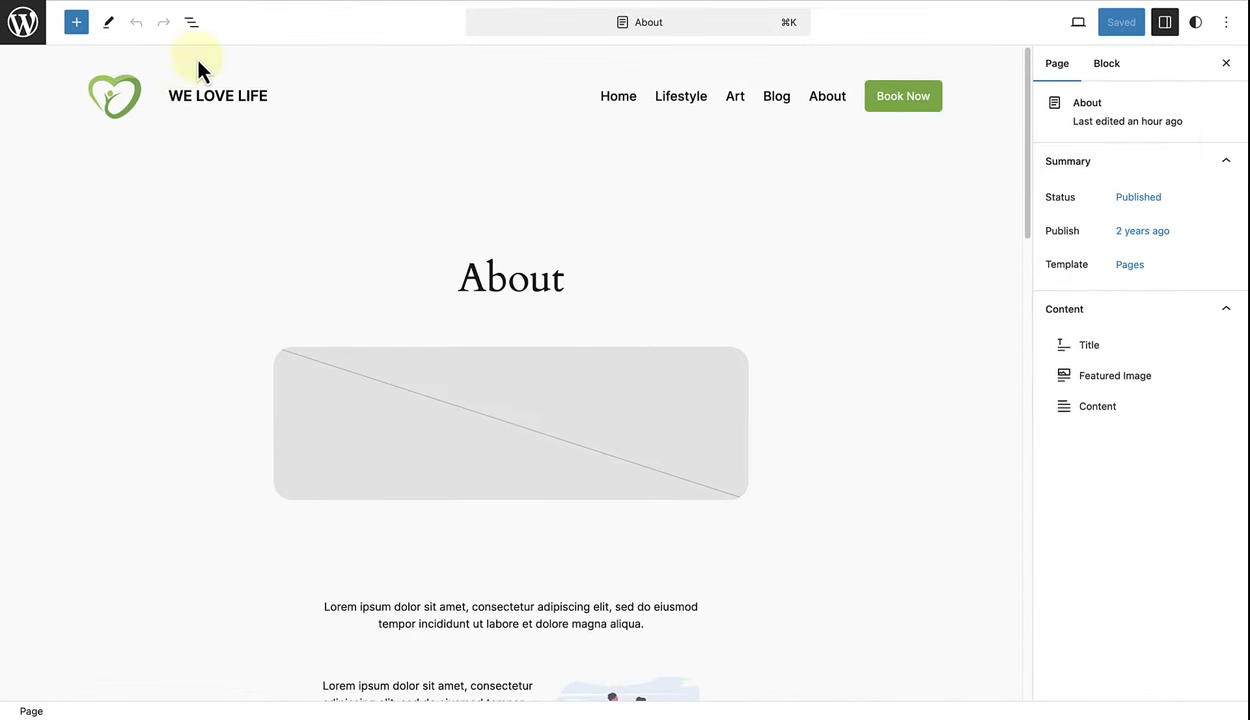
Inspect the About page's List View, selecting Content and its inner Group.
left_click(190, 22)
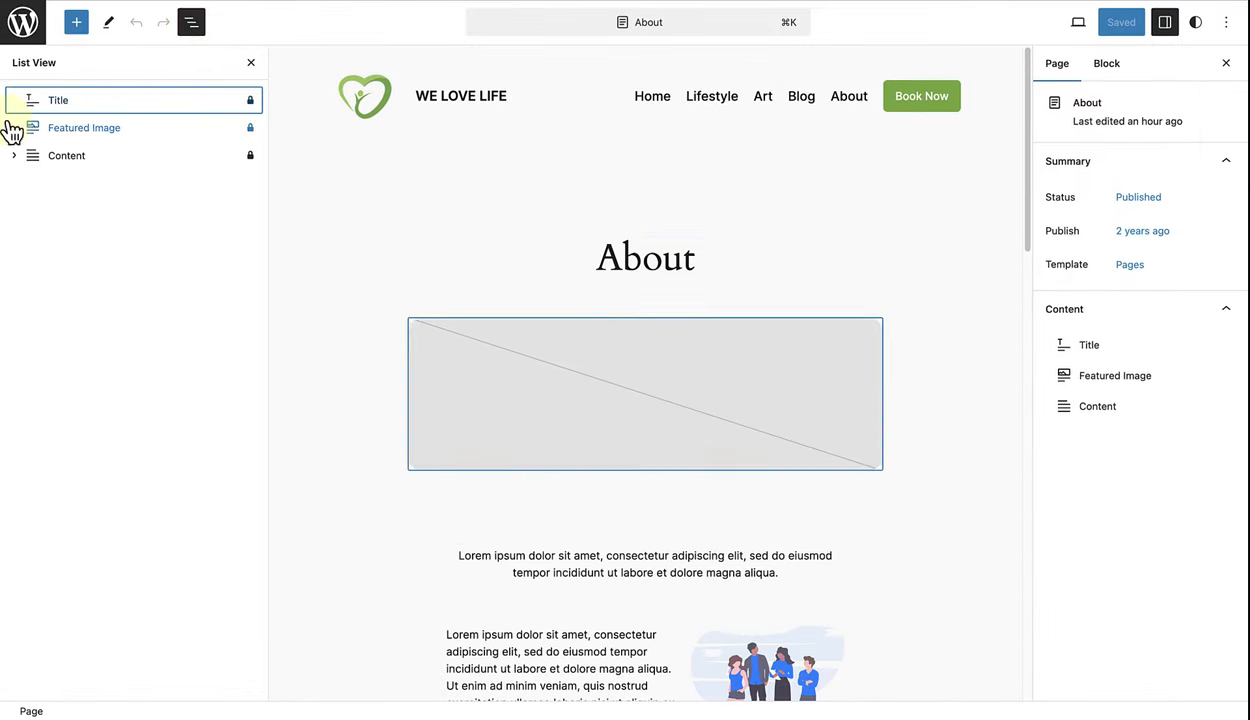
left_click(66, 155)
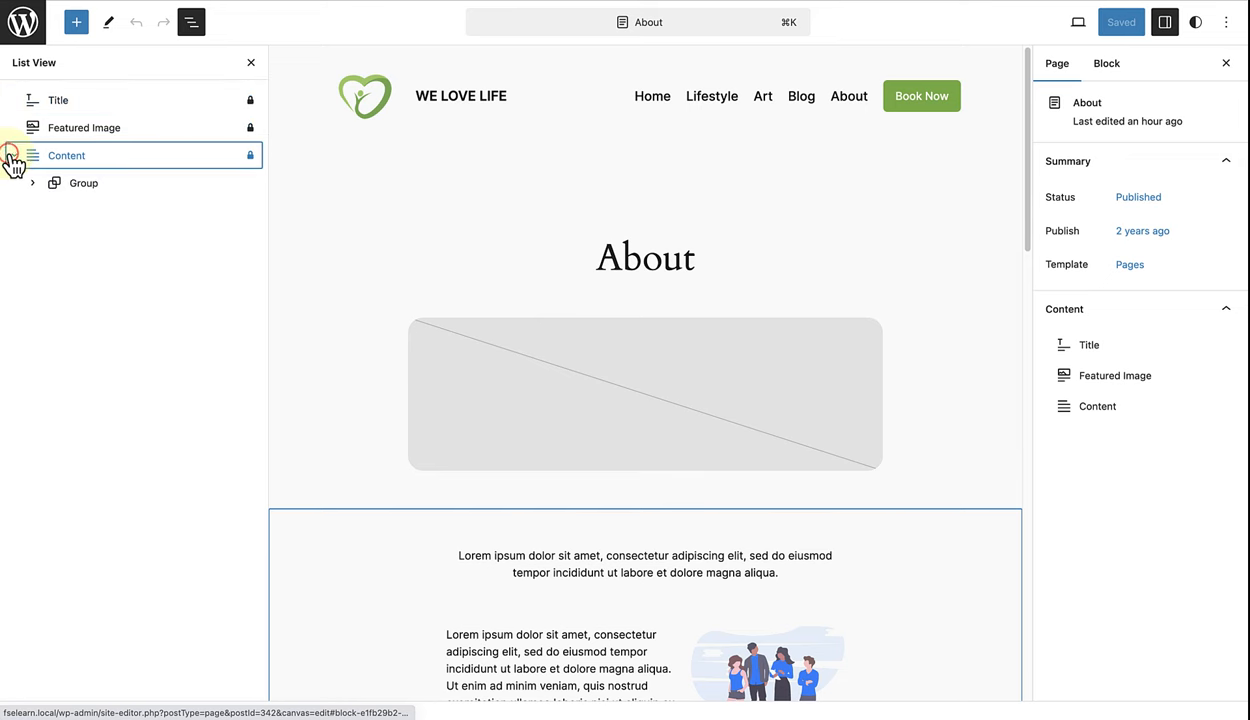
left_click(84, 182)
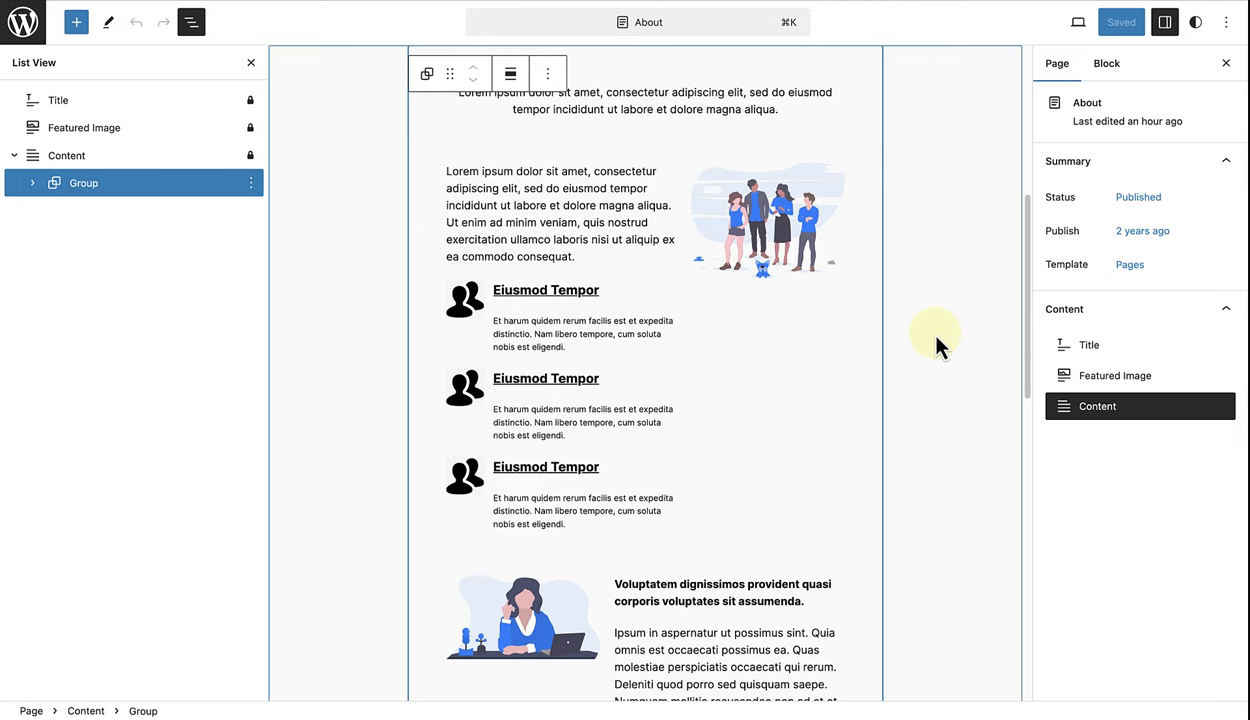
mouse_move(28, 28)
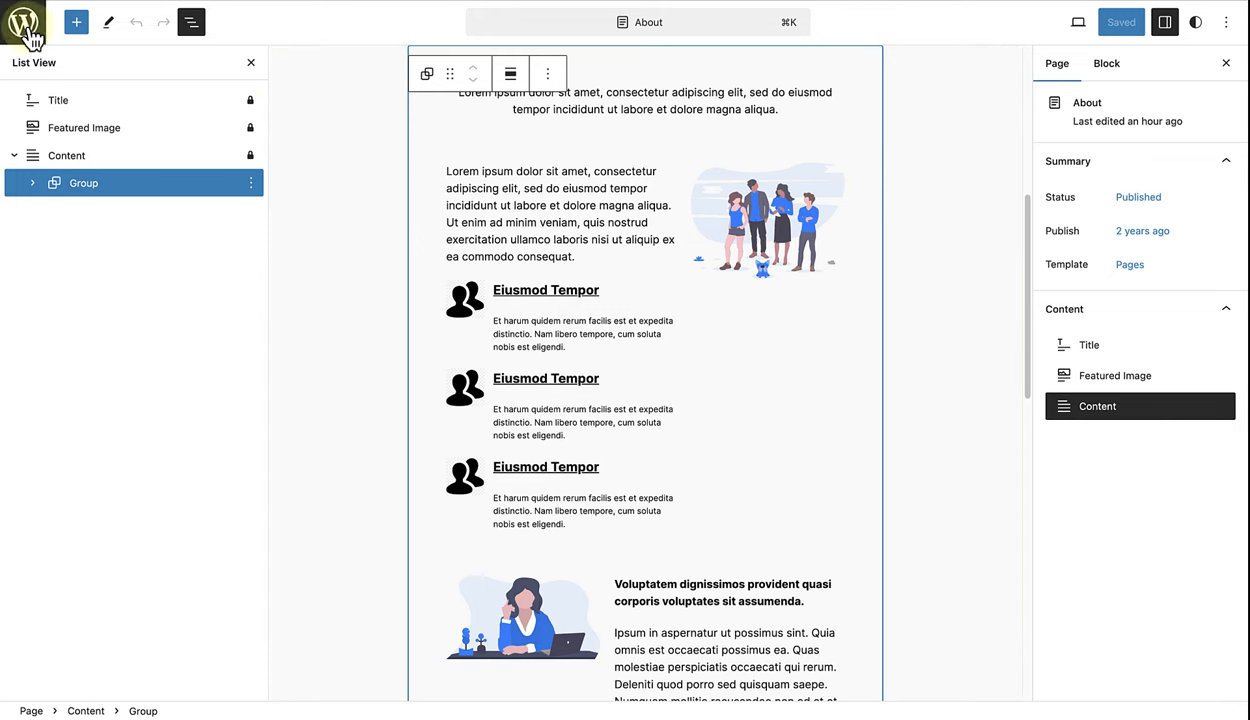
left_click(21, 21)
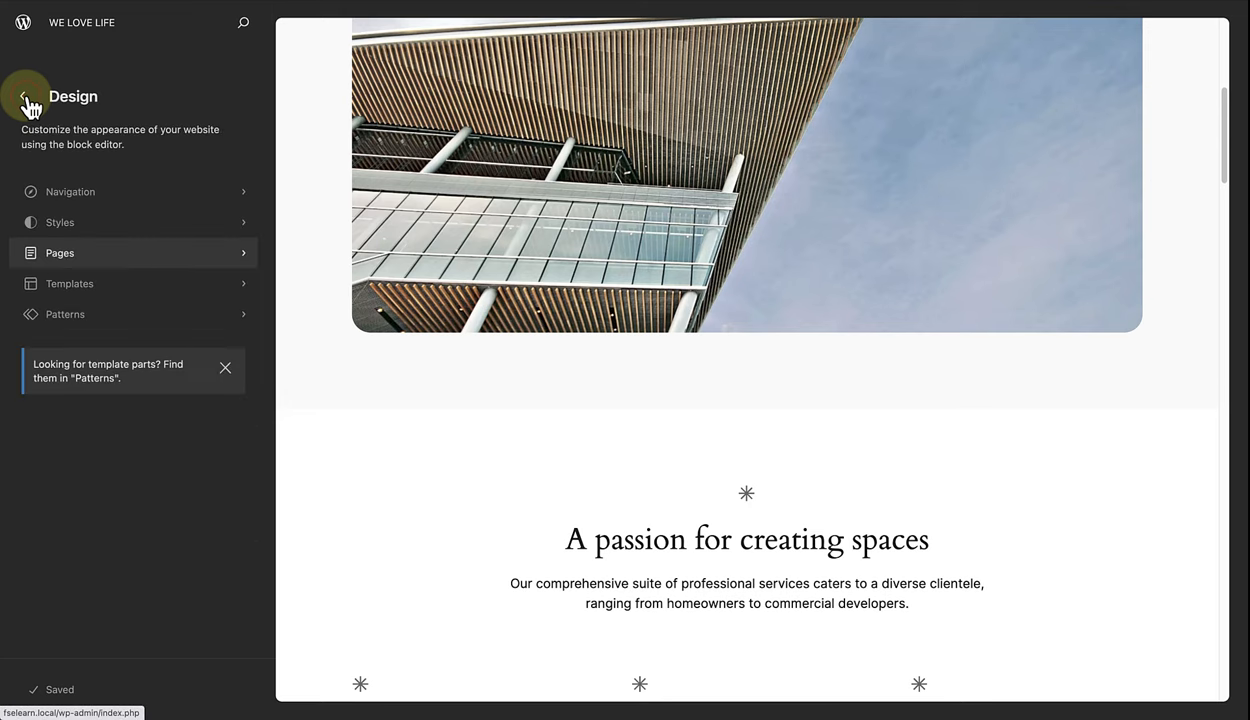
mouse_move(33, 303)
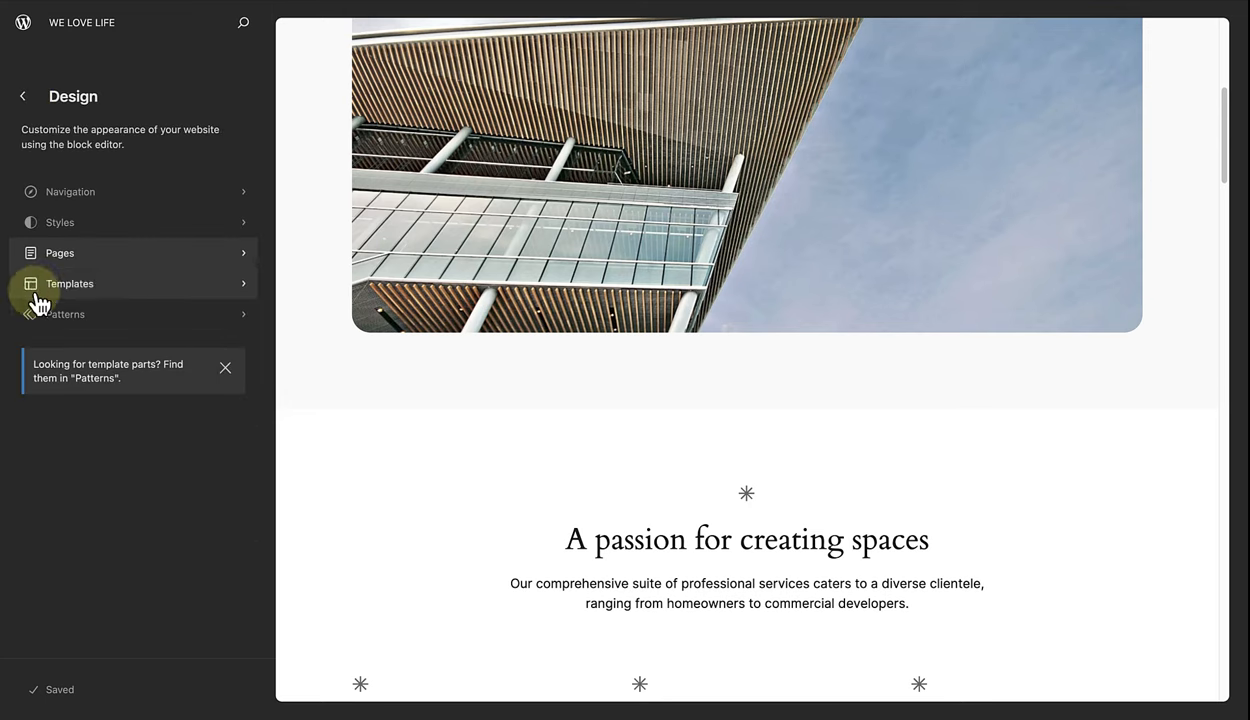
left_click(63, 314)
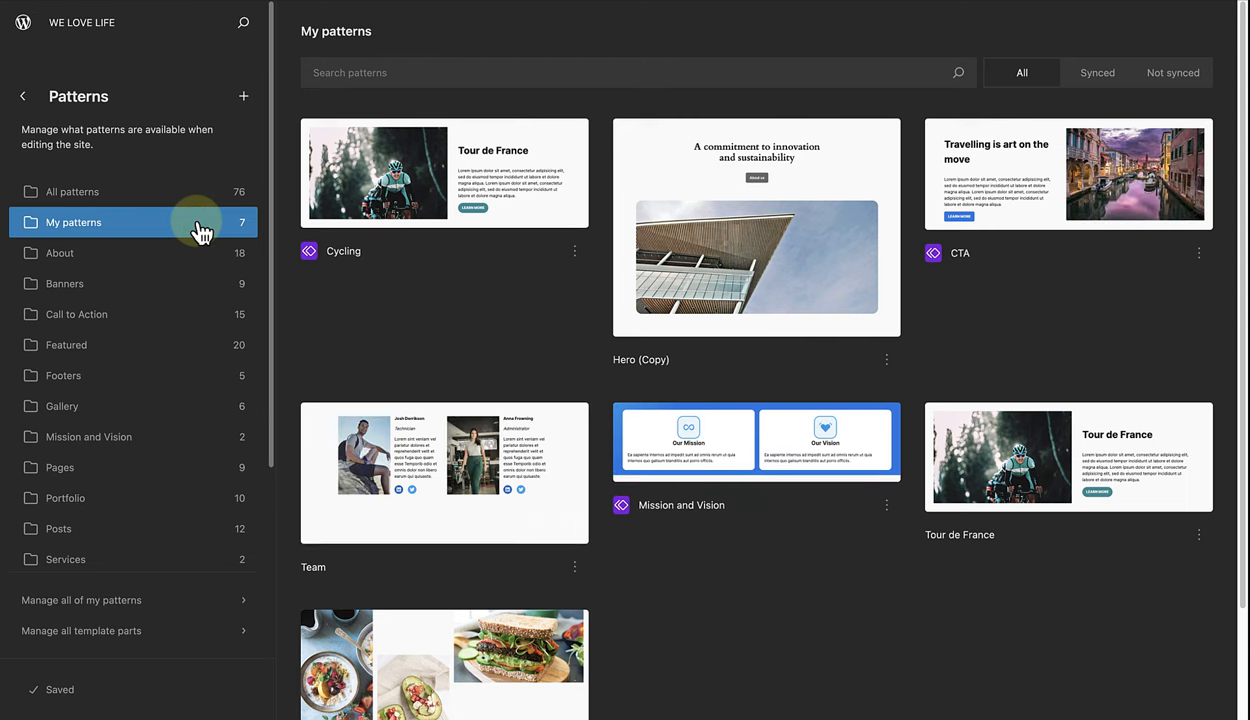
left_click(61, 345)
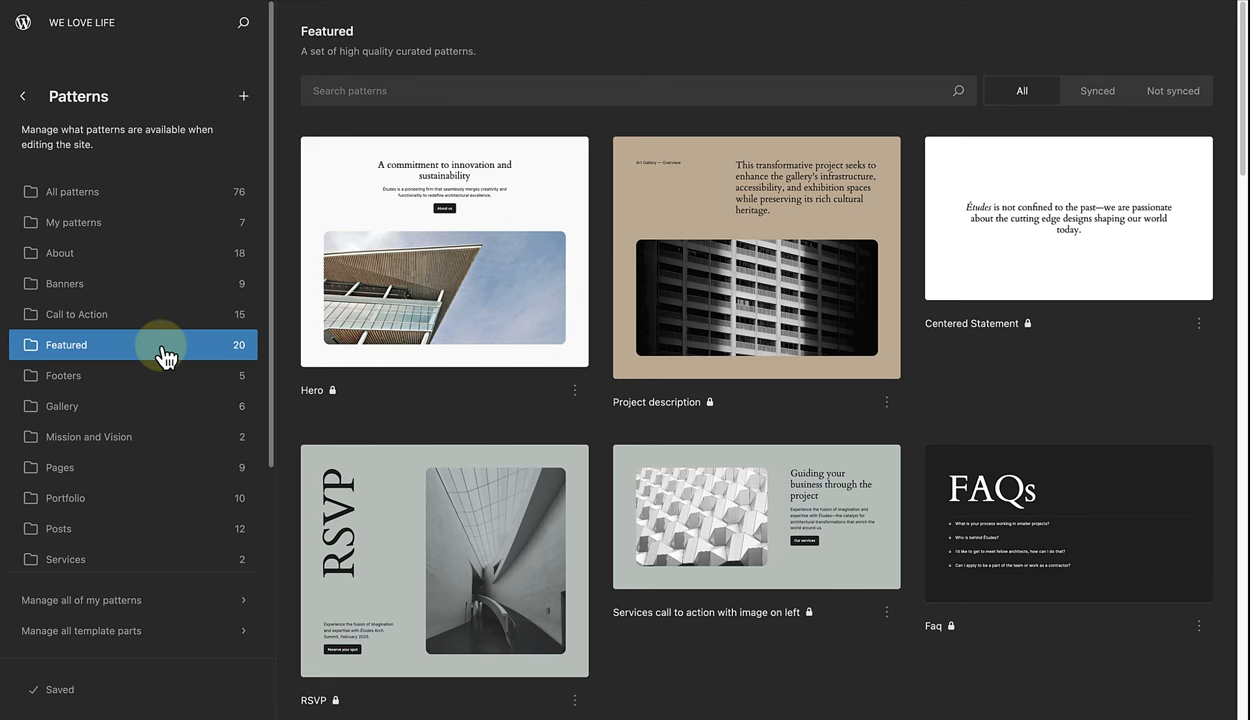
scroll("down", 3)
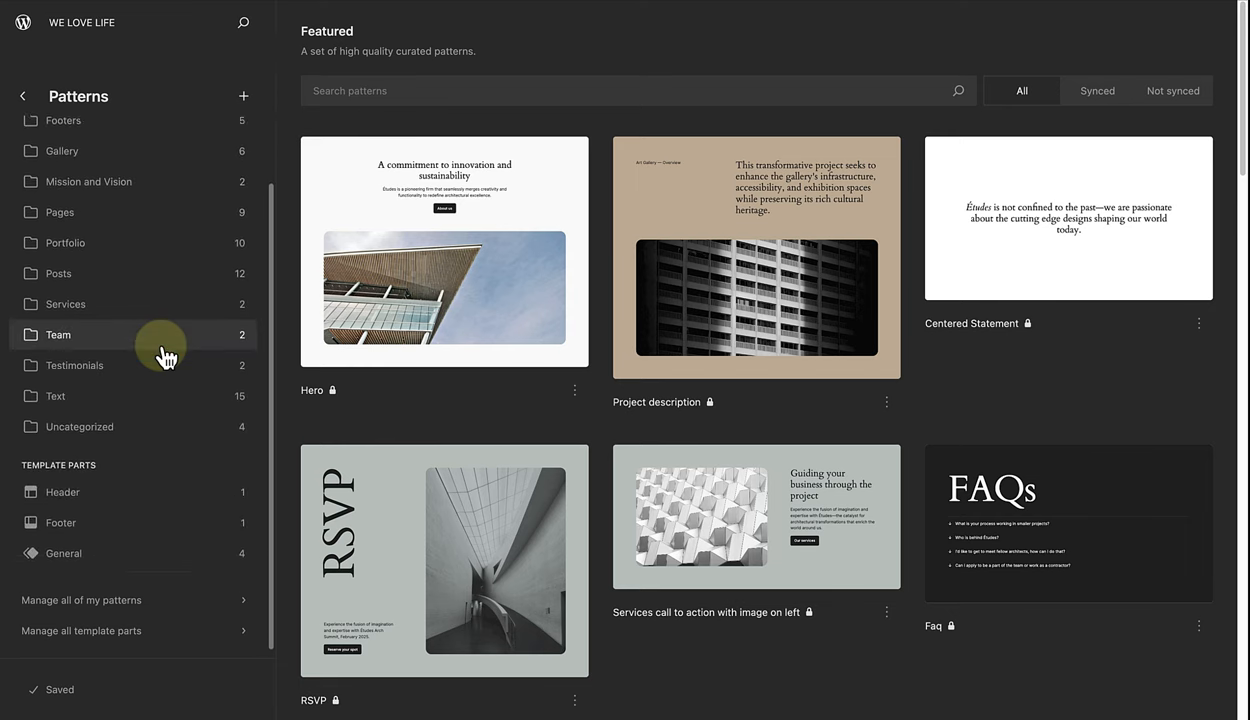
left_click(60, 483)
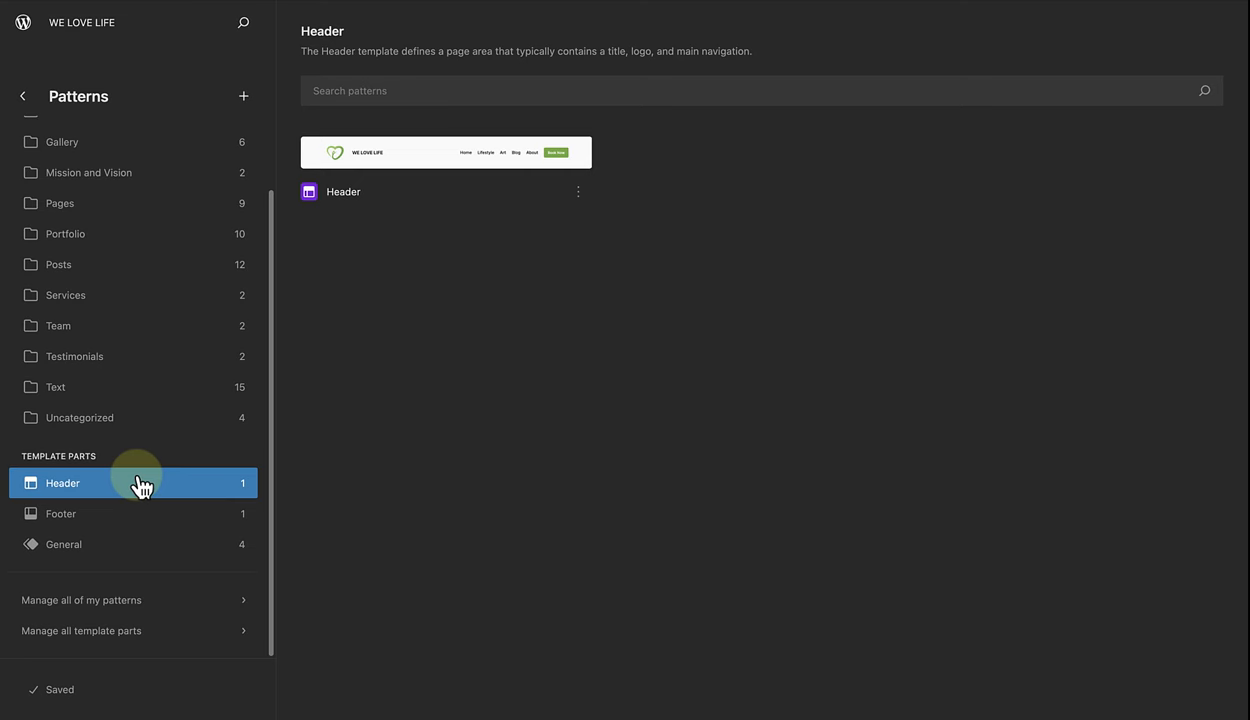
mouse_move(64, 325)
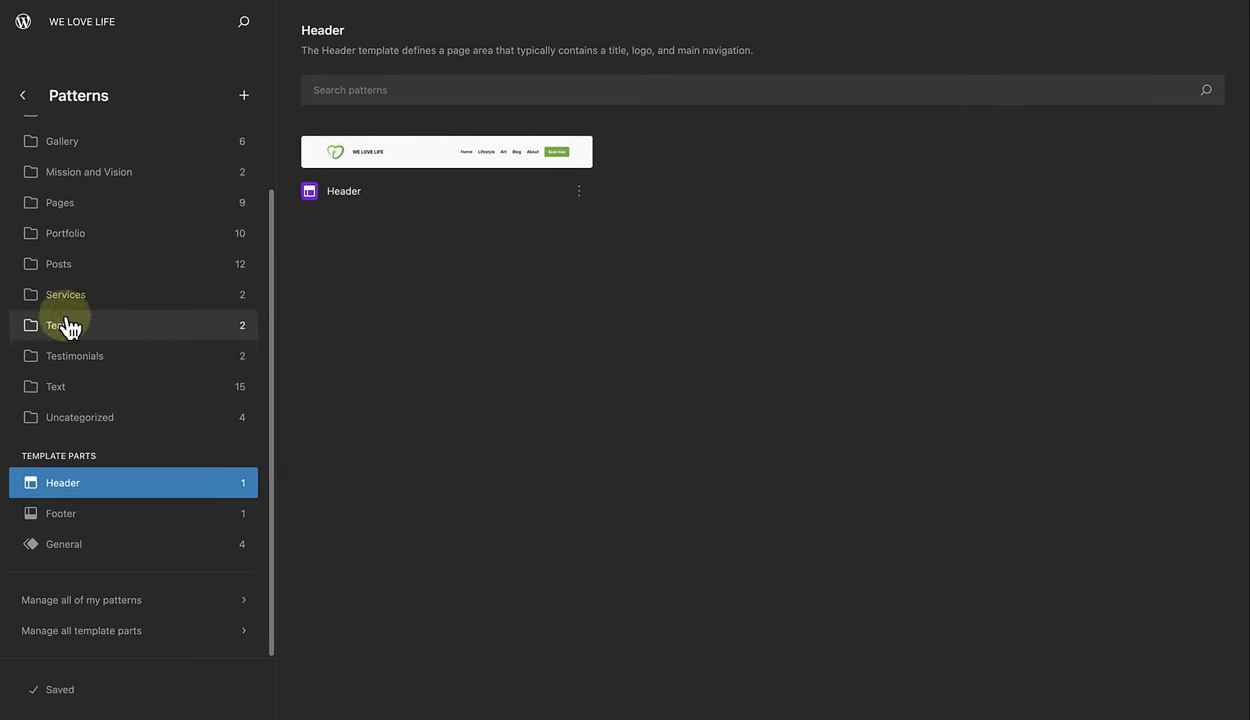
left_click(18, 94)
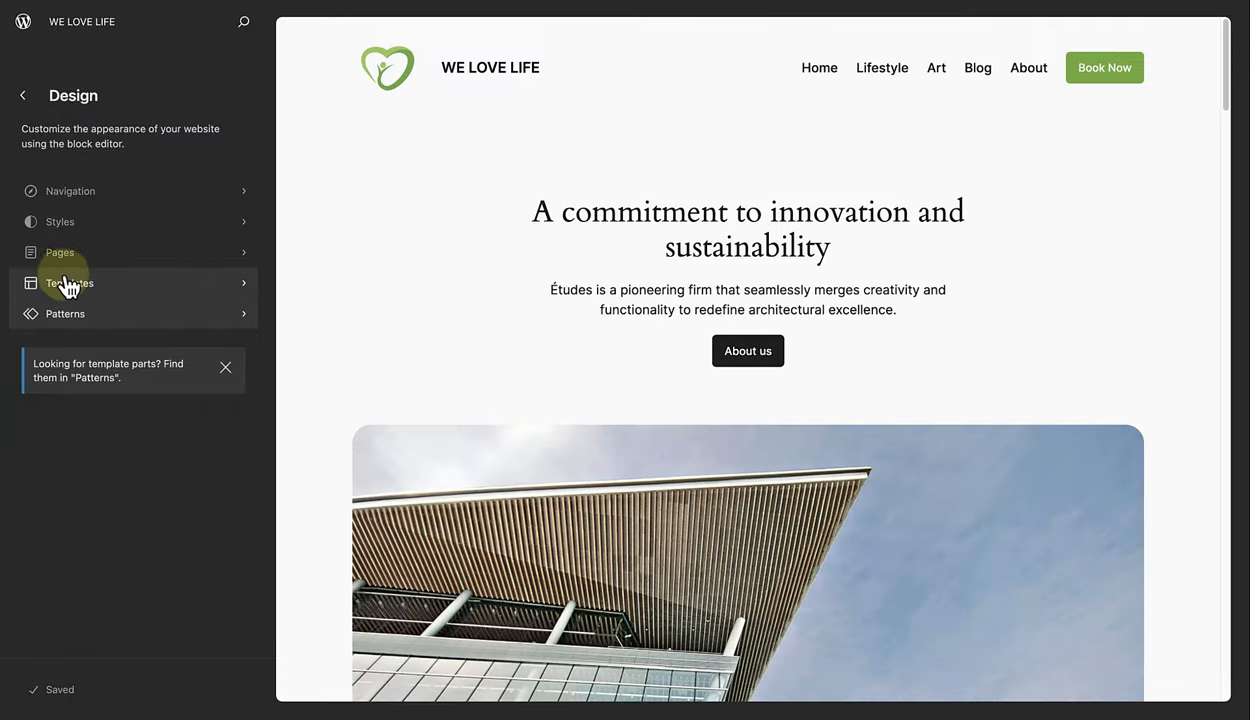
Open the Blog Home template and briefly browse the block and pattern inserter.
left_click(70, 283)
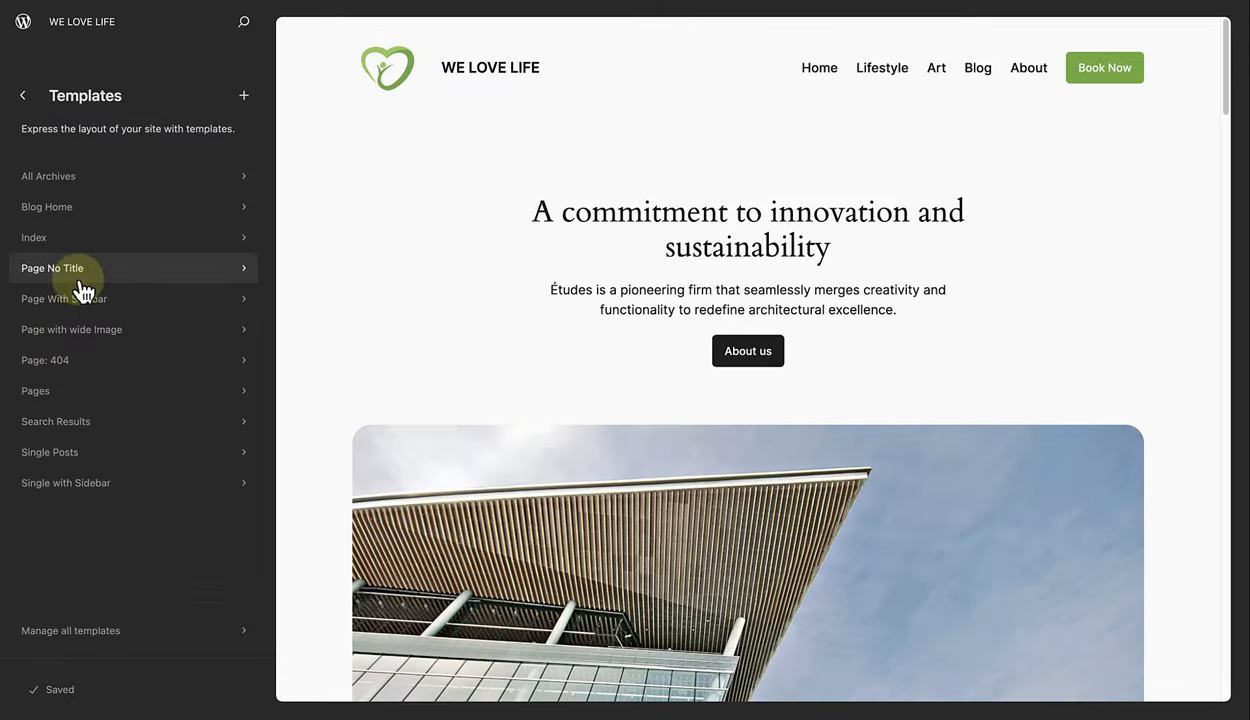
left_click(46, 207)
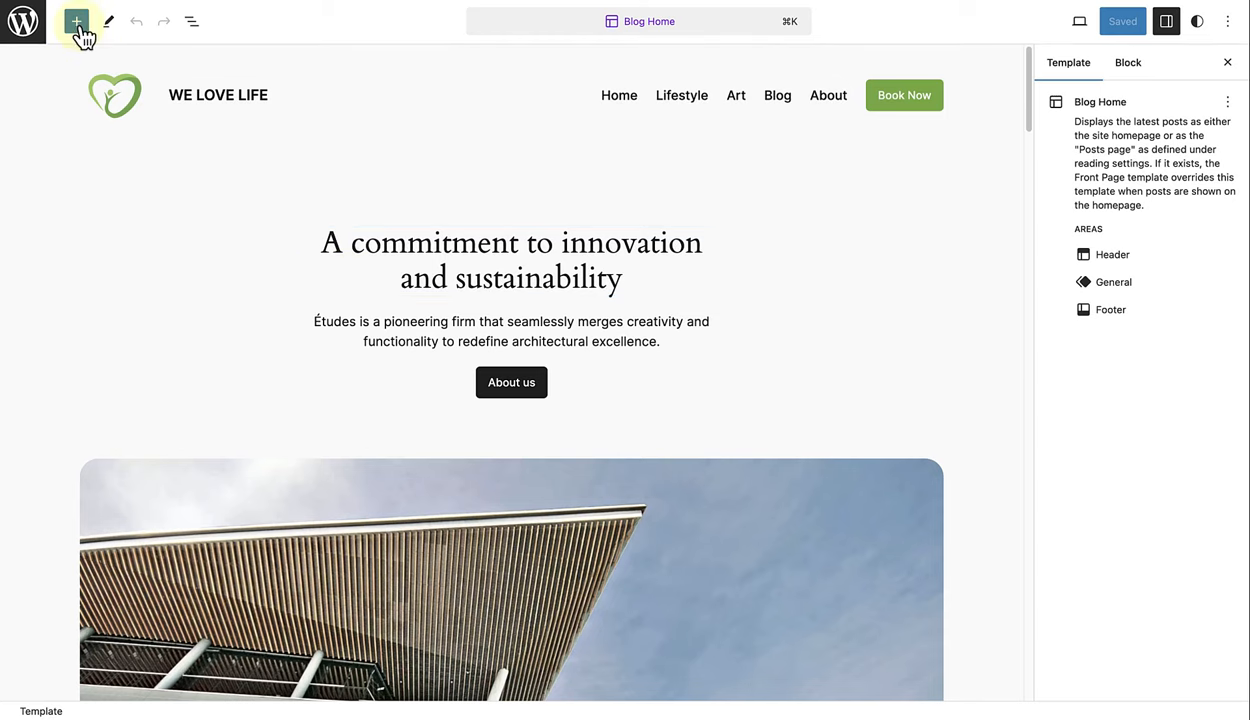
left_click(75, 21)
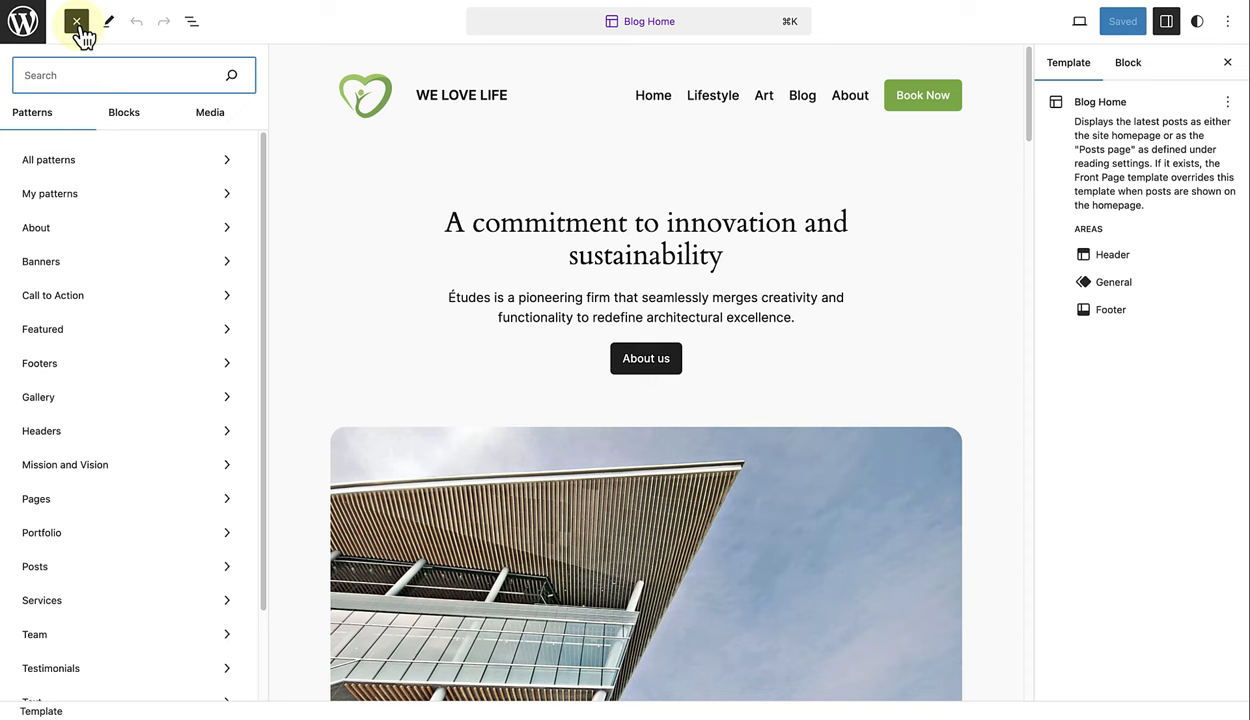
left_click(75, 21)
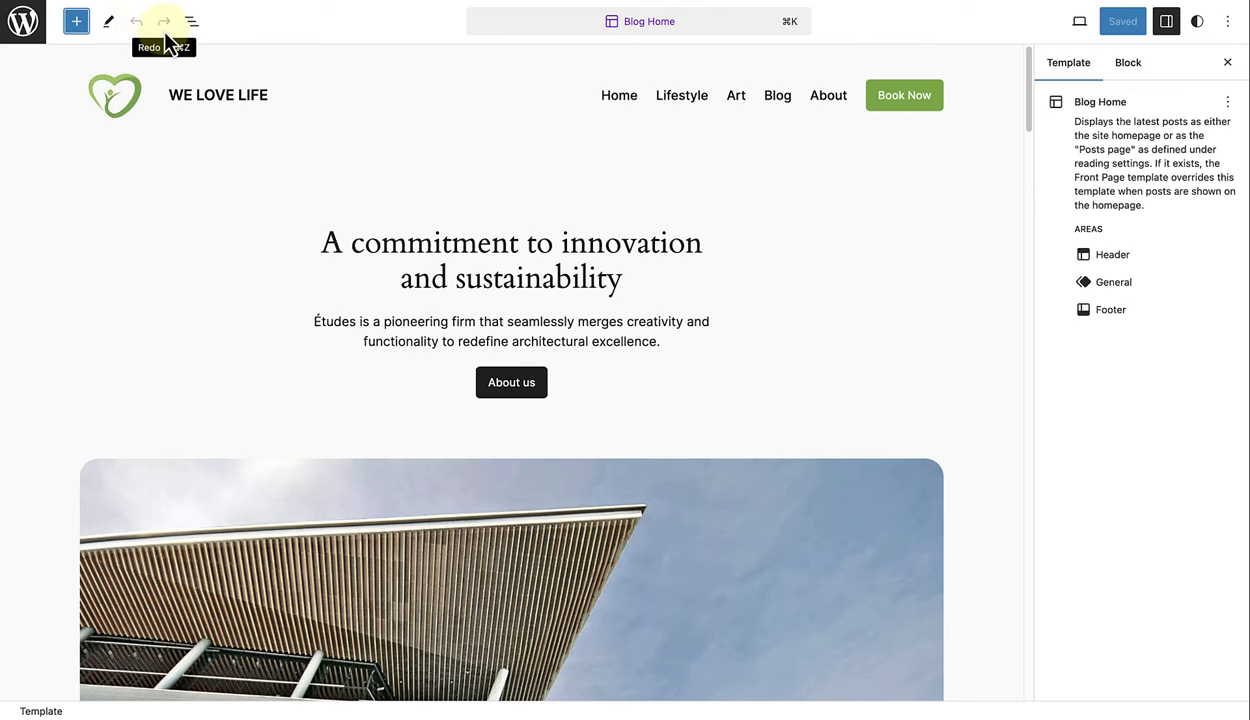
Show Blog Home's List View and expand the main Group and its second nested Group.
left_click(187, 21)
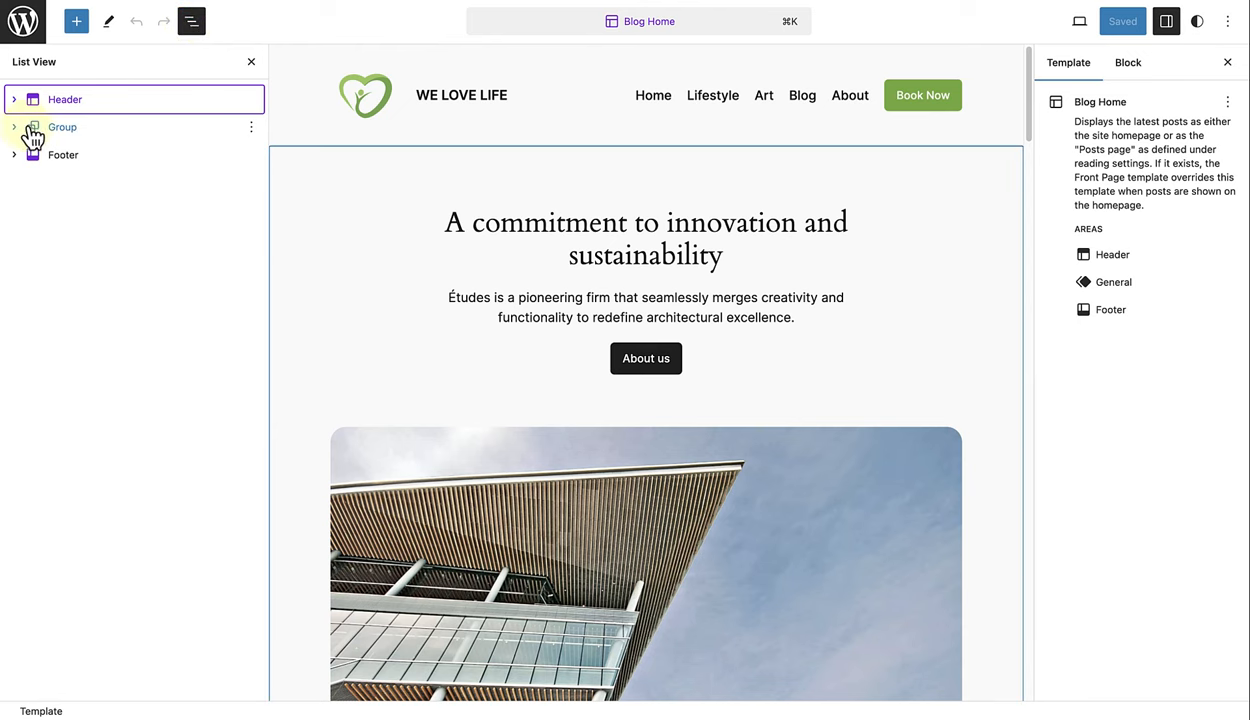
left_click(14, 126)
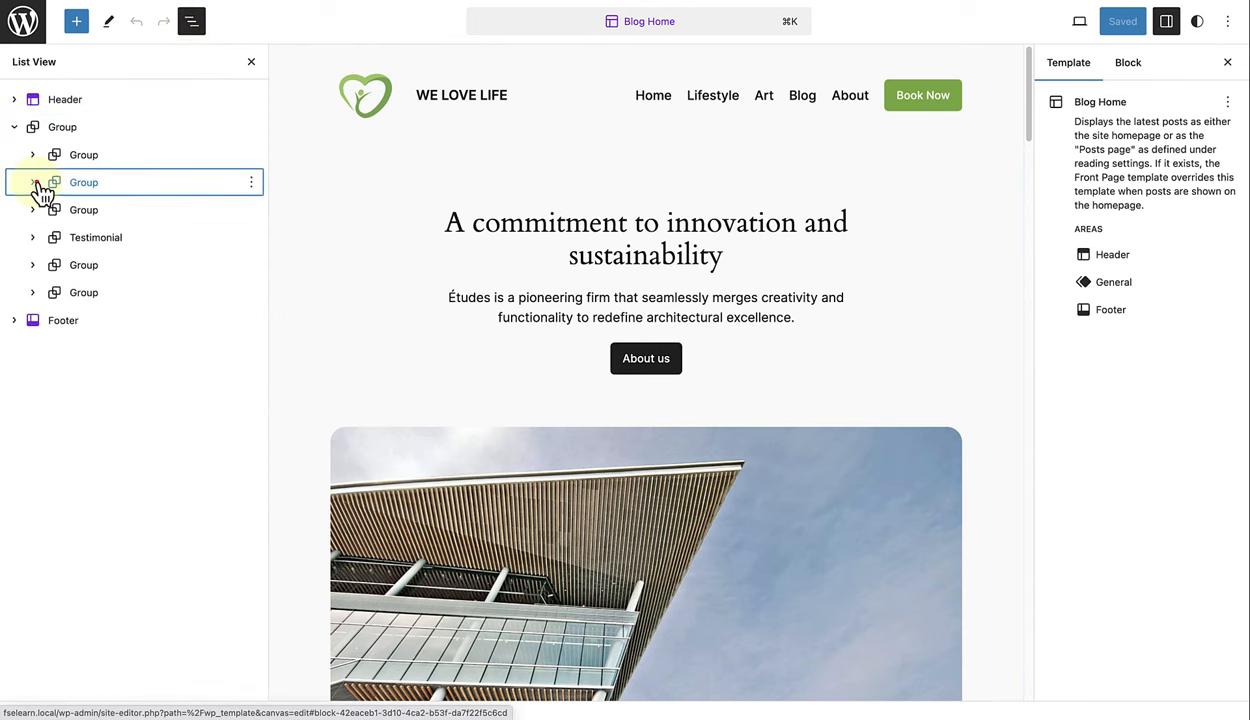
left_click(32, 182)
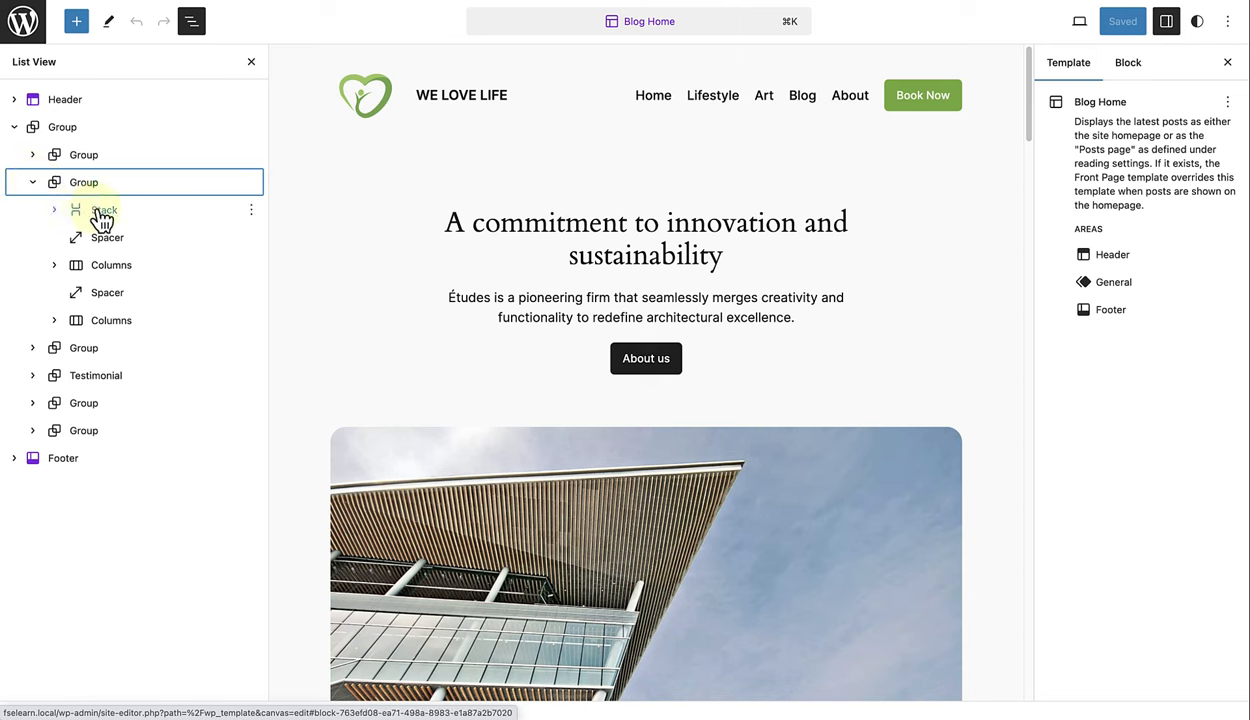
mouse_move(100, 219)
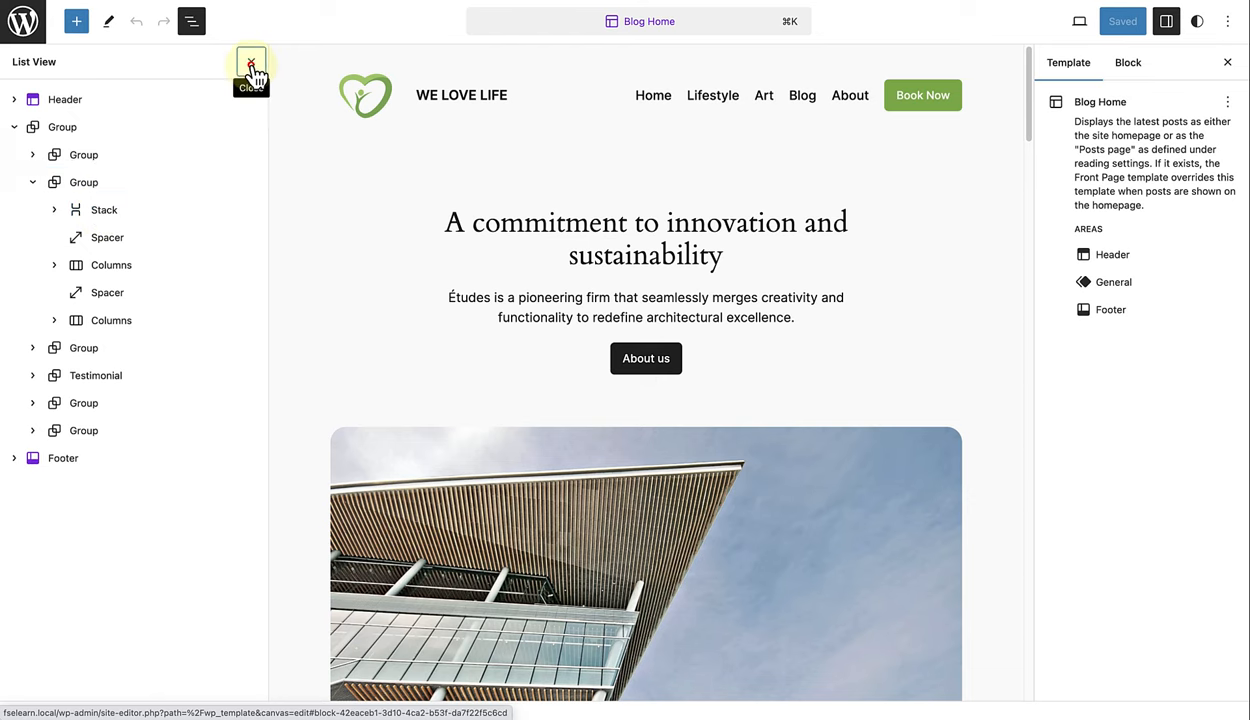
Close the List View to show Blog Home's Header, General and Footer template areas.
left_click(189, 20)
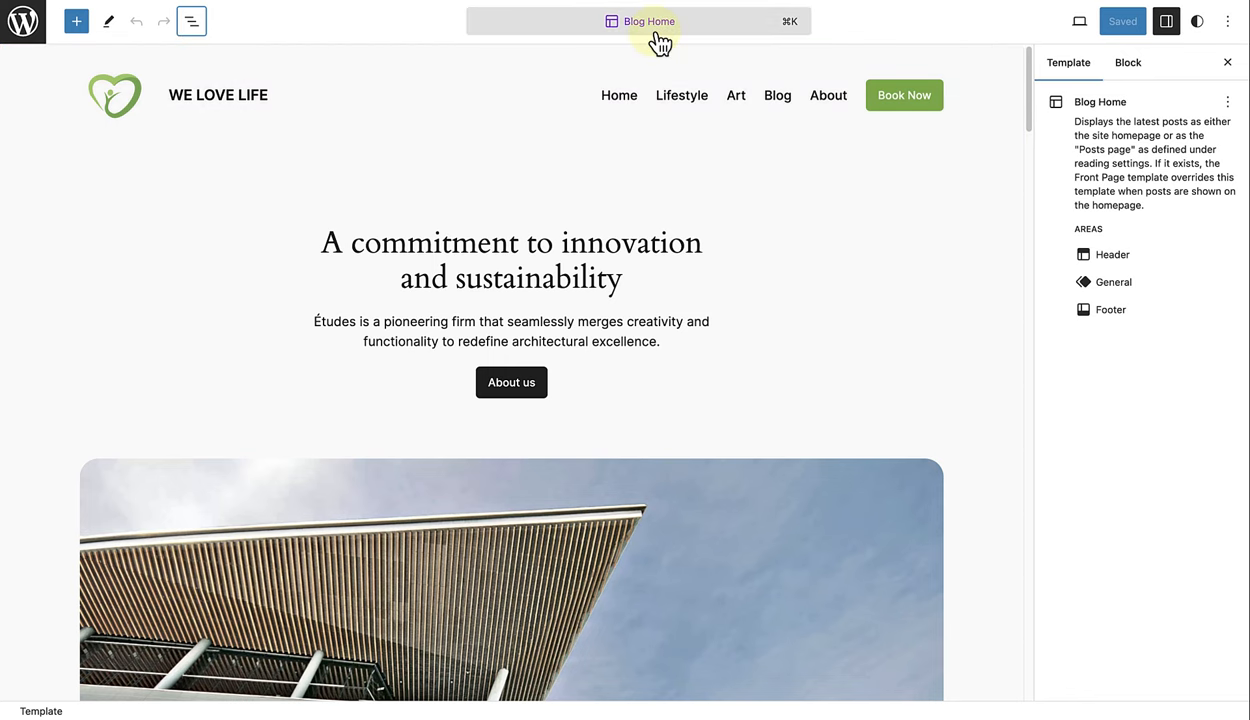
mouse_move(1077, 21)
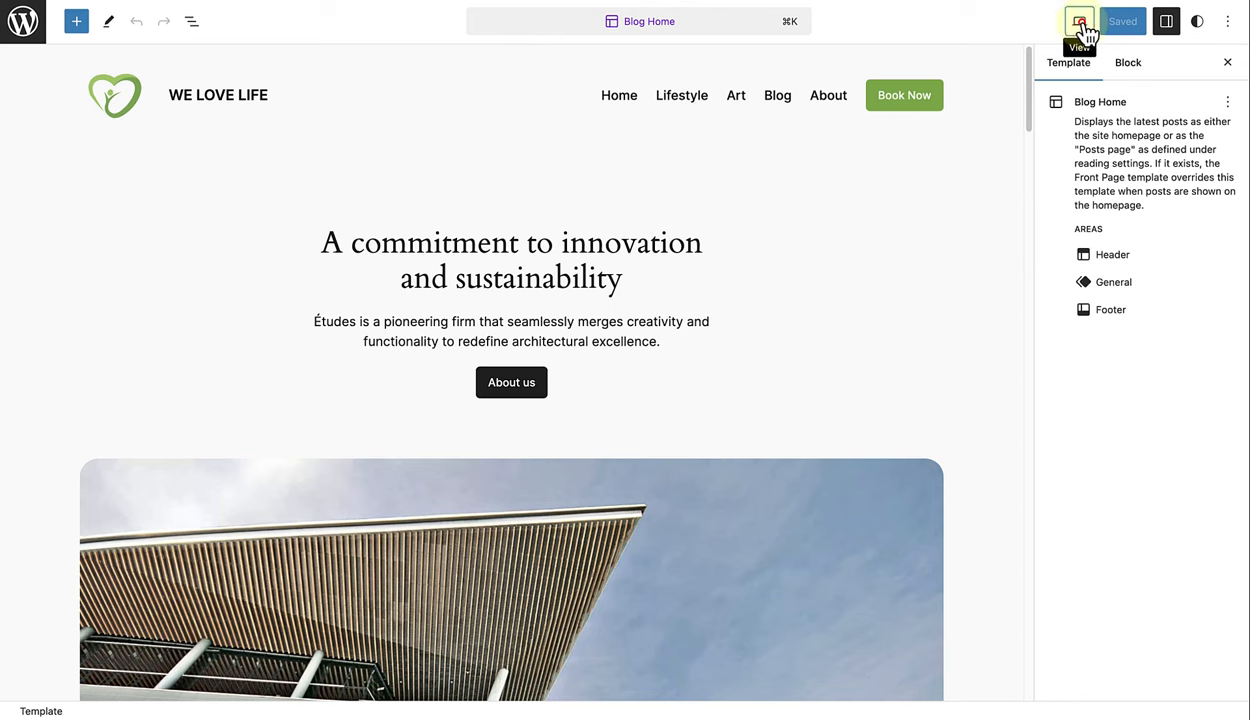
left_click(1079, 20)
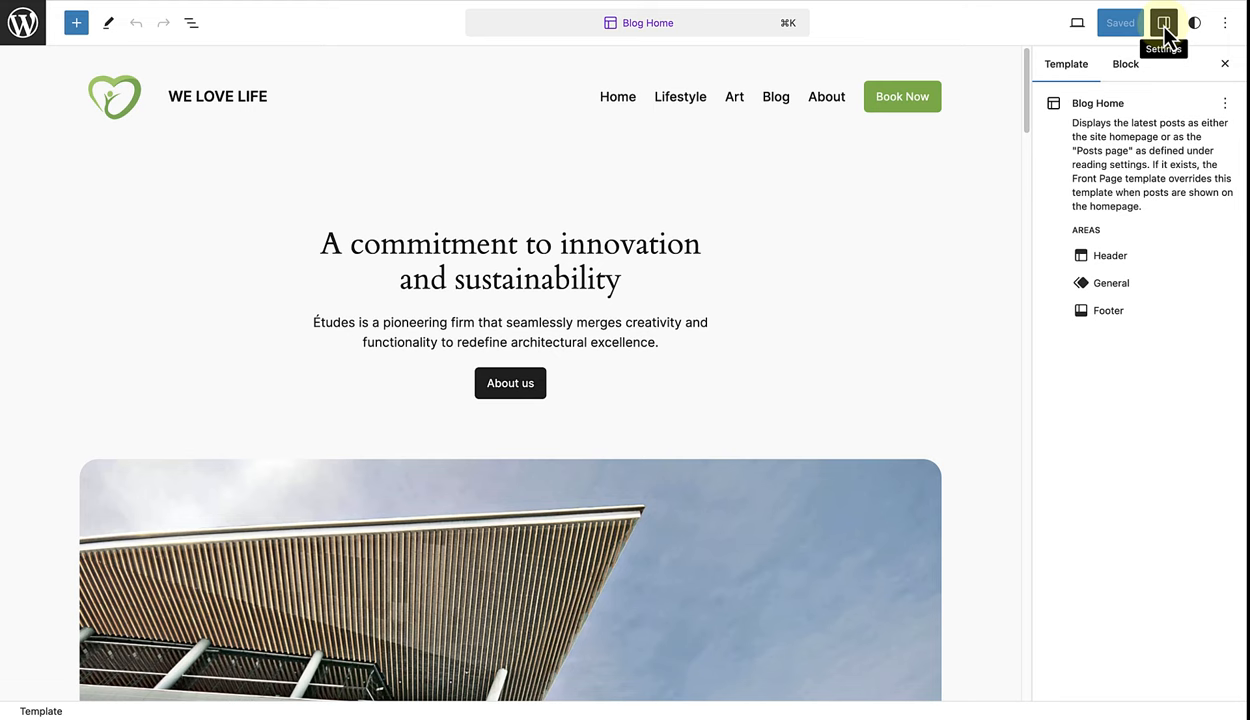
Toggle the settings sidebar off and on, then select the hero heading to inspect its typography.
left_click(1161, 22)
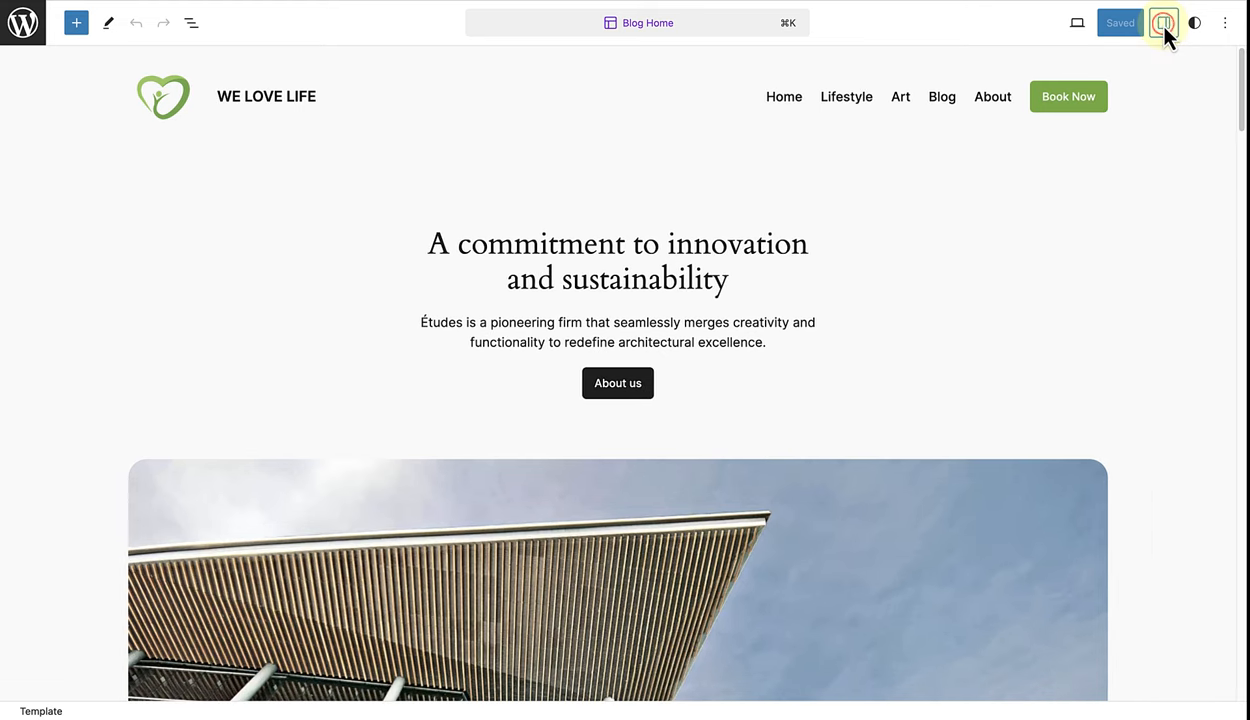
left_click(1162, 22)
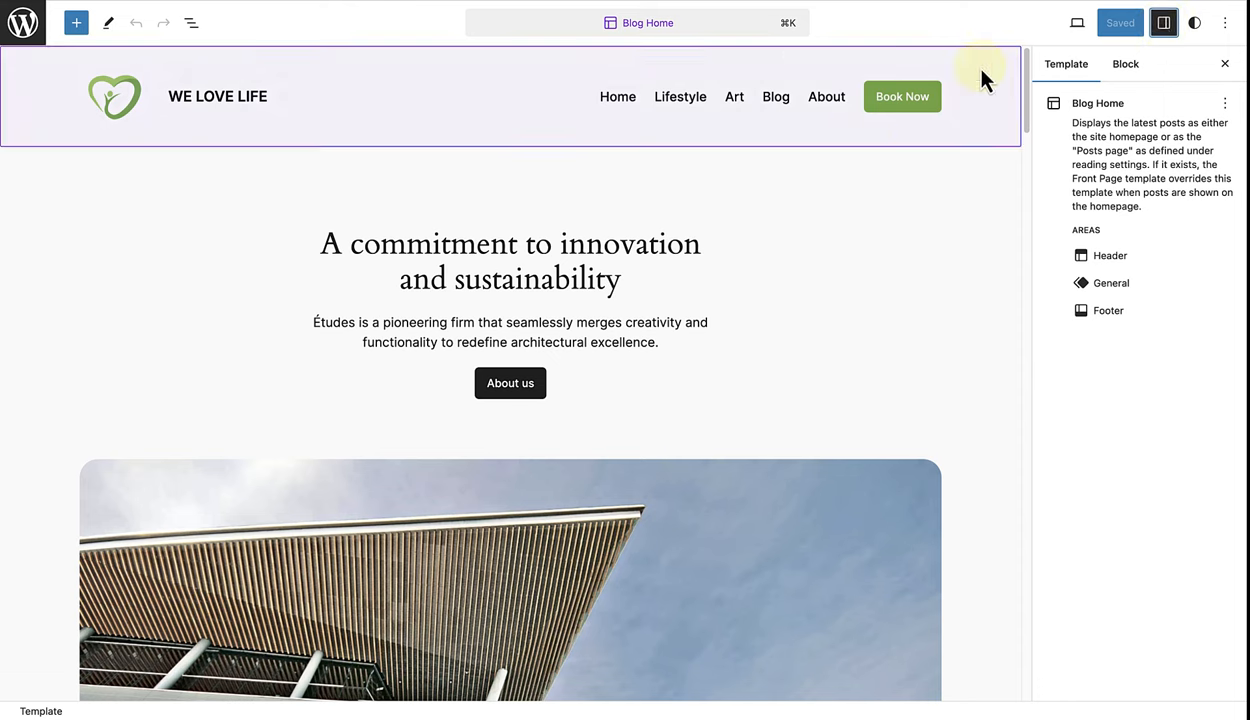
left_click(597, 244)
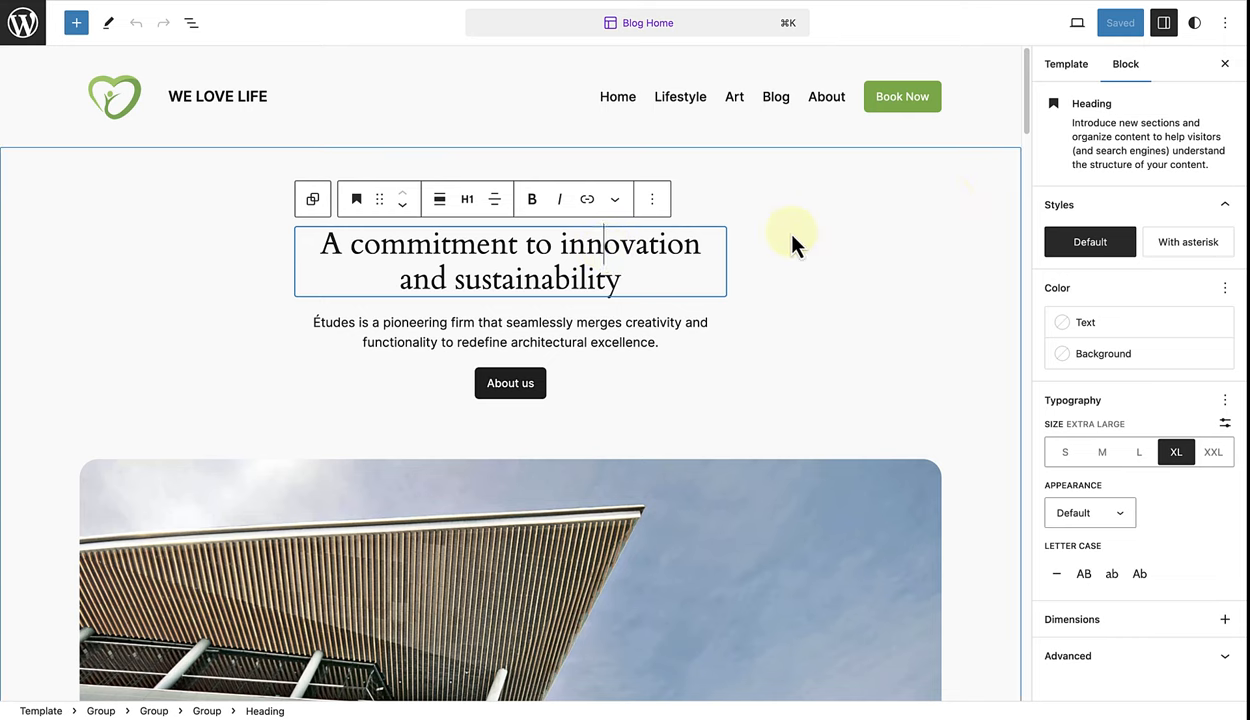
mouse_move(1125, 64)
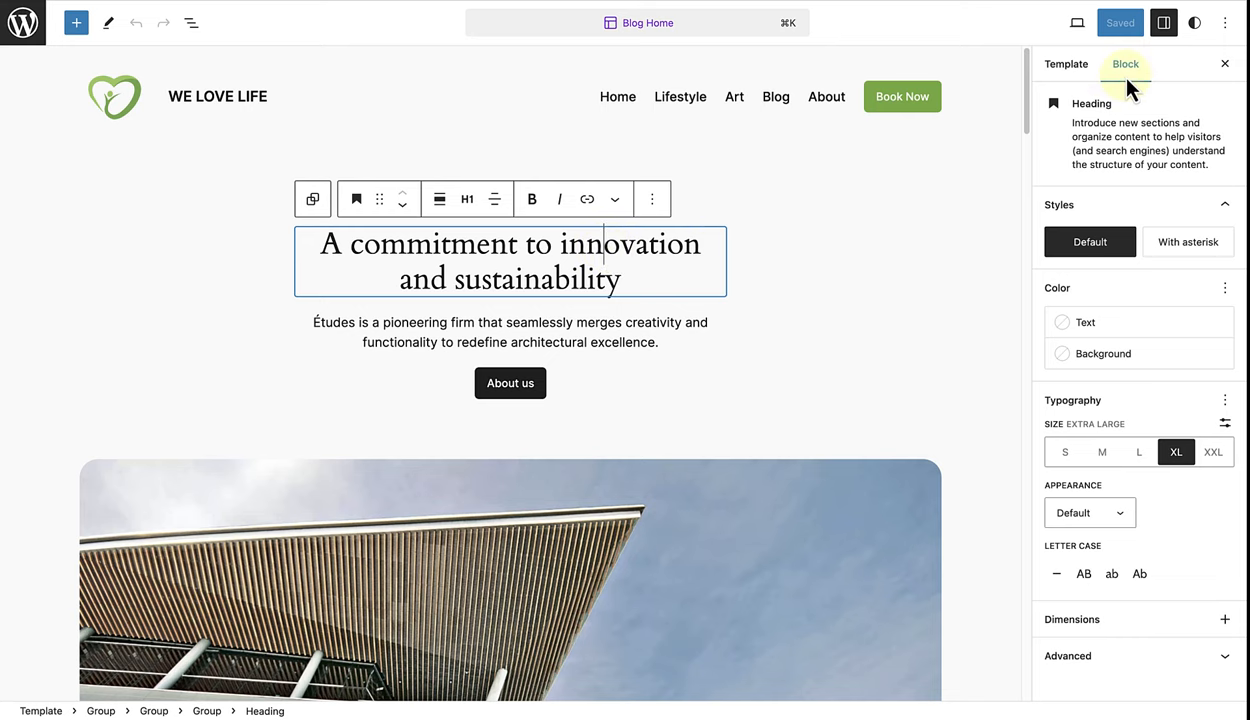
mouse_move(1223, 63)
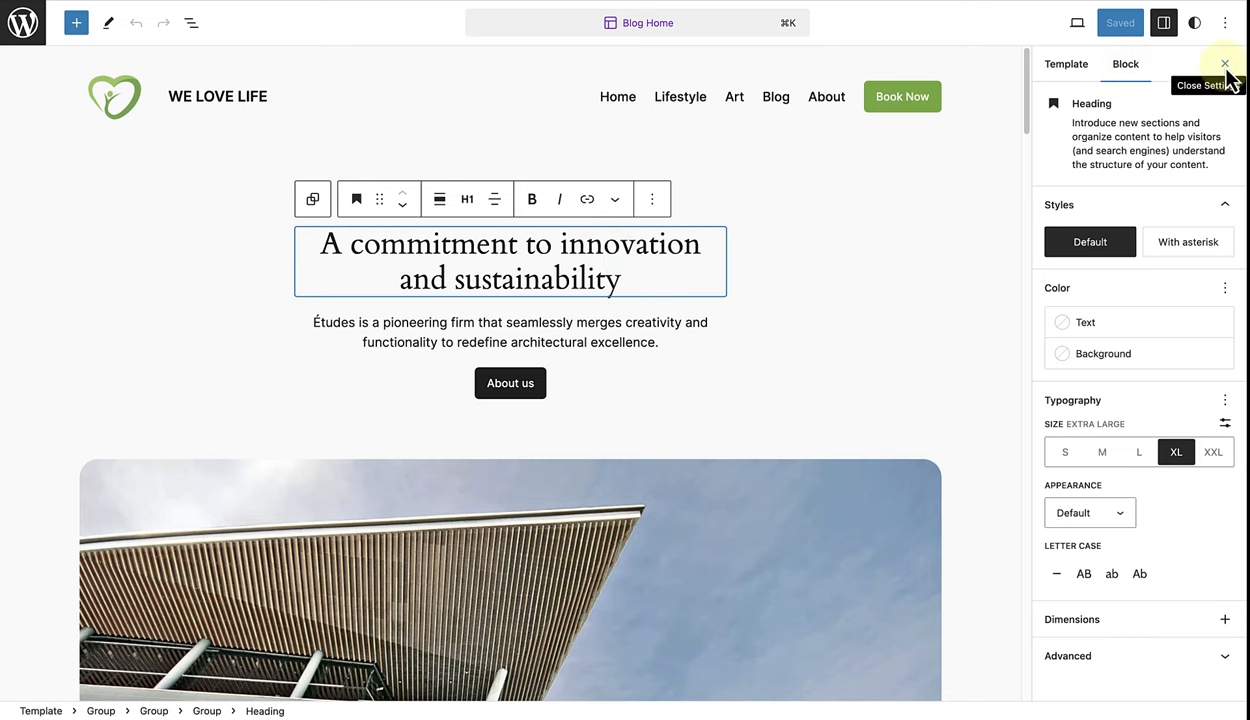
Hide the settings sidebar, view the global Styles panel, then close it.
left_click(1224, 63)
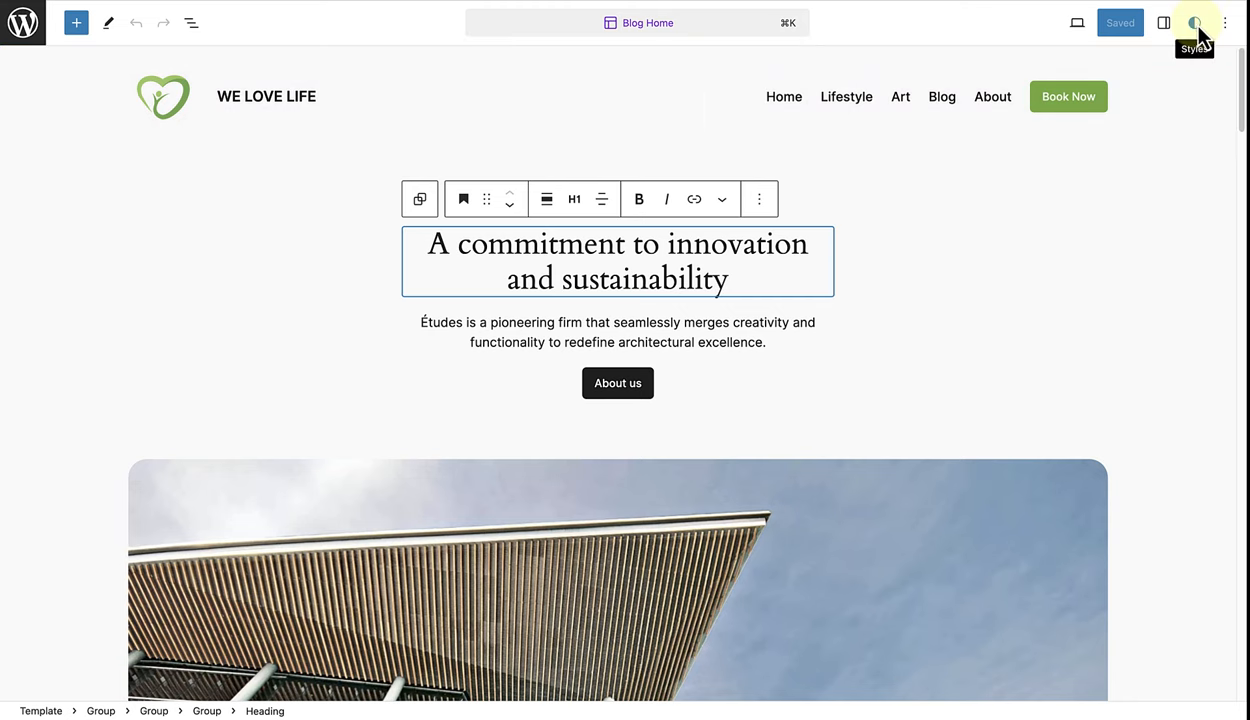
left_click(1192, 22)
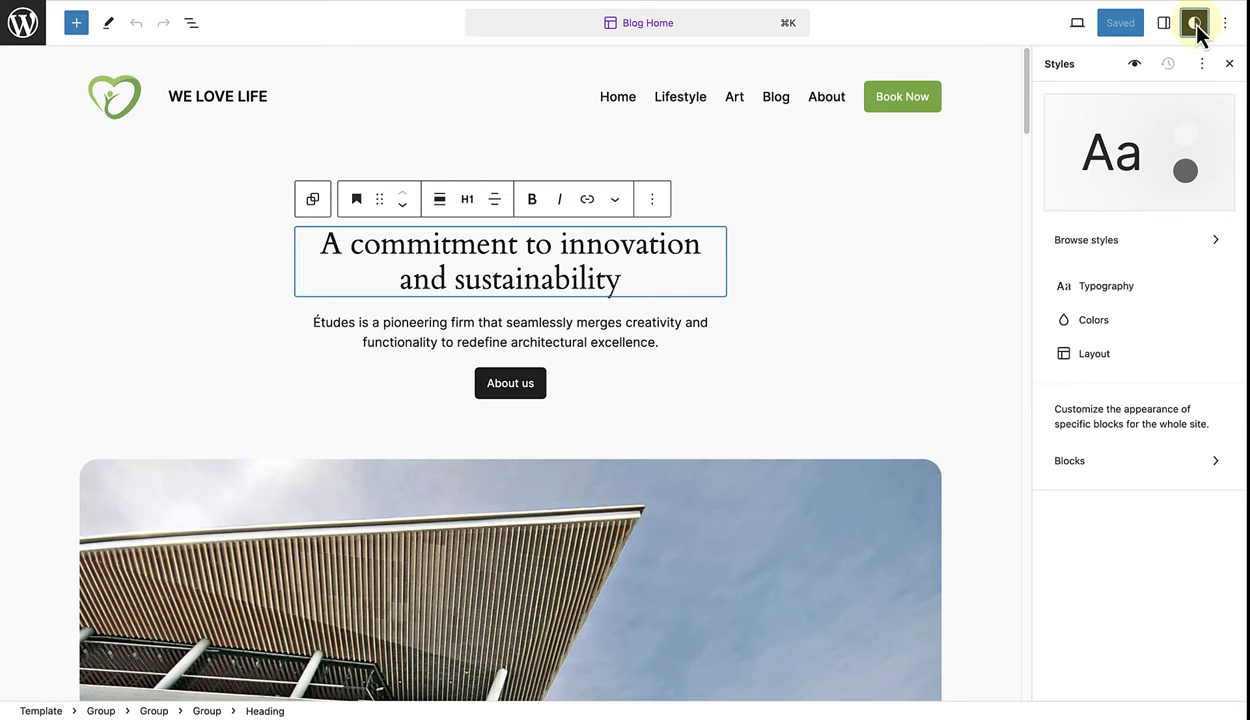
mouse_move(1228, 64)
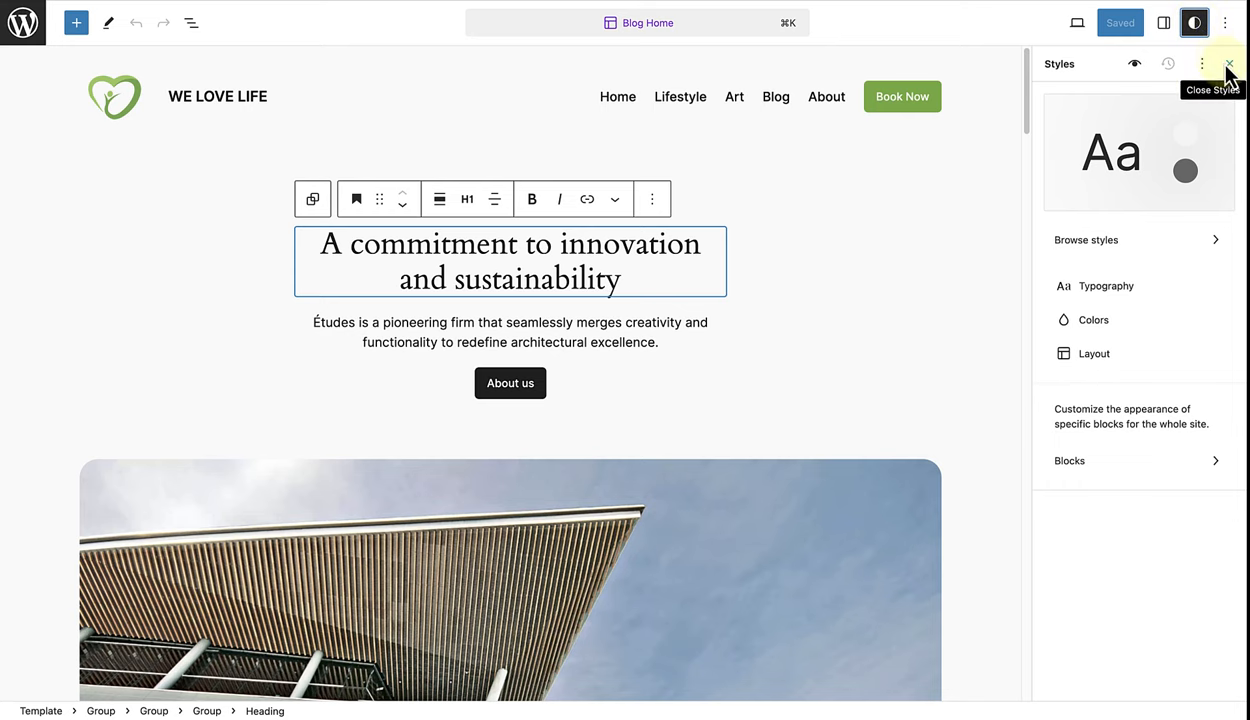
left_click(1224, 22)
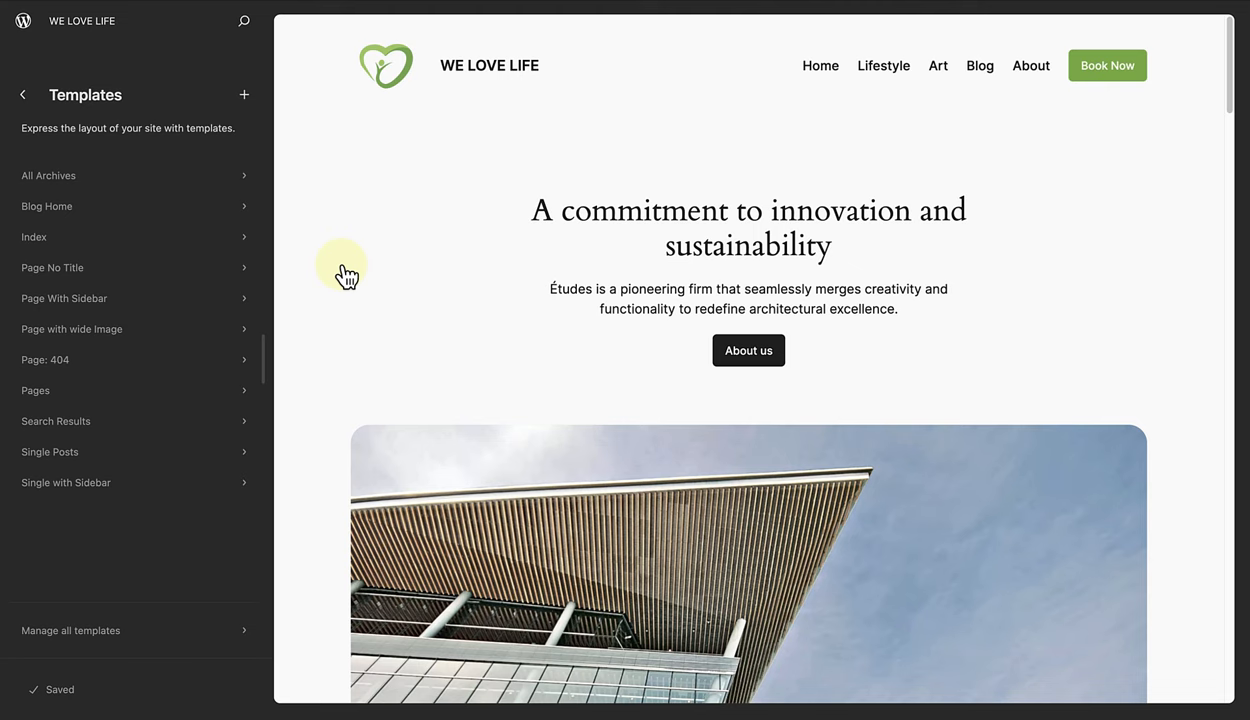
mouse_move(147, 175)
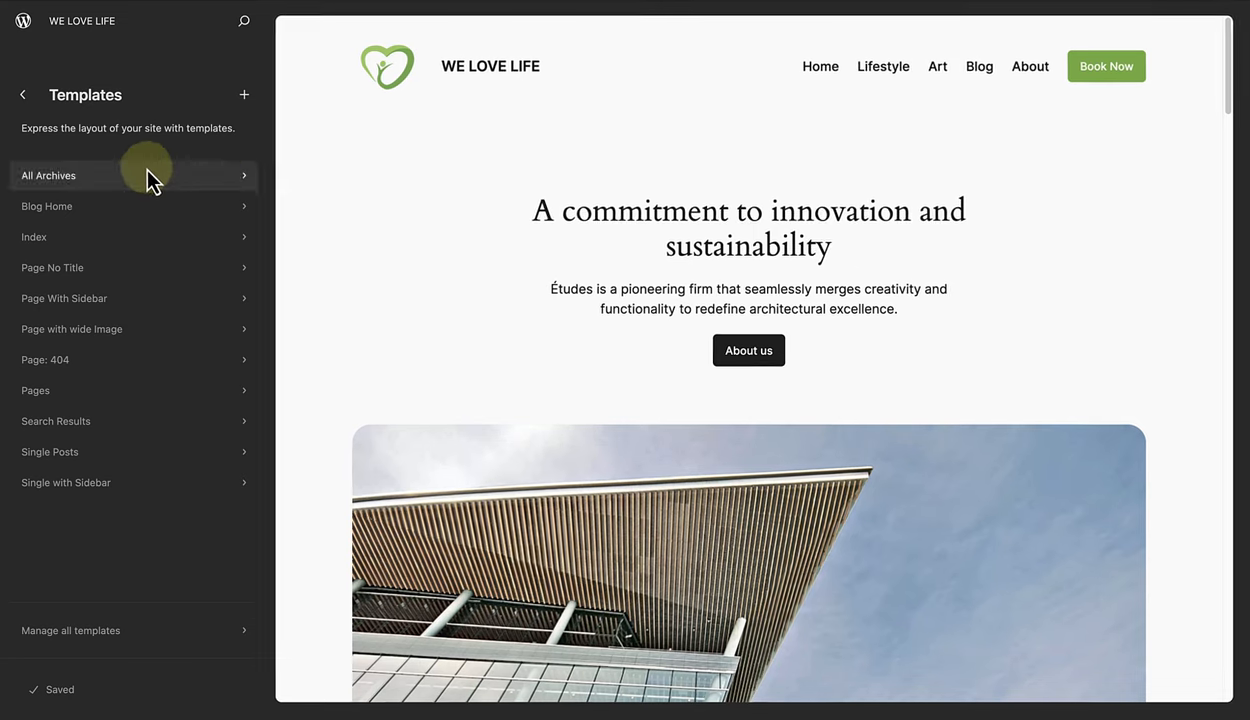
mouse_move(185, 152)
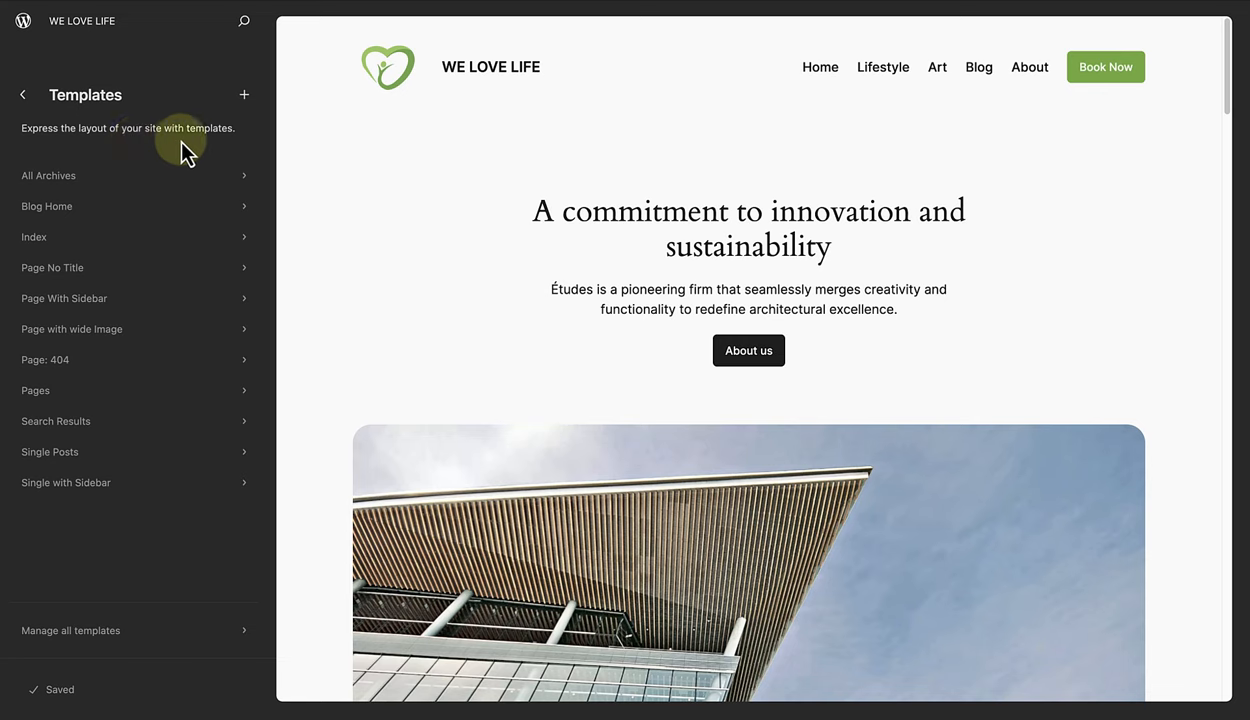
mouse_move(333, 162)
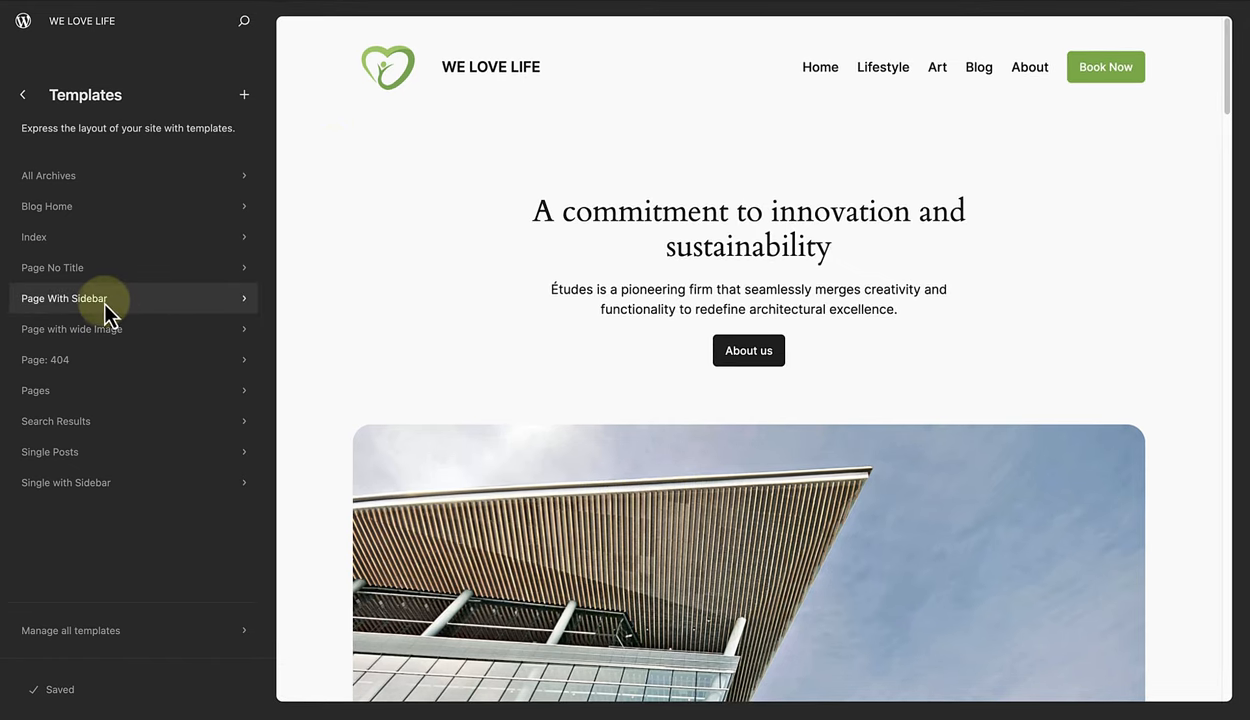
left_click(64, 298)
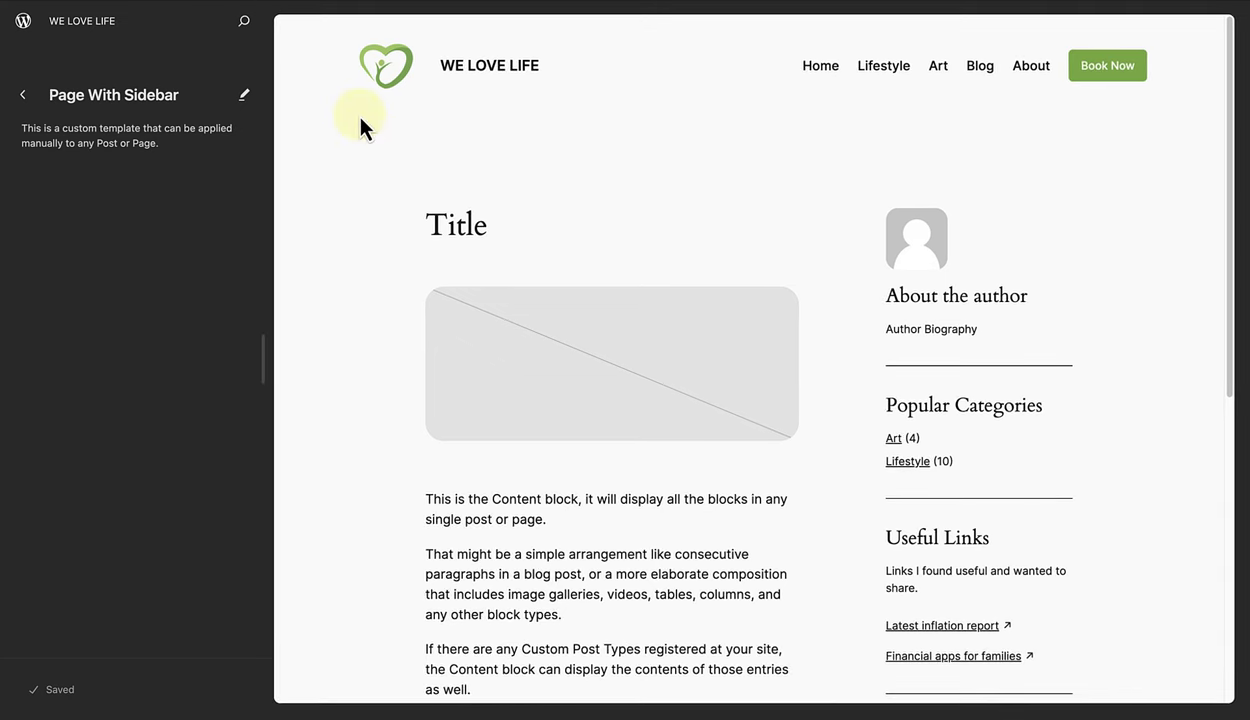
mouse_move(895, 295)
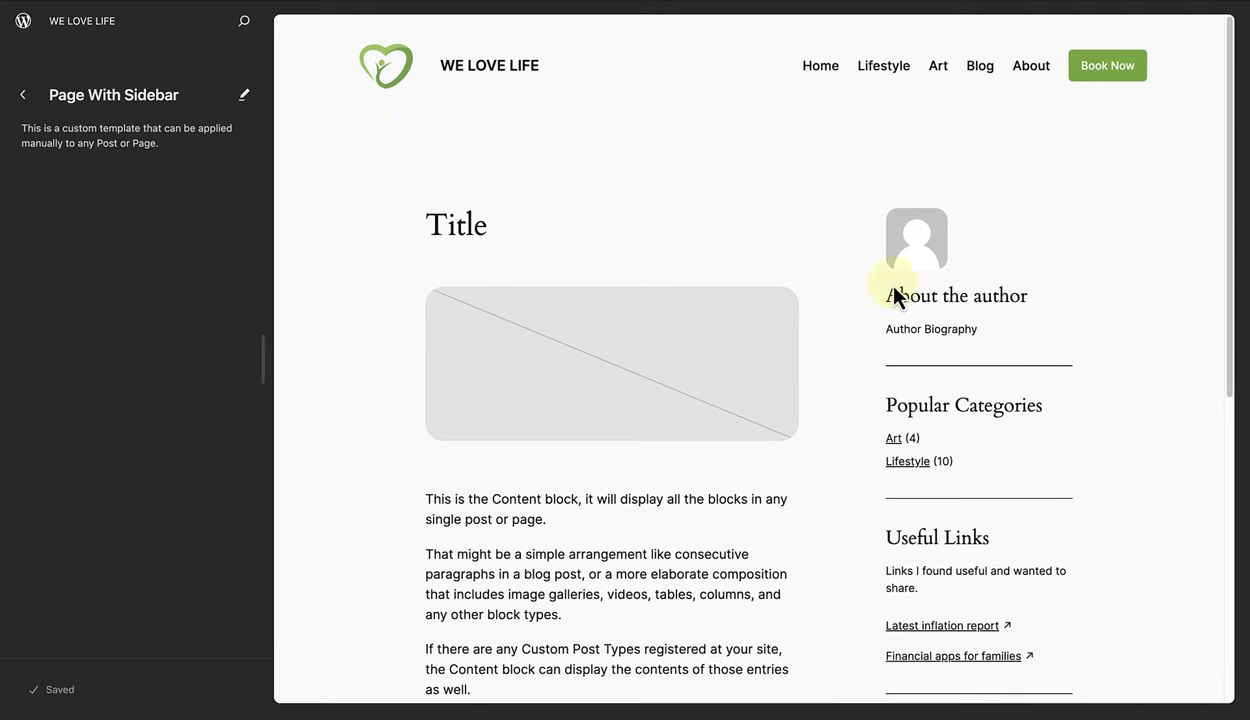
scroll("down", 3)
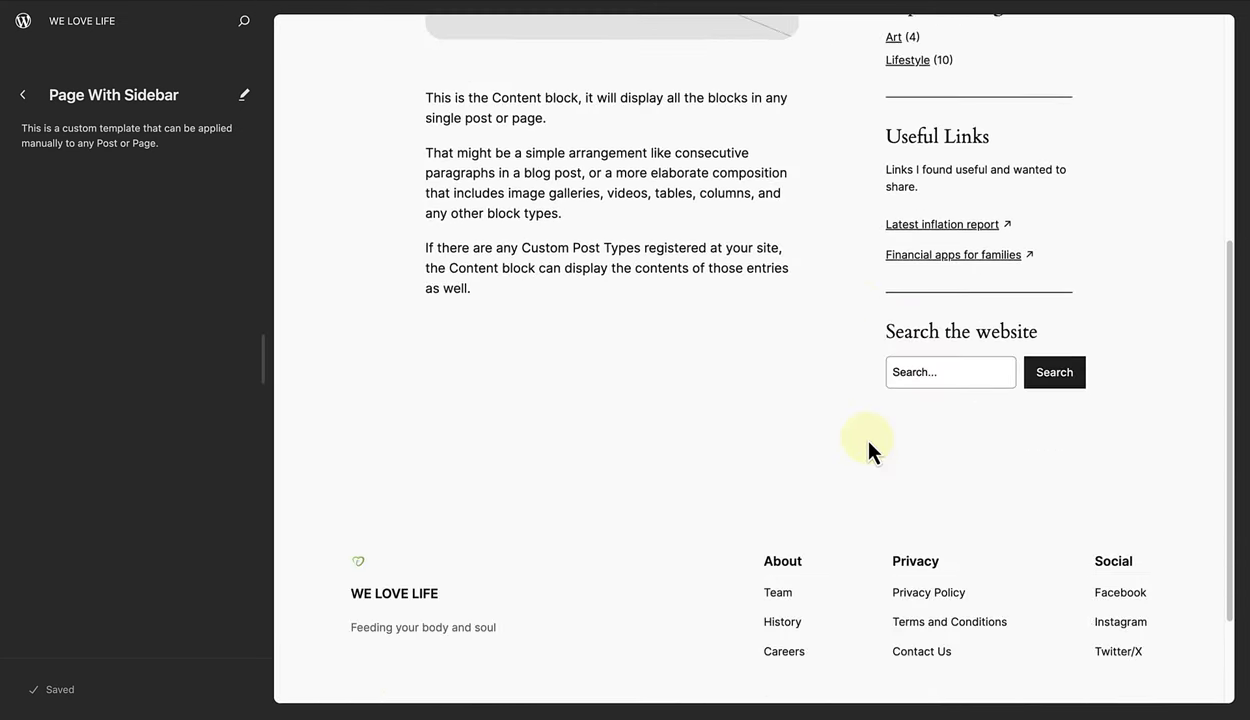
scroll("down", 3)
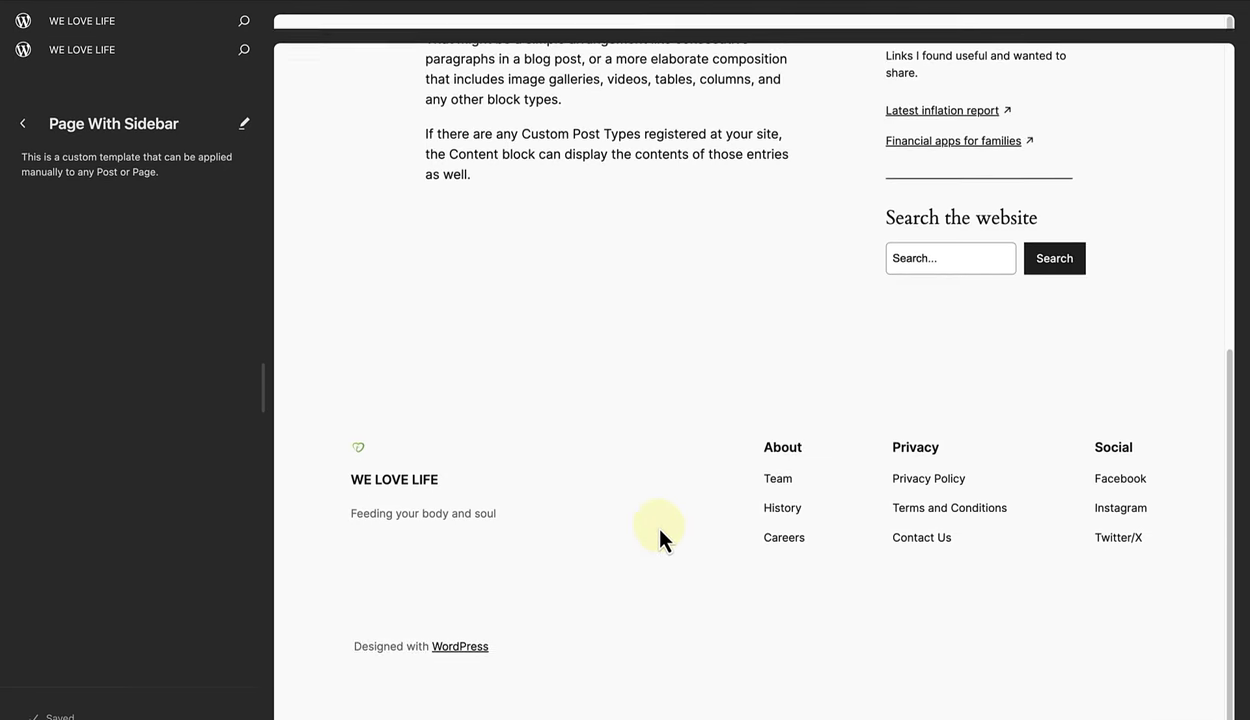
left_click(20, 123)
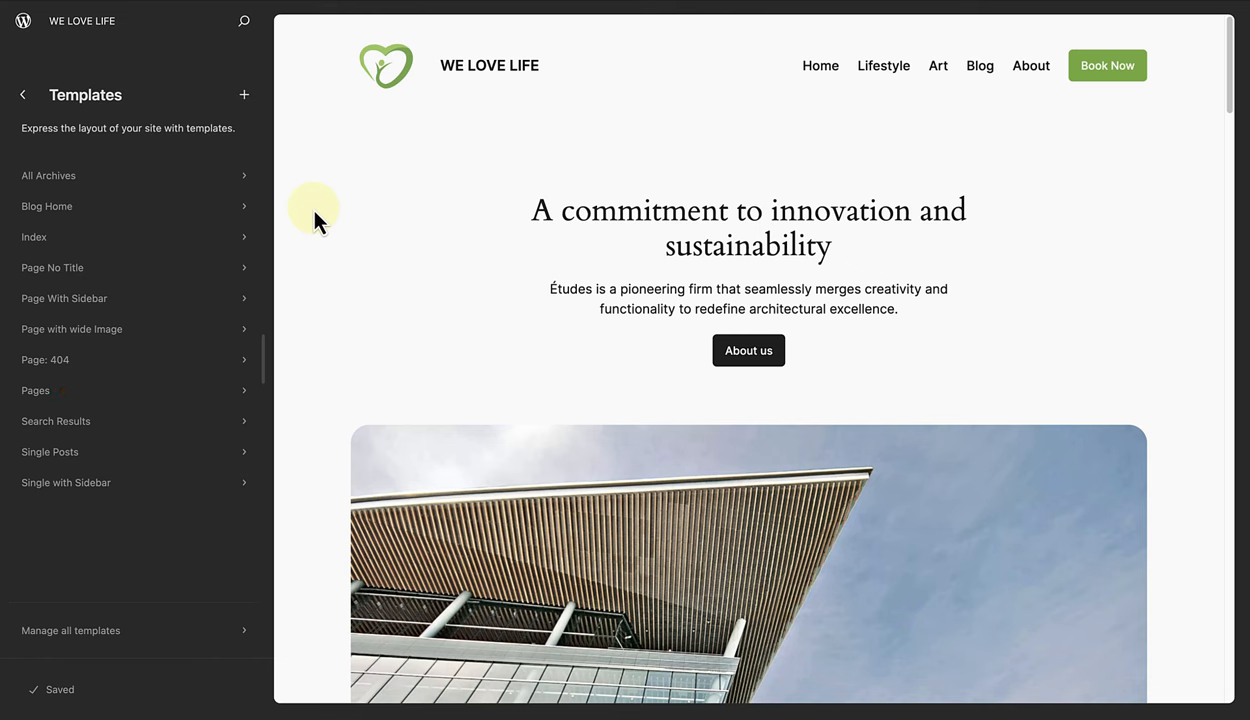
mouse_move(255, 236)
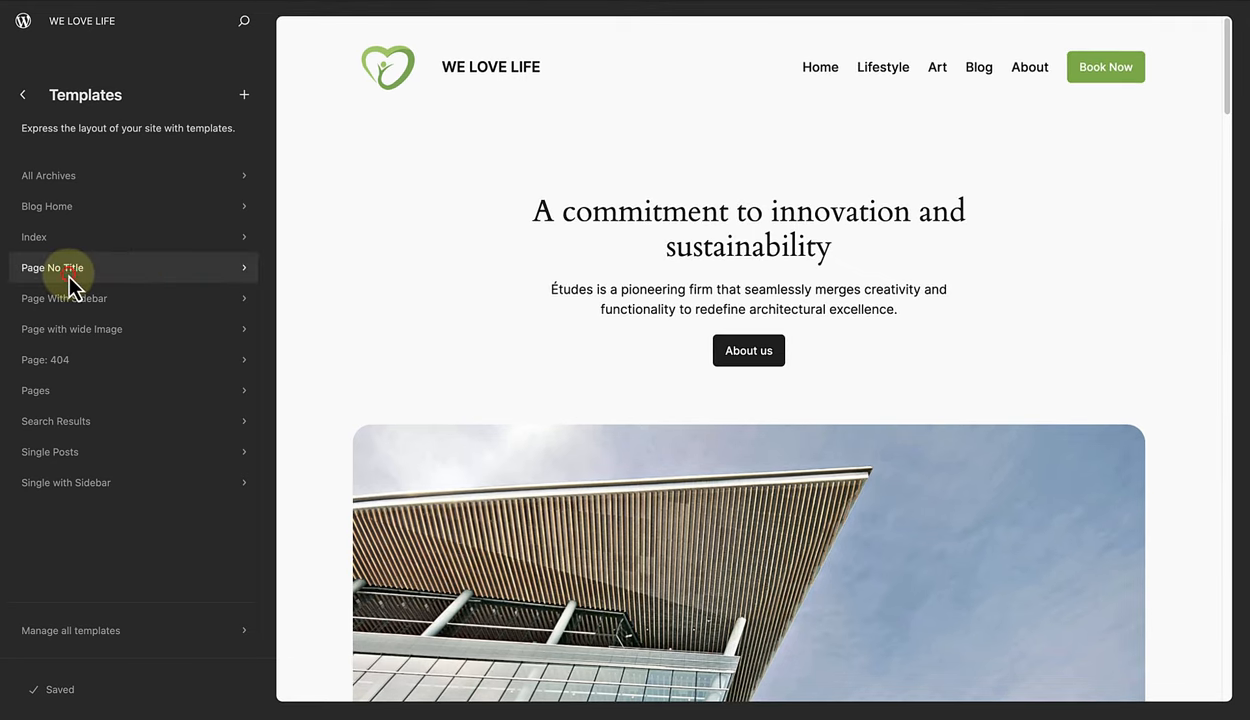
Open the Page No Title template from the Templates list.
left_click(55, 267)
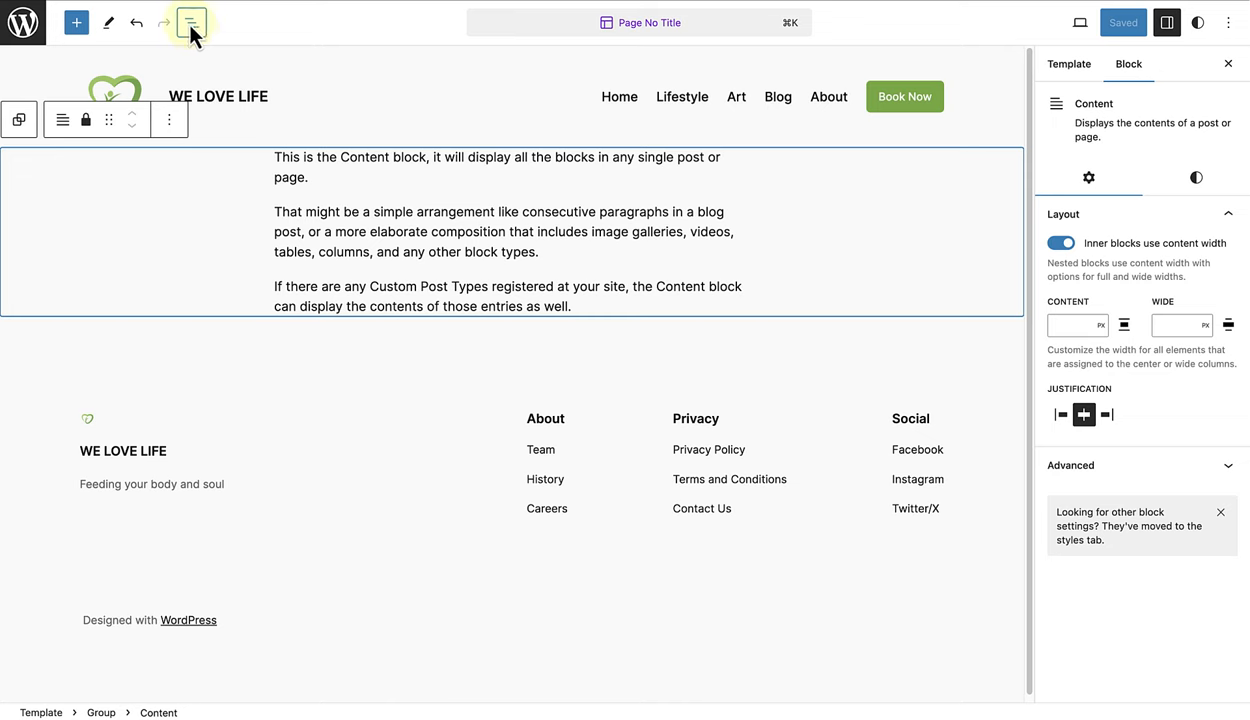
Inspect Header, Footer and the locked Content block in List View, then show Header's actions.
left_click(189, 22)
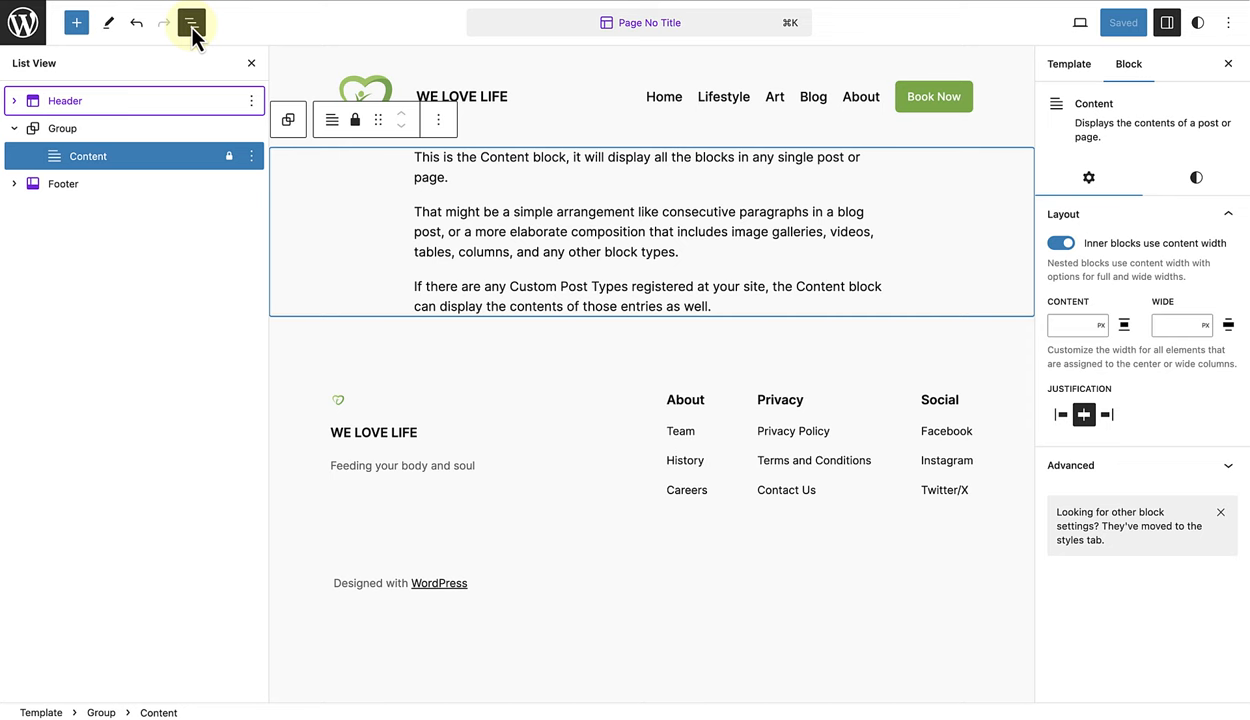
left_click(64, 100)
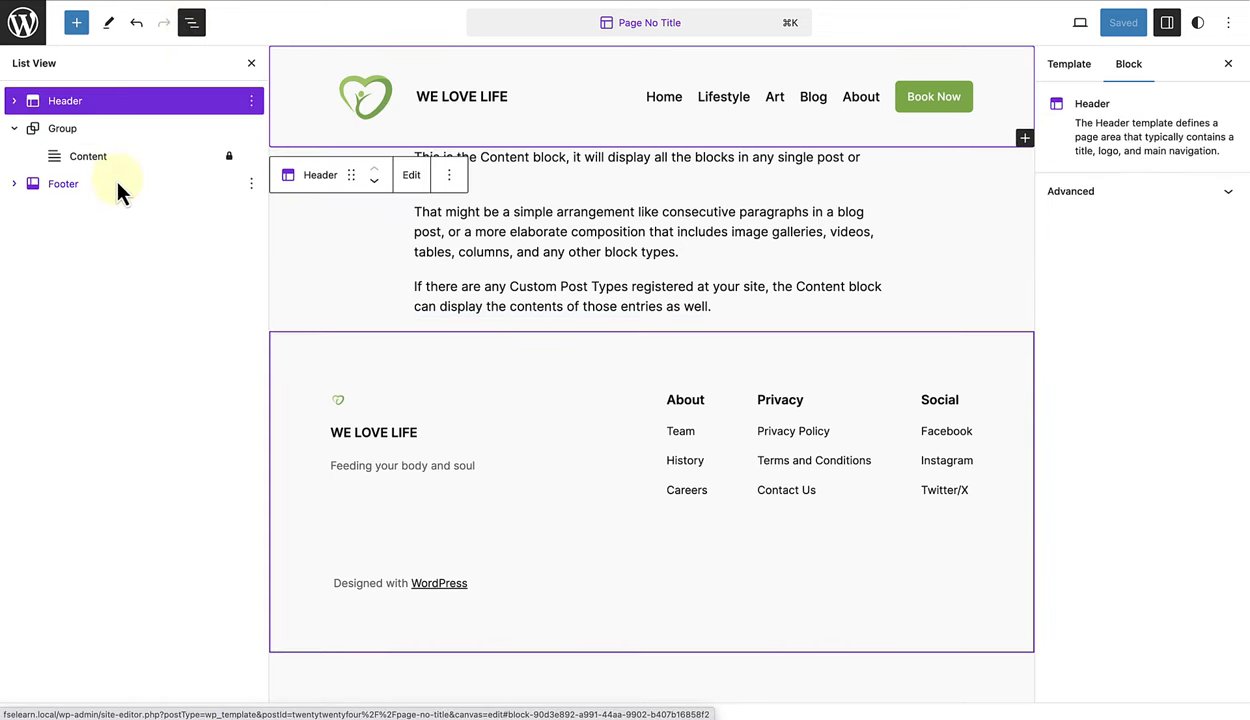
left_click(63, 183)
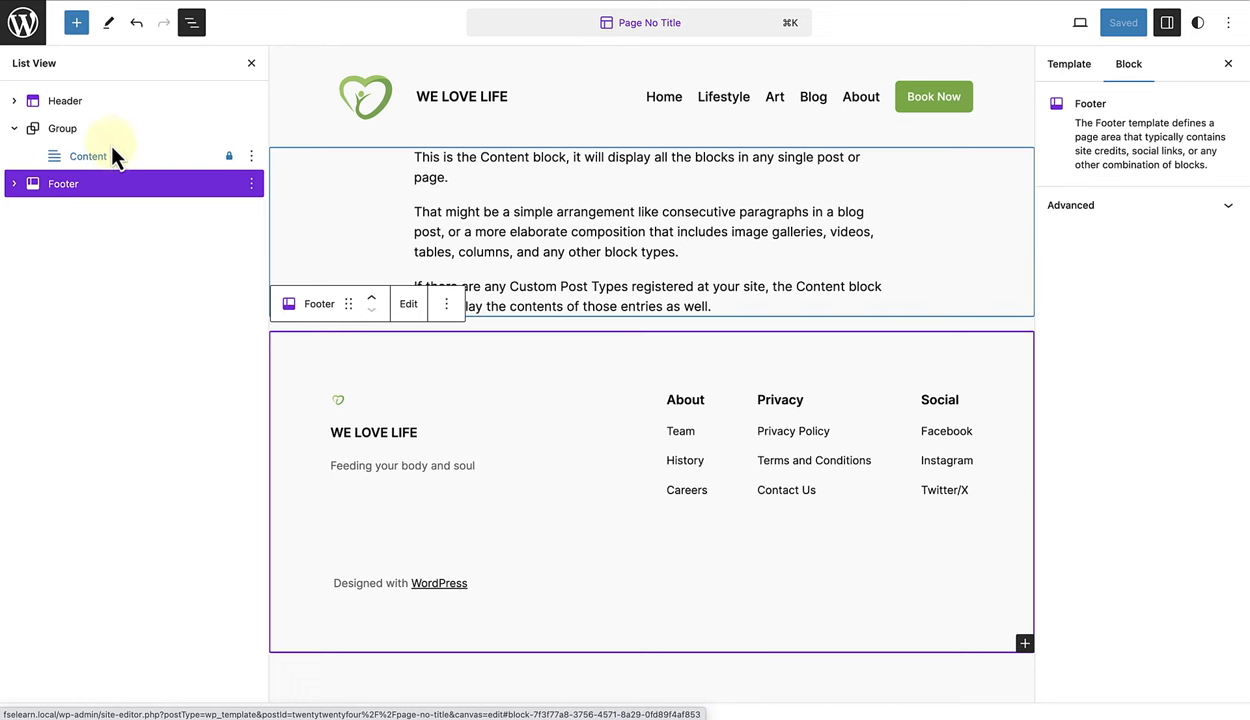
left_click(62, 128)
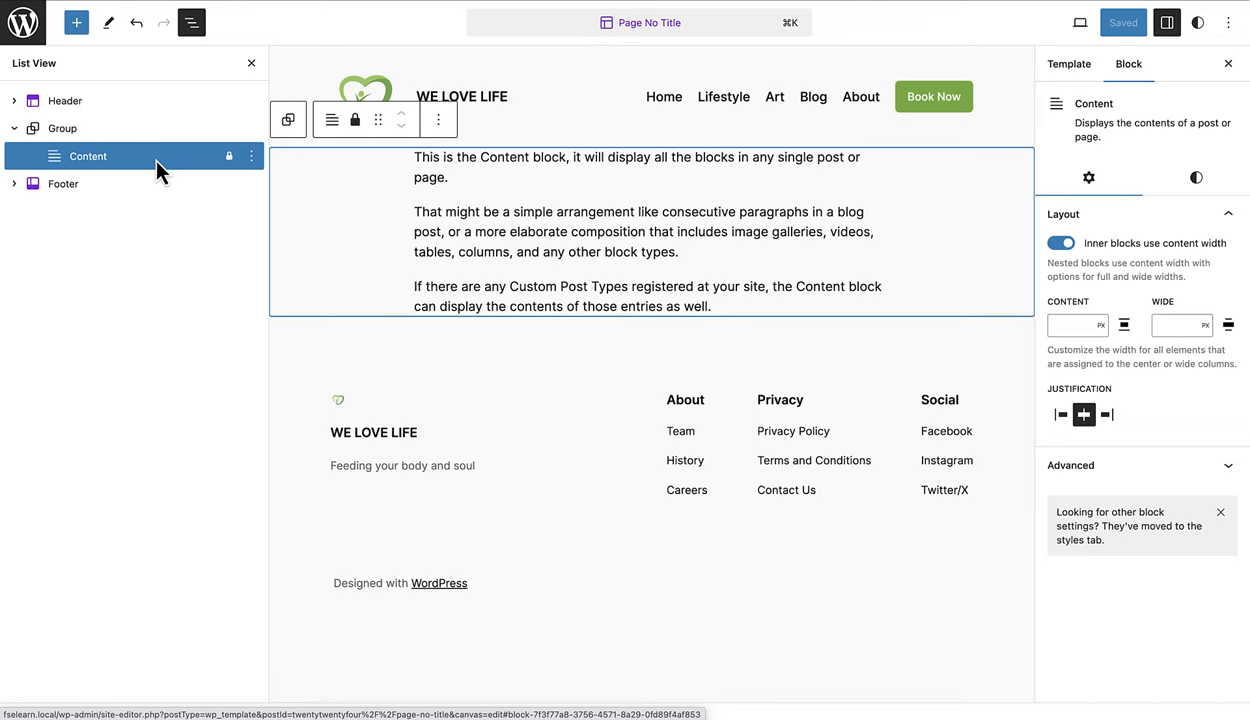
left_click(64, 100)
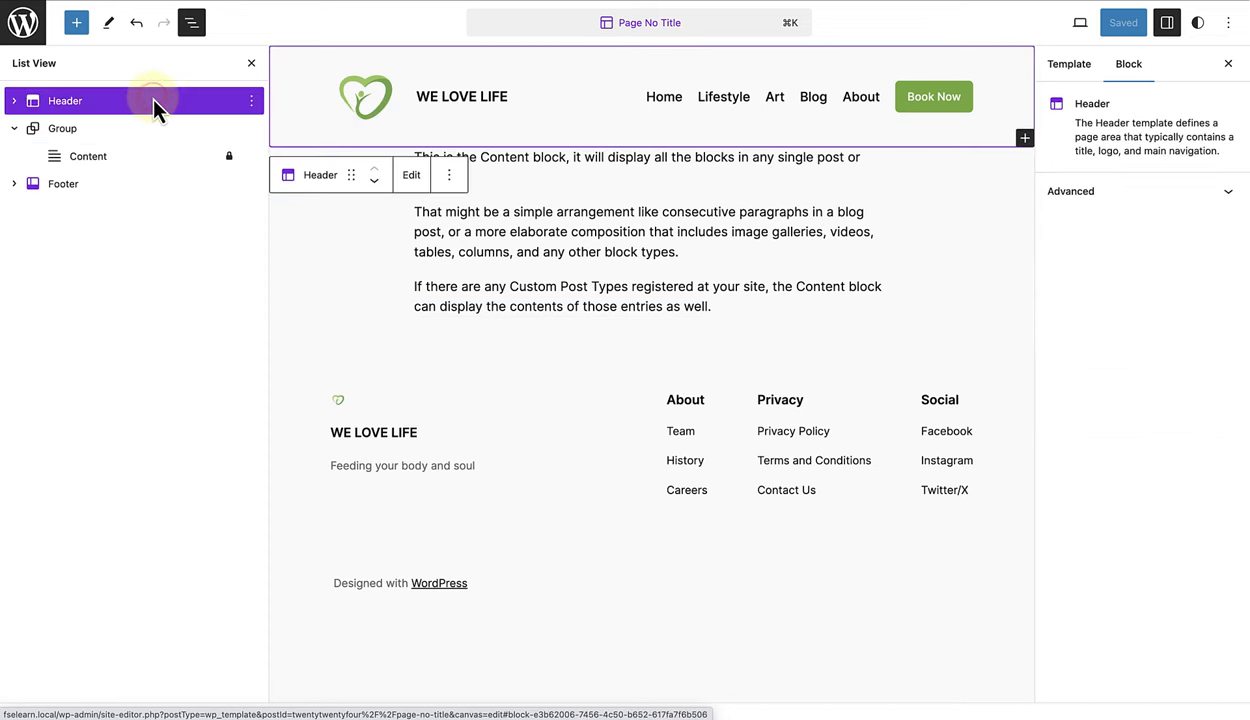
left_click(447, 174)
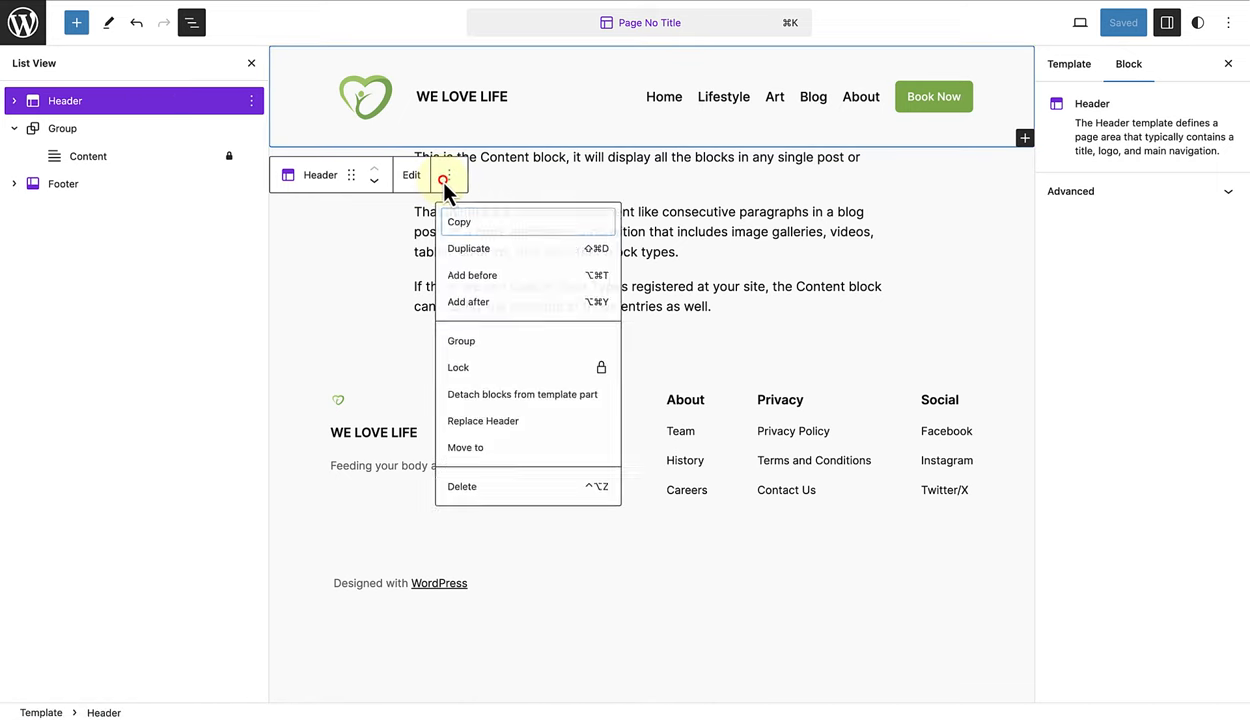
mouse_move(518, 442)
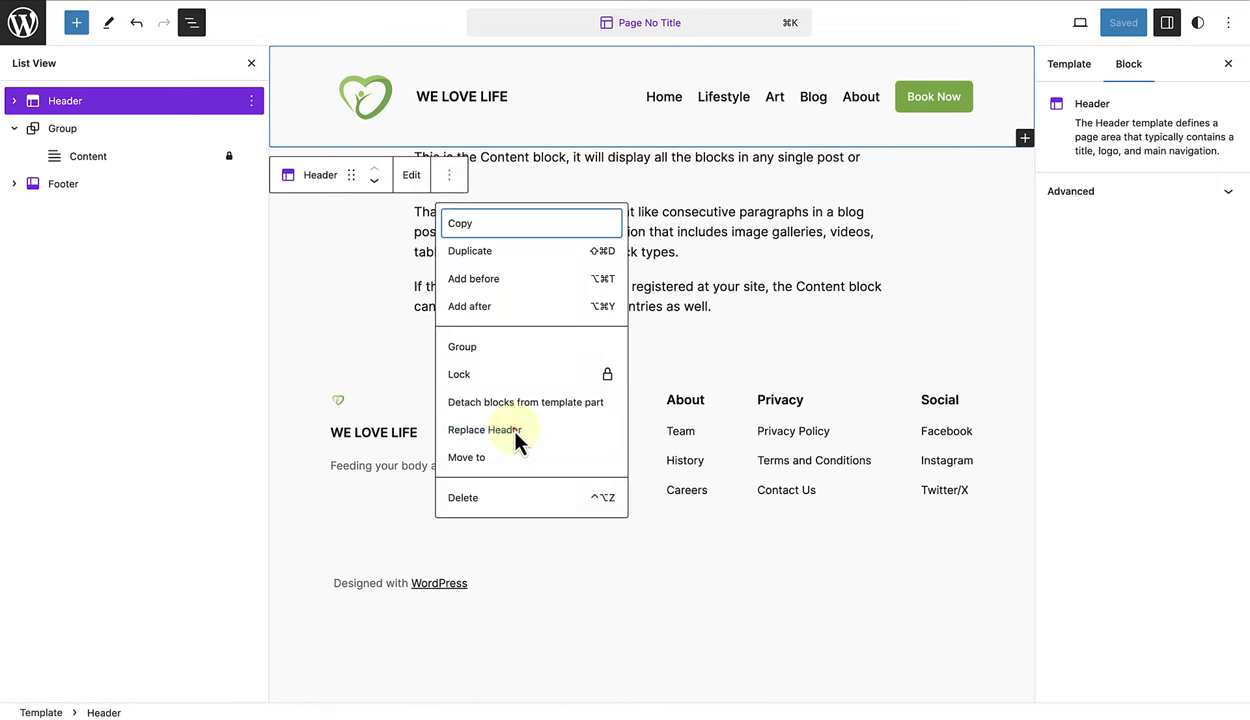
Swap the template's header for the Centered header with logo pattern.
left_click(484, 429)
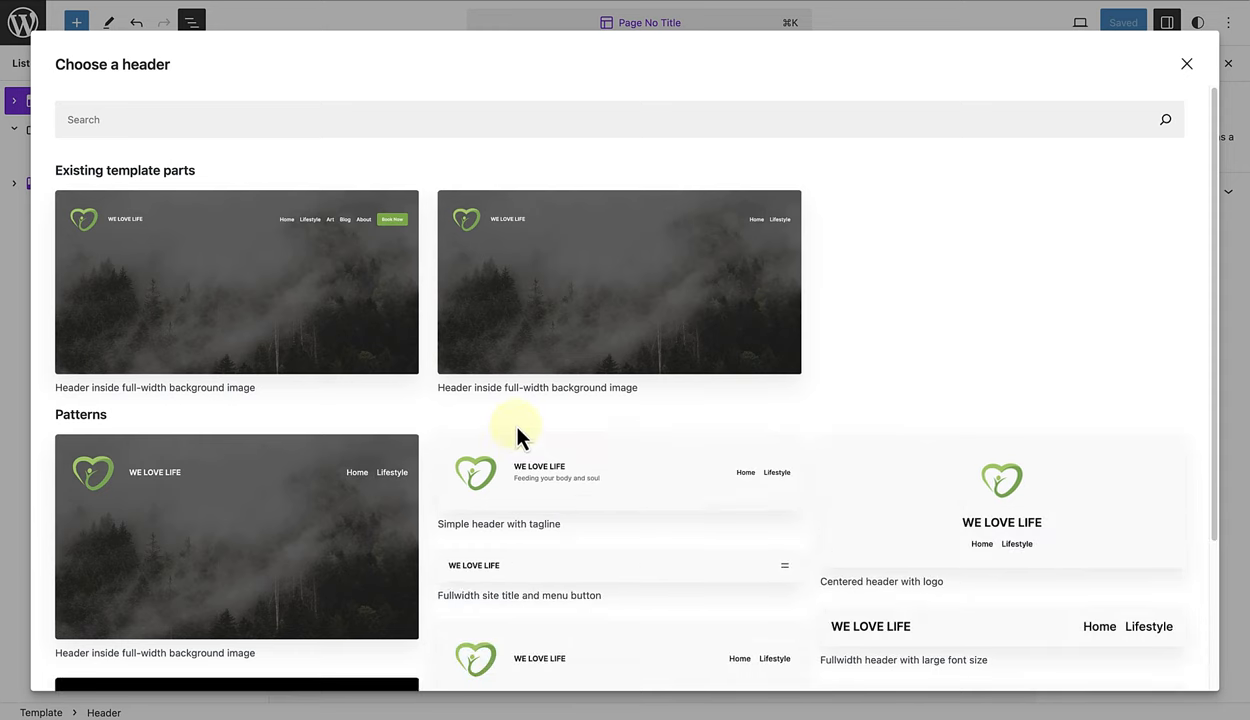
scroll("down", 3)
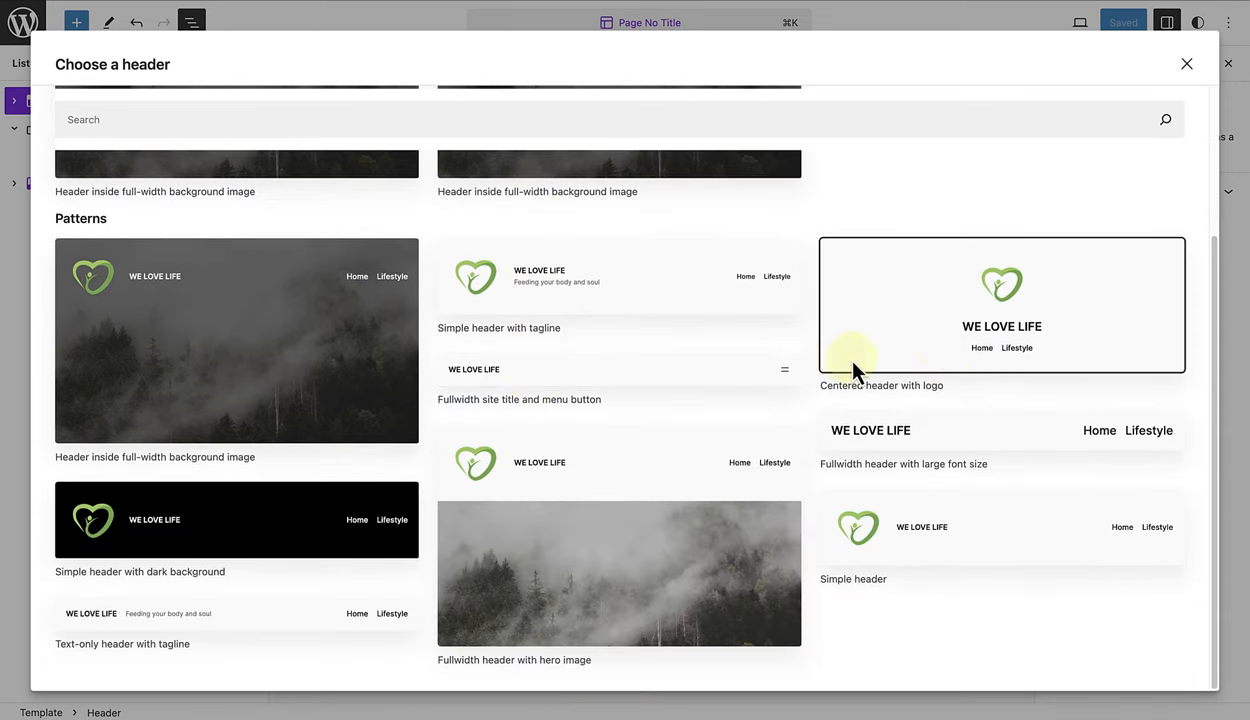
mouse_move(1035, 320)
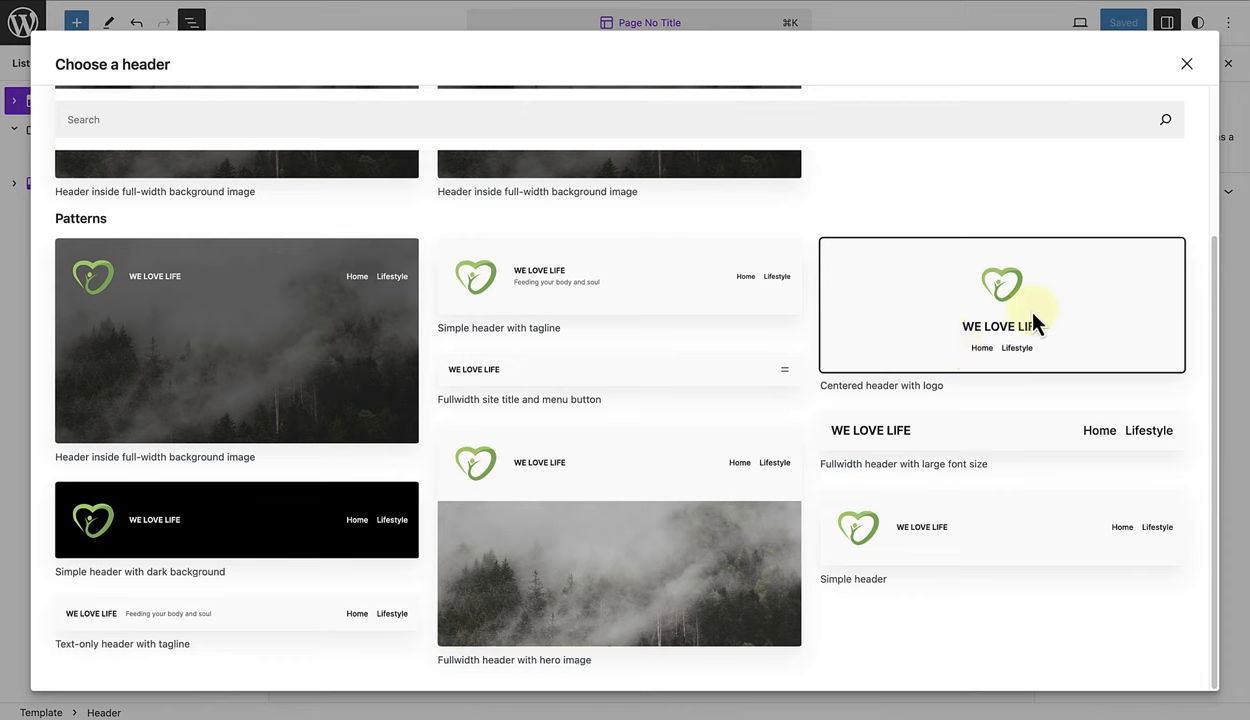
left_click(1001, 304)
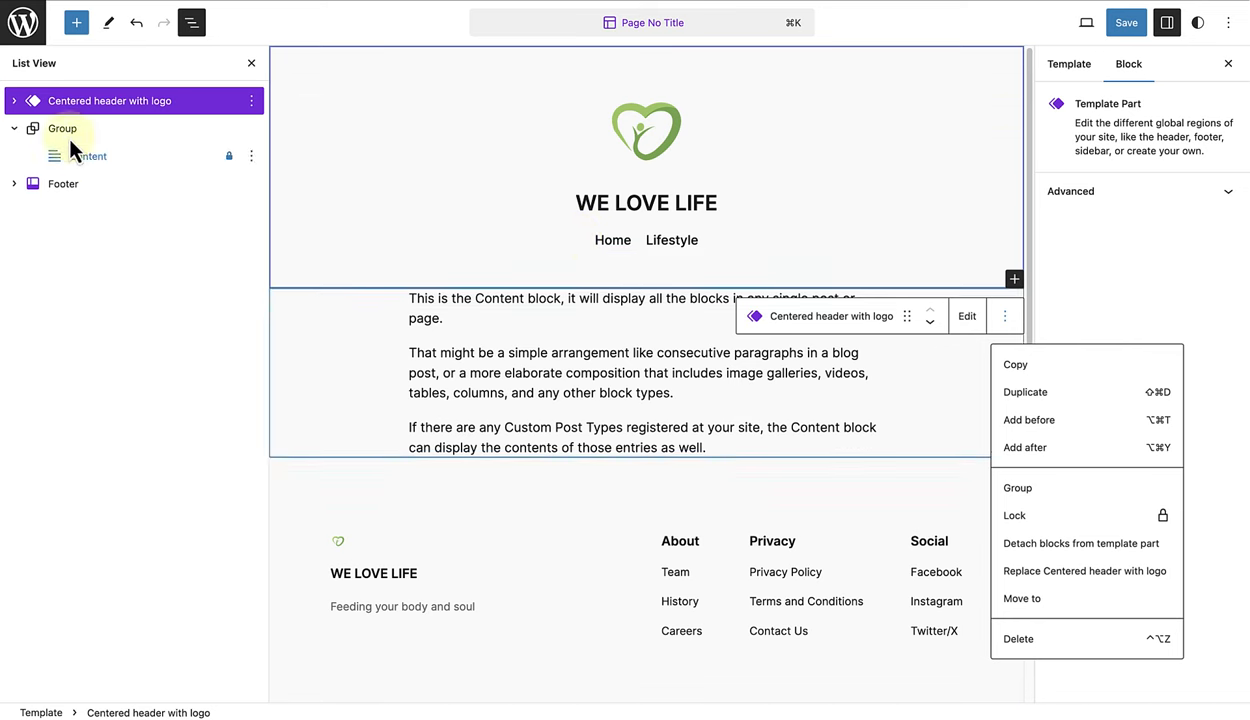
Switch the header navigation to the fuller menu with Art, Blog, About, Book Now, and save.
left_click(13, 100)
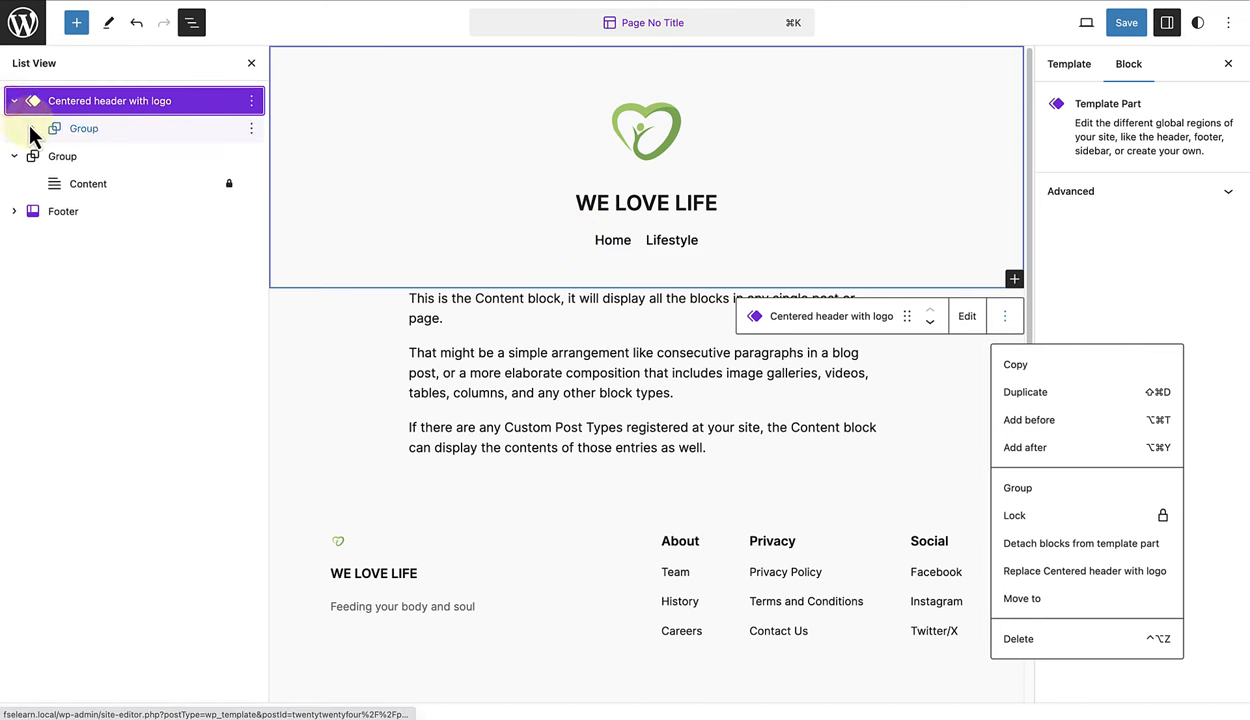
left_click(30, 128)
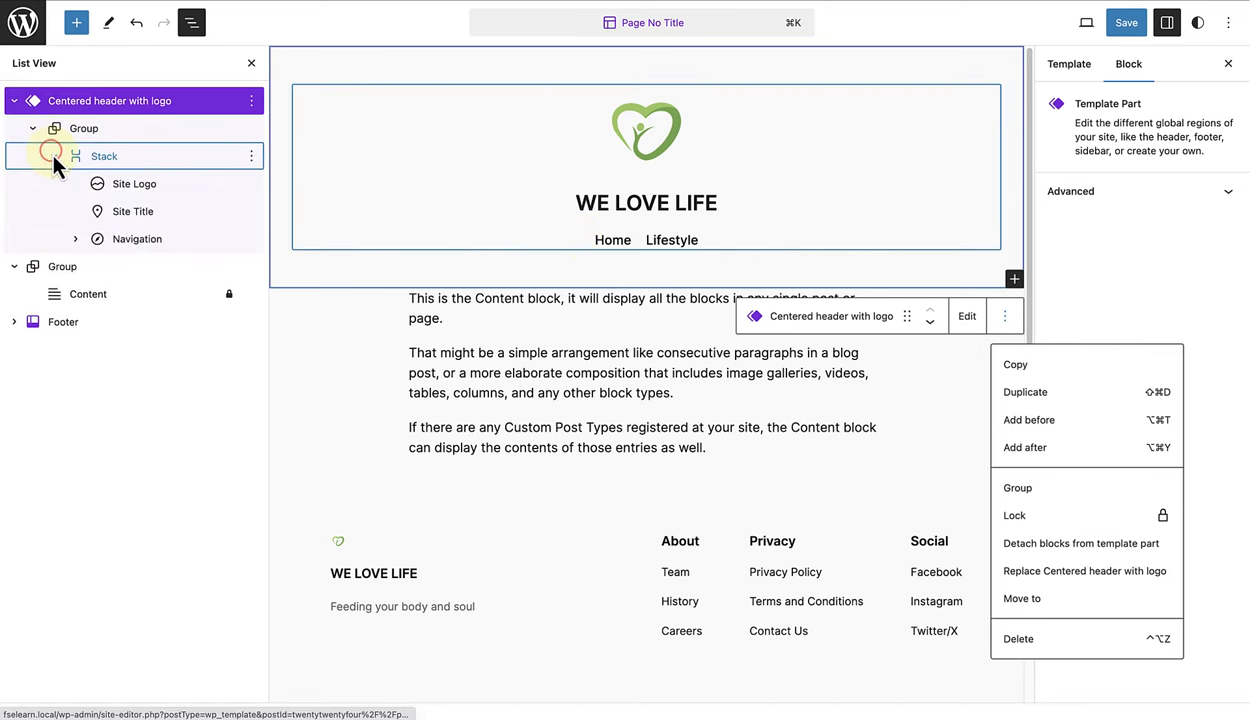
left_click(137, 238)
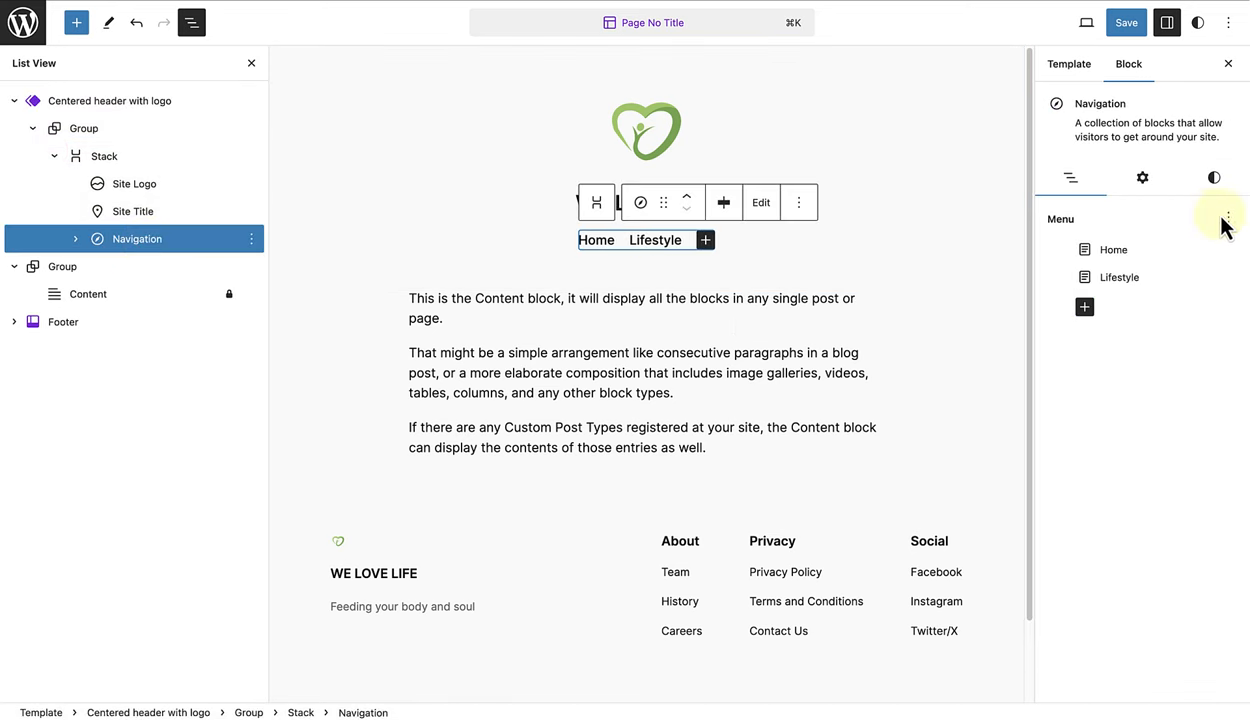
left_click(1224, 218)
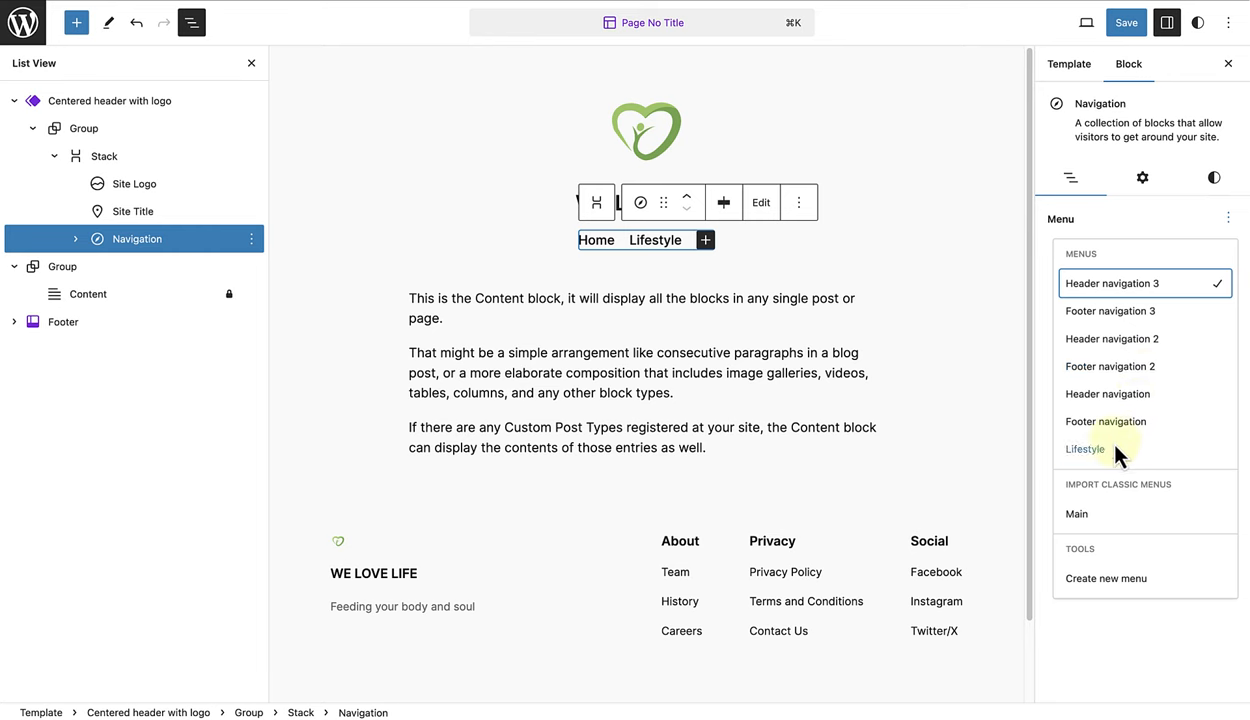
left_click(1083, 449)
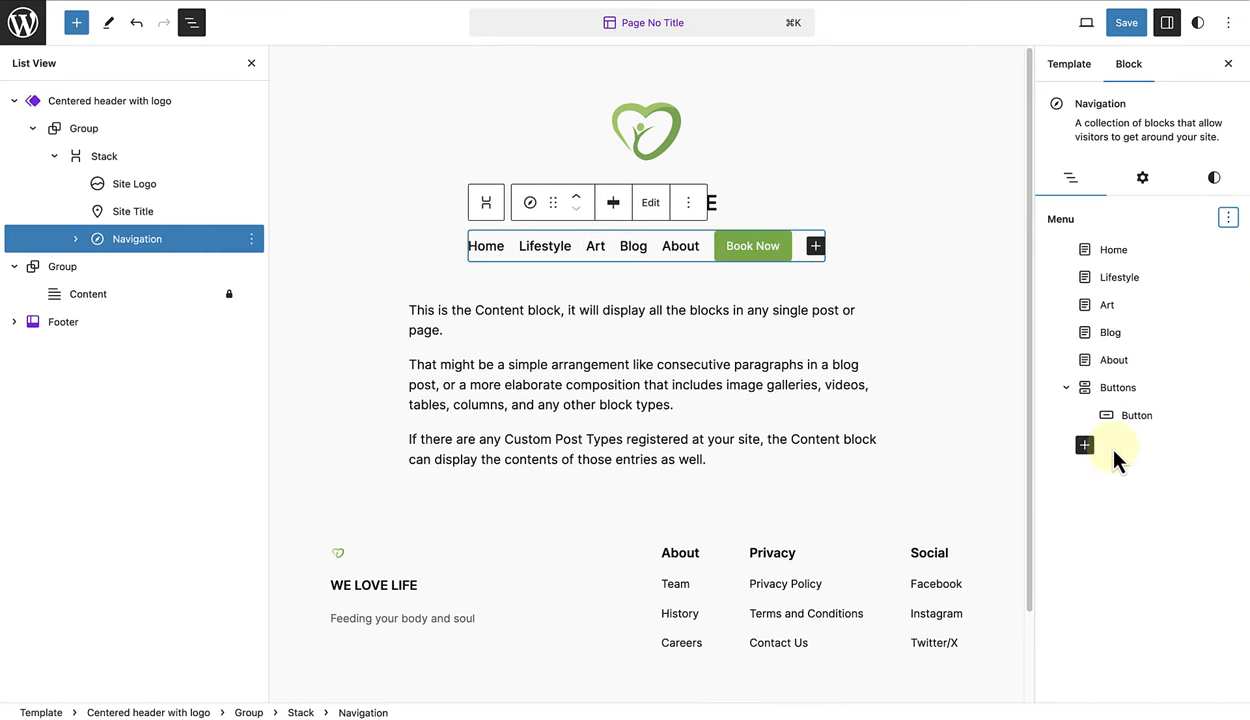
left_click(100, 155)
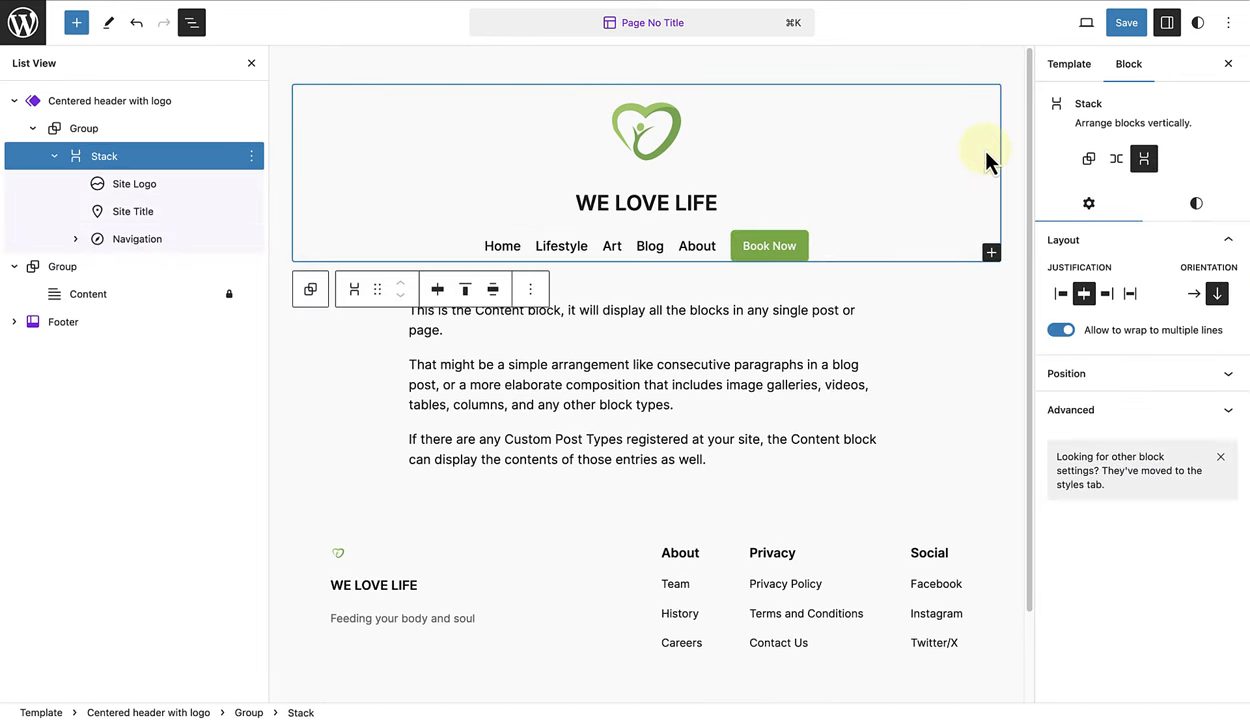
left_click(1119, 22)
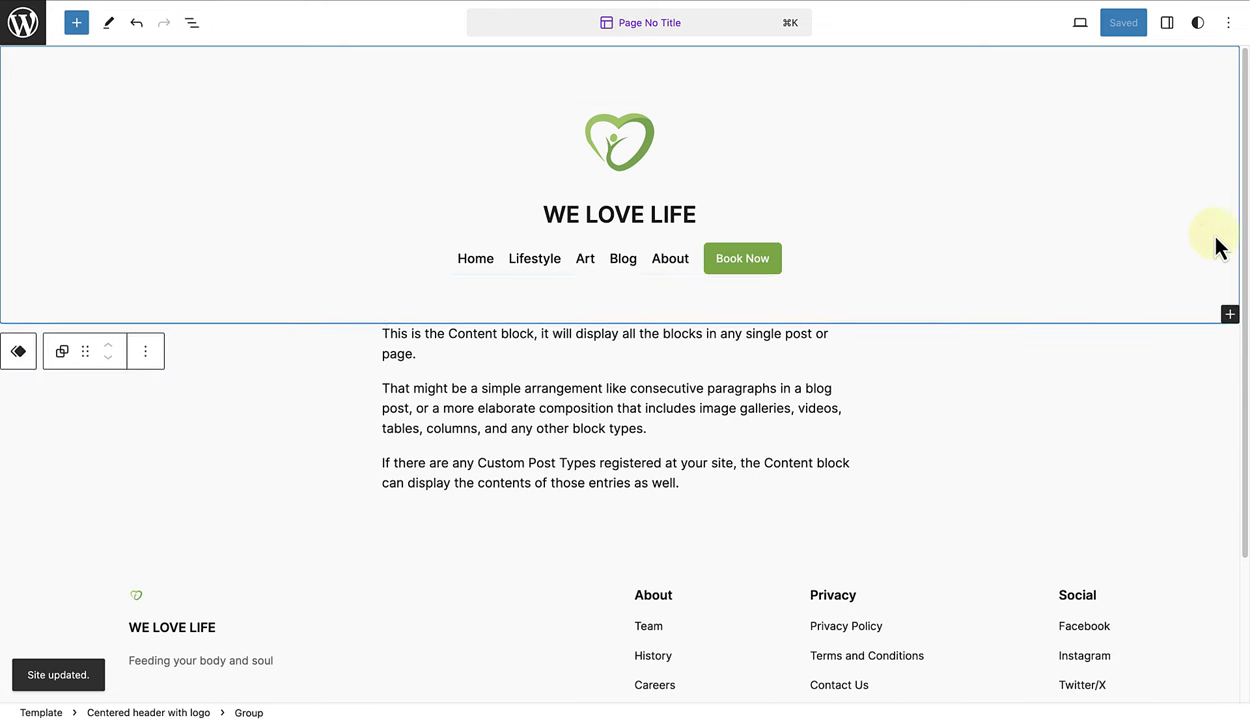
Exit the Site Editor to the dashboard and list all pages.
left_click(960, 250)
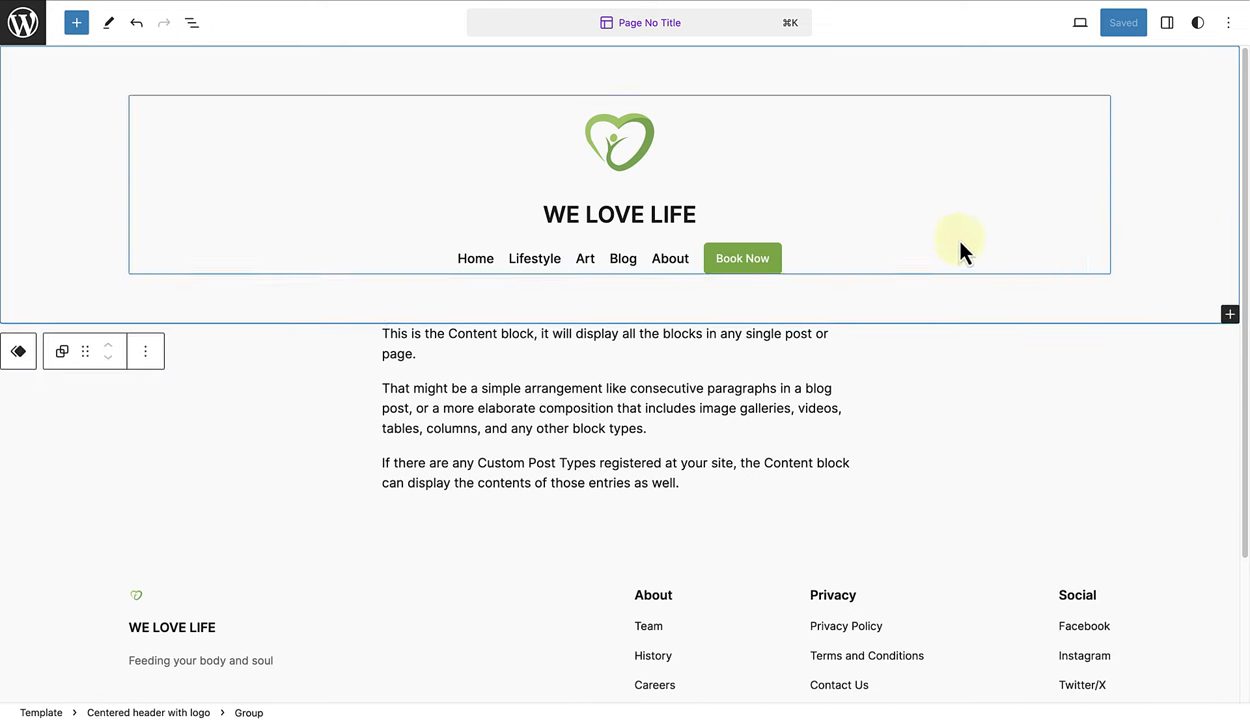
mouse_move(20, 22)
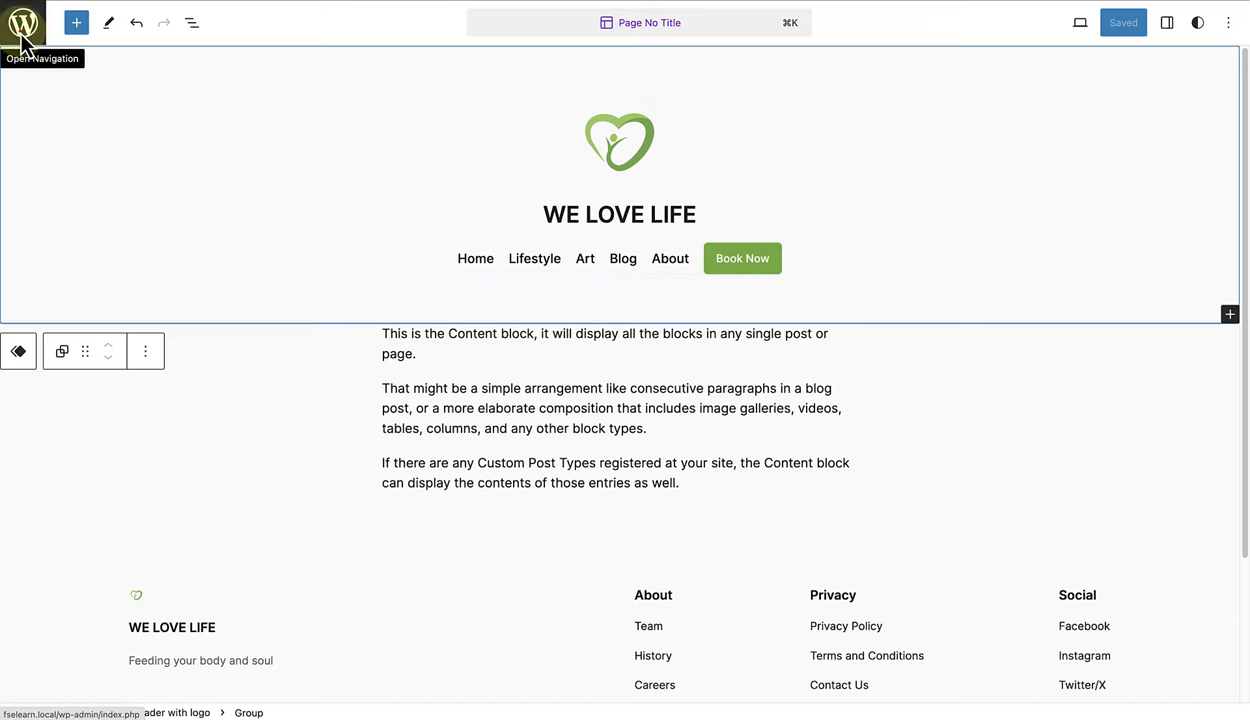
left_click(21, 22)
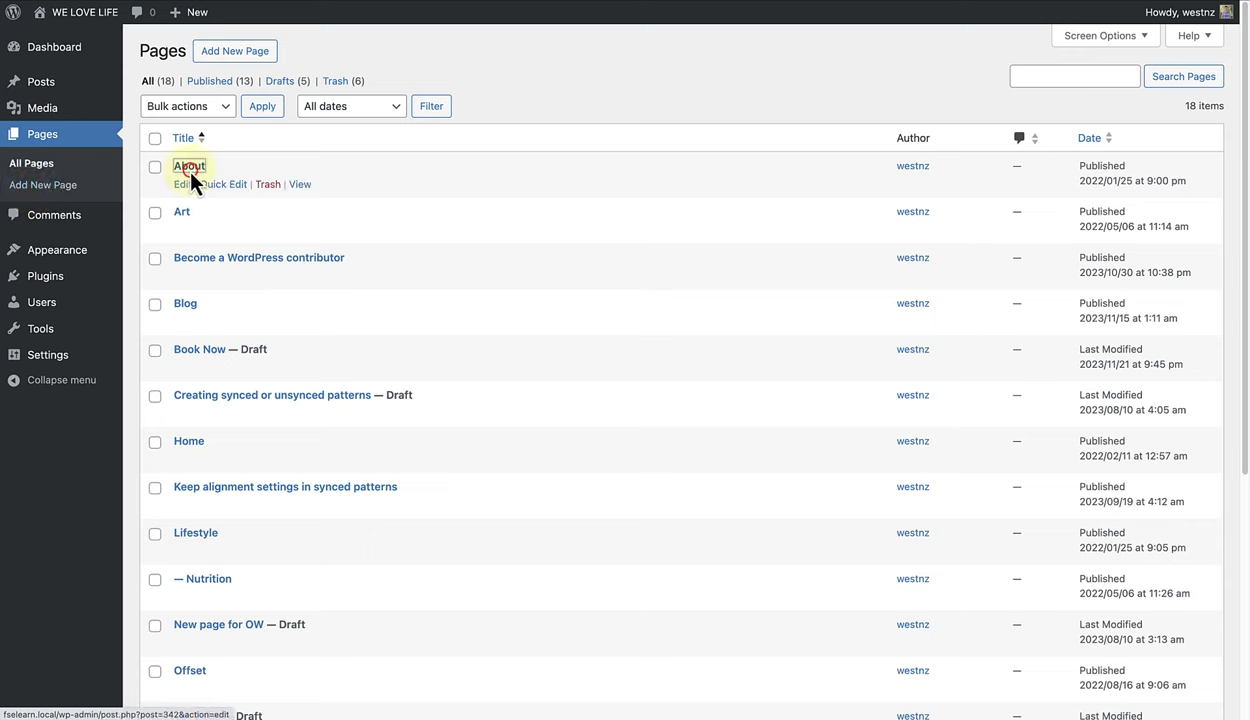
Assign the Page No Title template to the About page and update it.
left_click(188, 166)
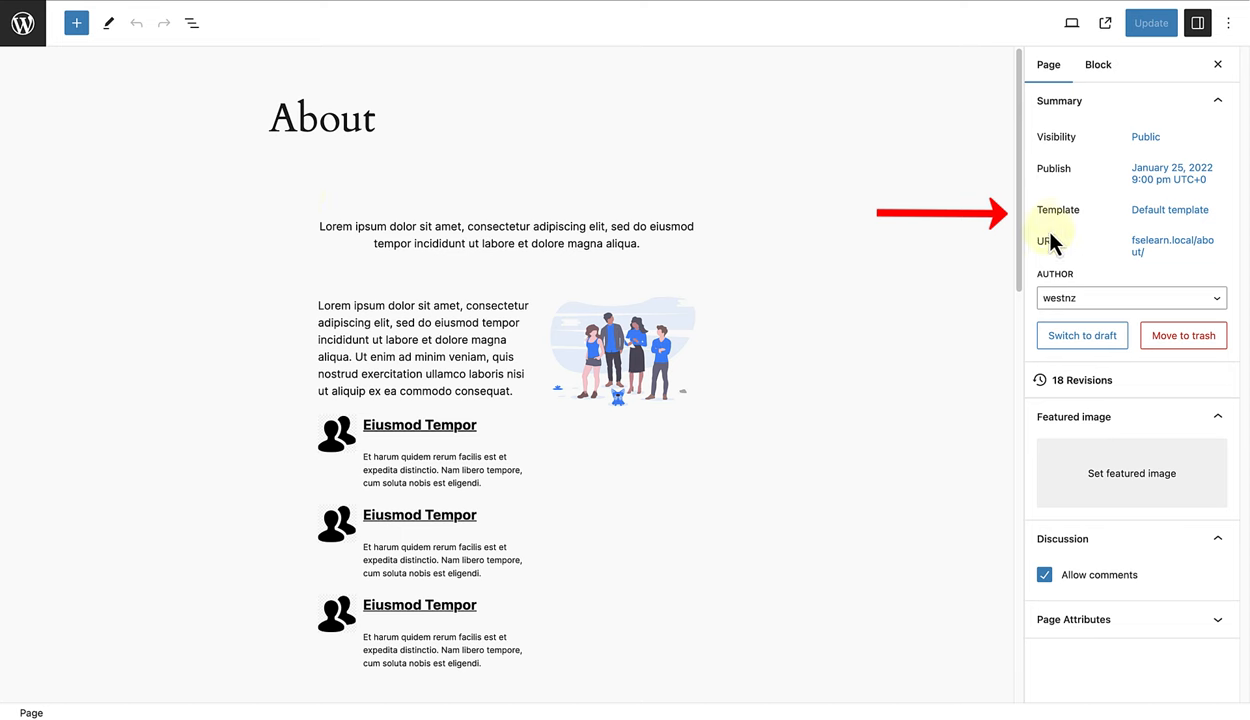
mouse_move(1170, 210)
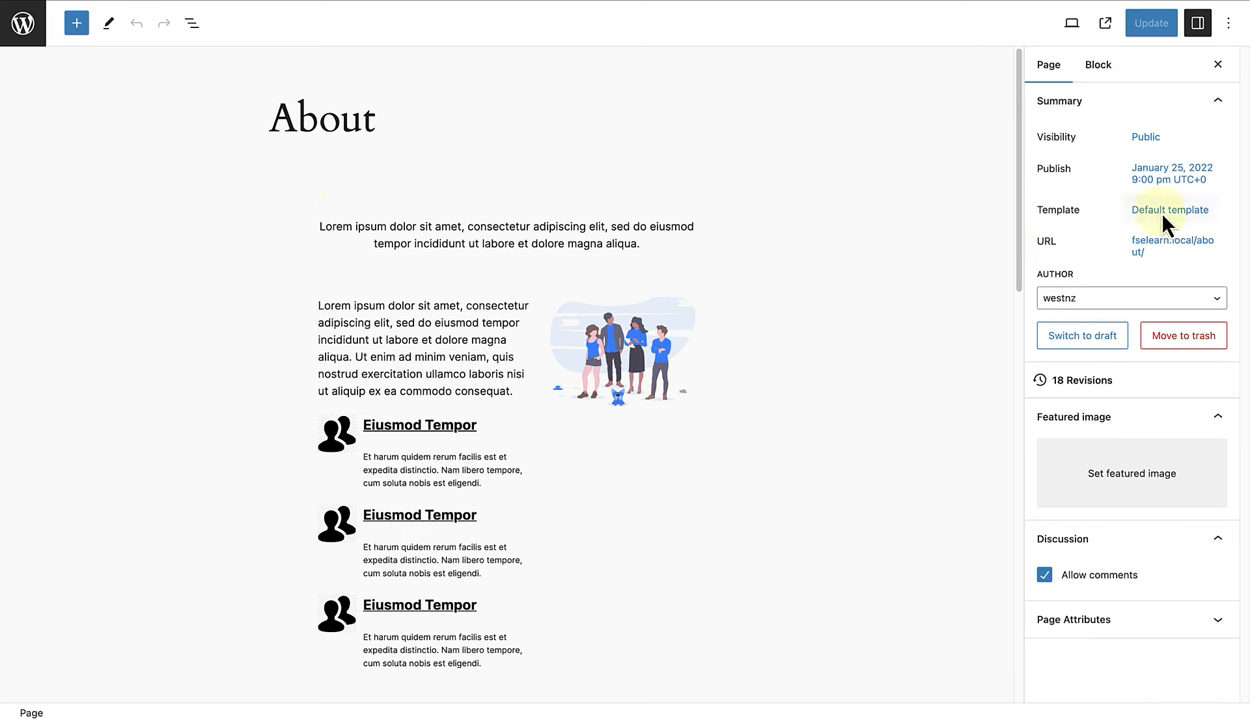
left_click(1181, 205)
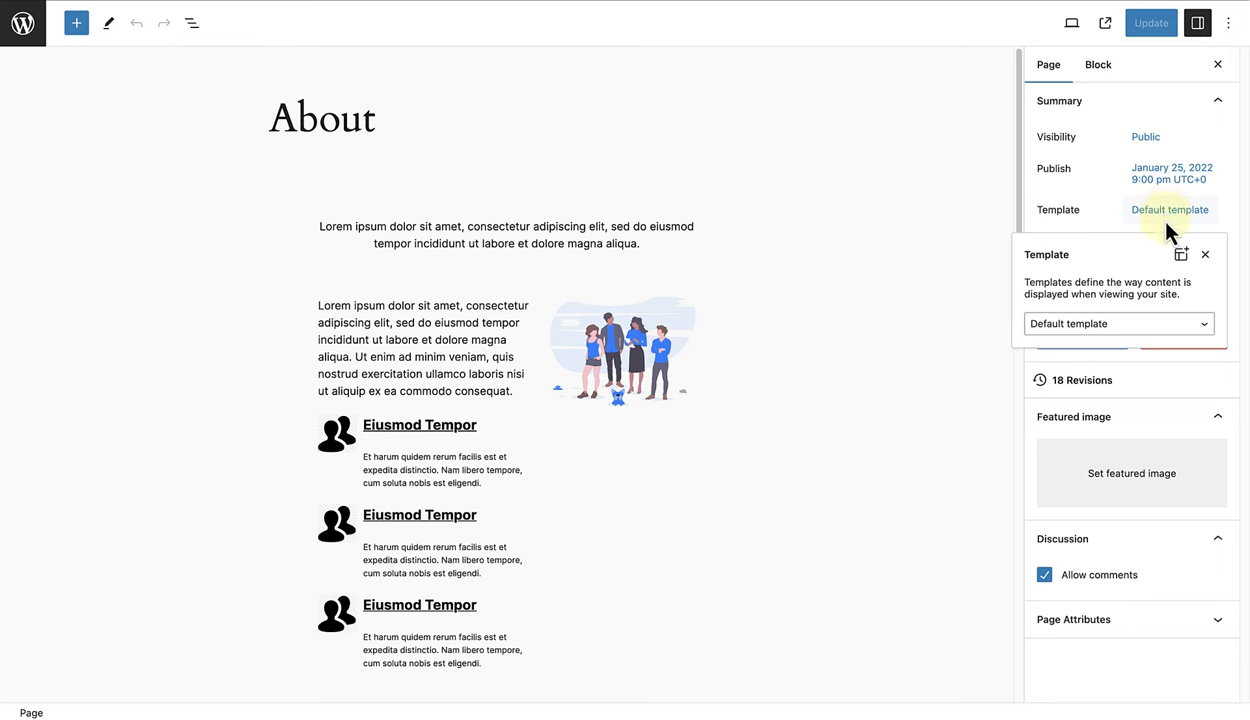
left_click(1111, 323)
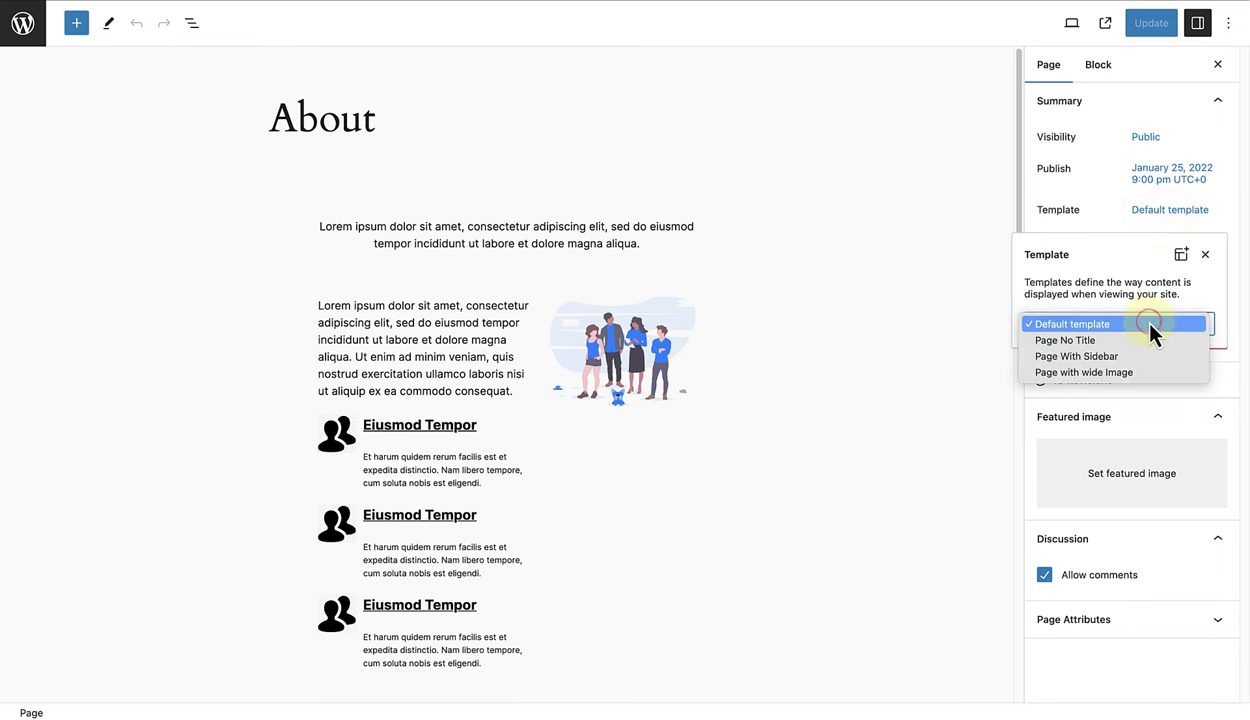
mouse_move(1050, 339)
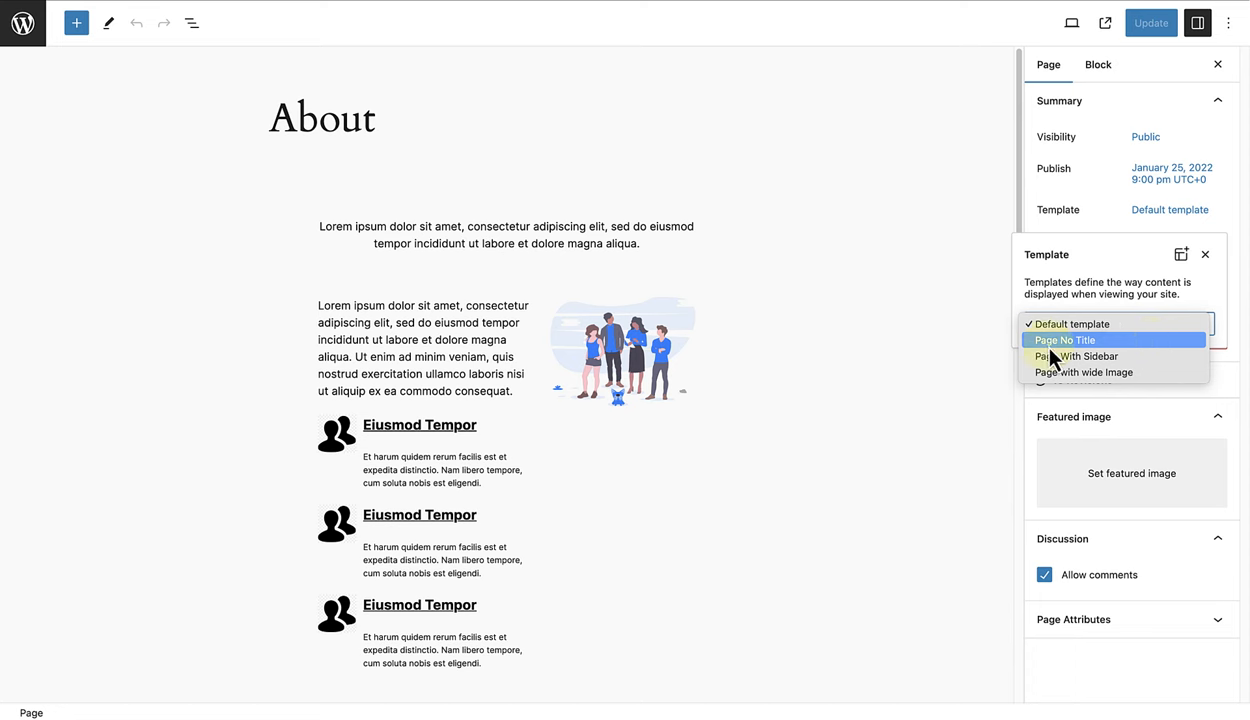
left_click(1061, 340)
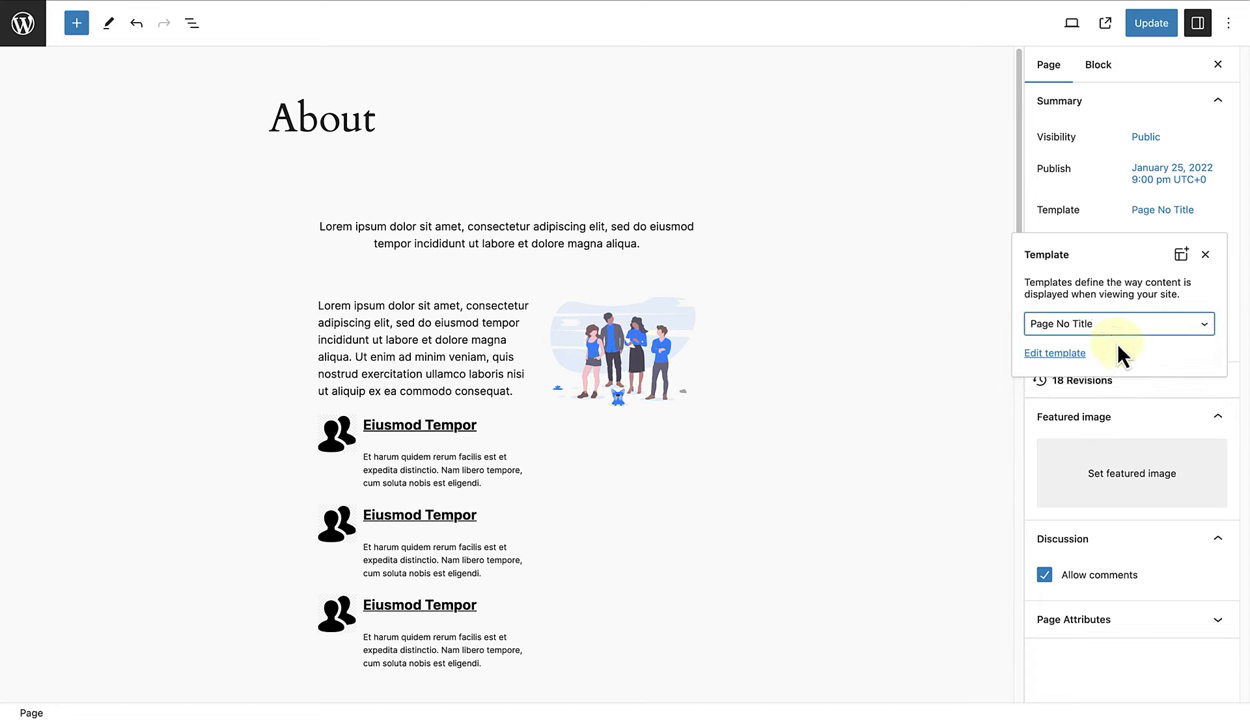
left_click(1151, 22)
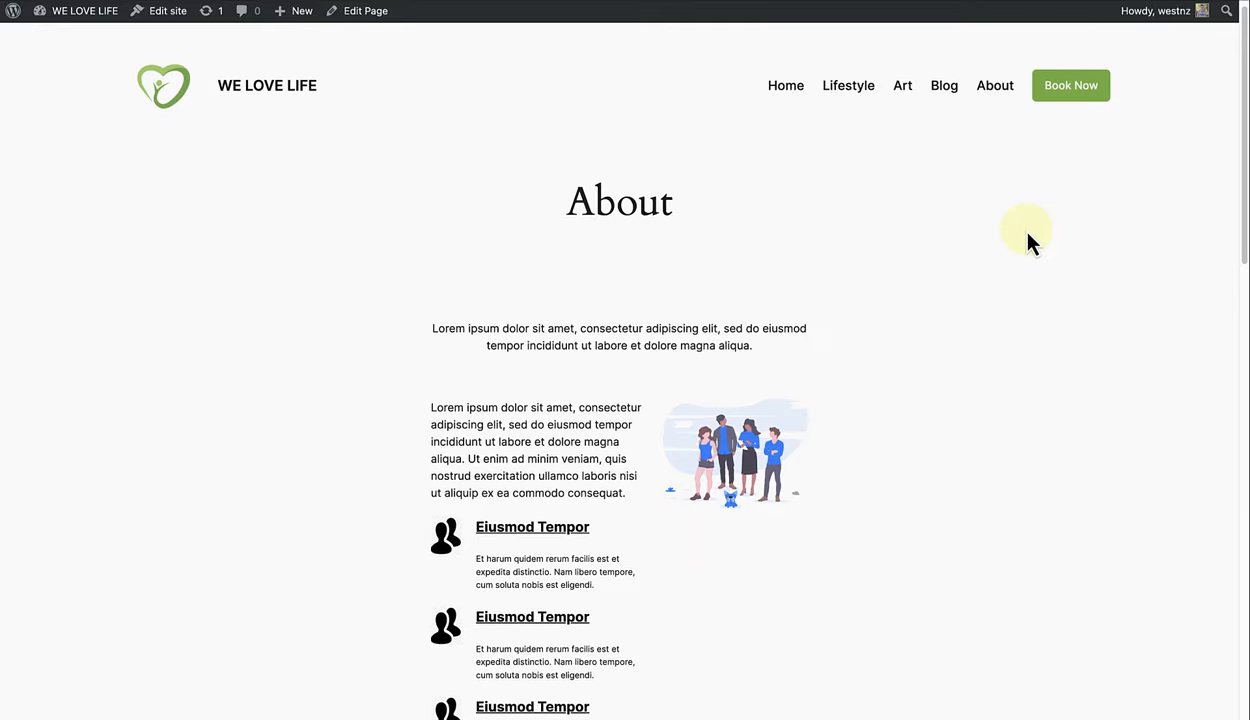
Scroll through the live About page down to its footer.
scroll("down", 3)
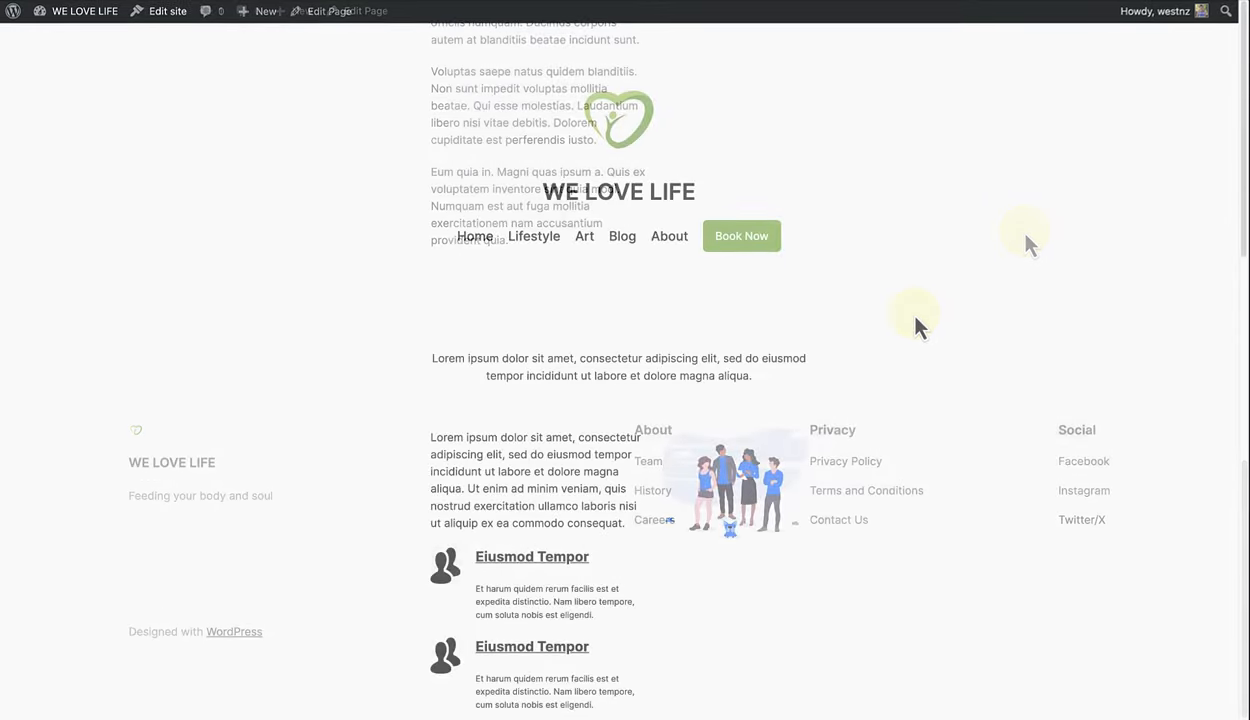
scroll("up", 3)
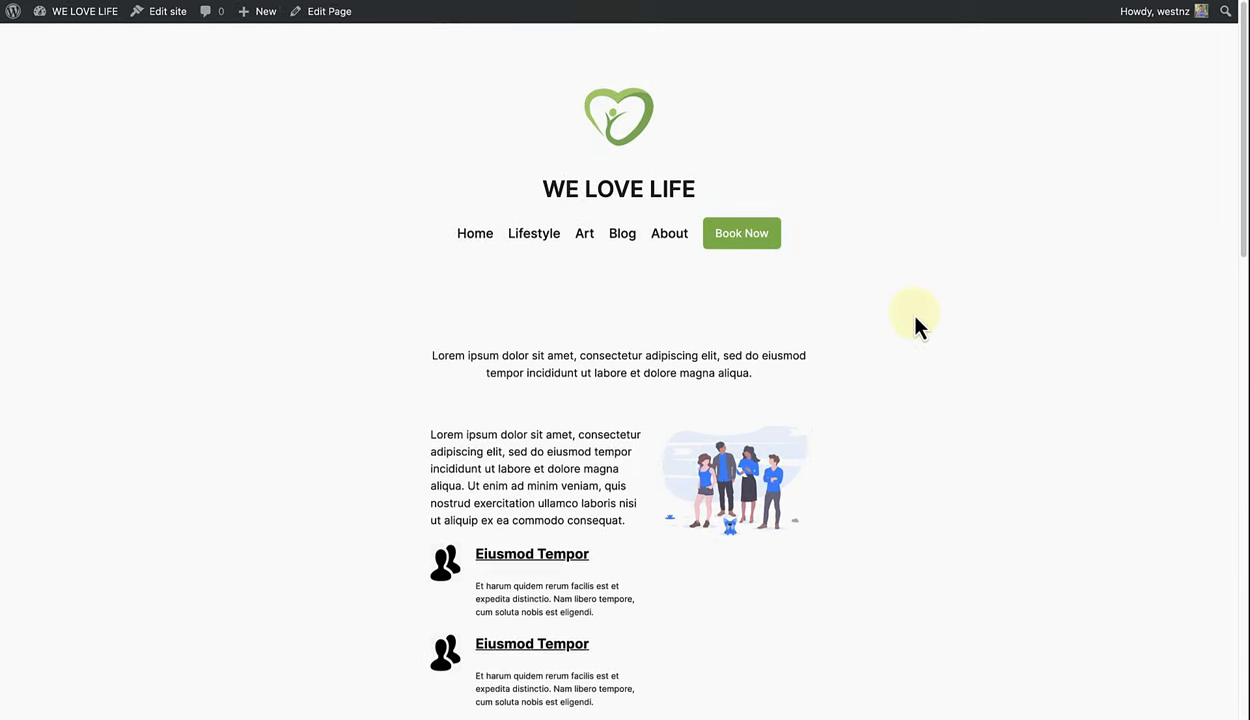
scroll("down", 3)
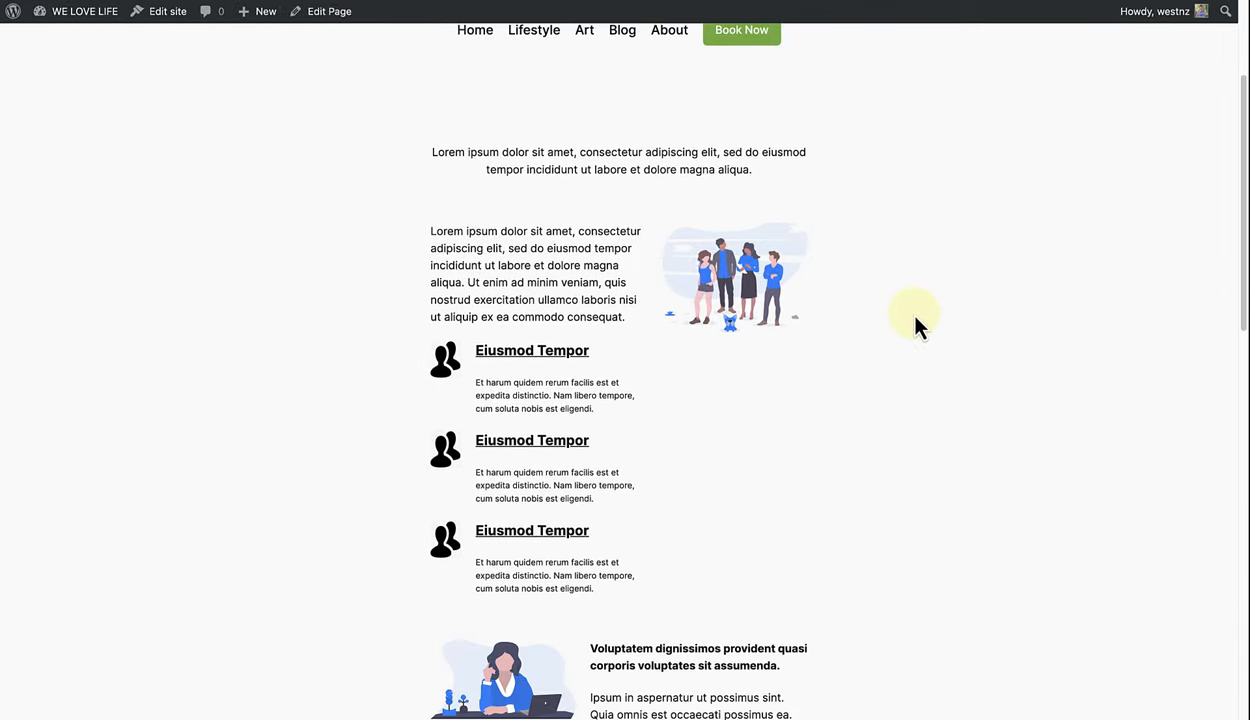
scroll("down", 3)
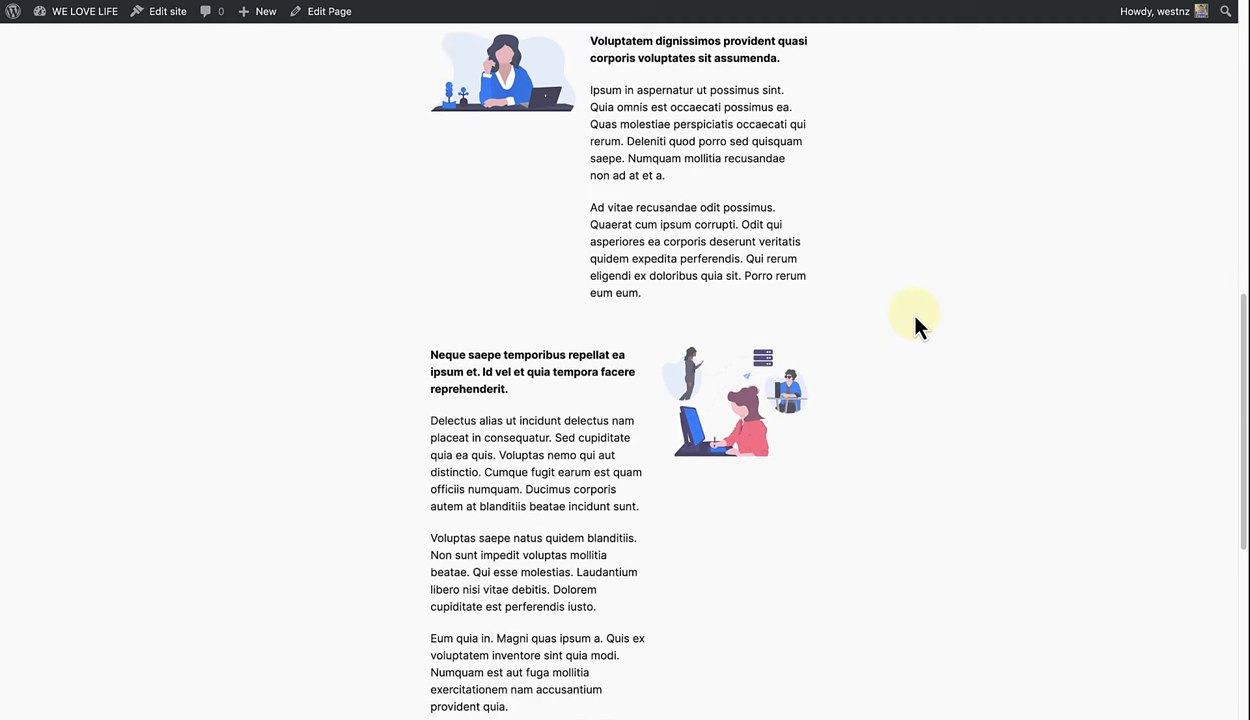
scroll("down", 3)
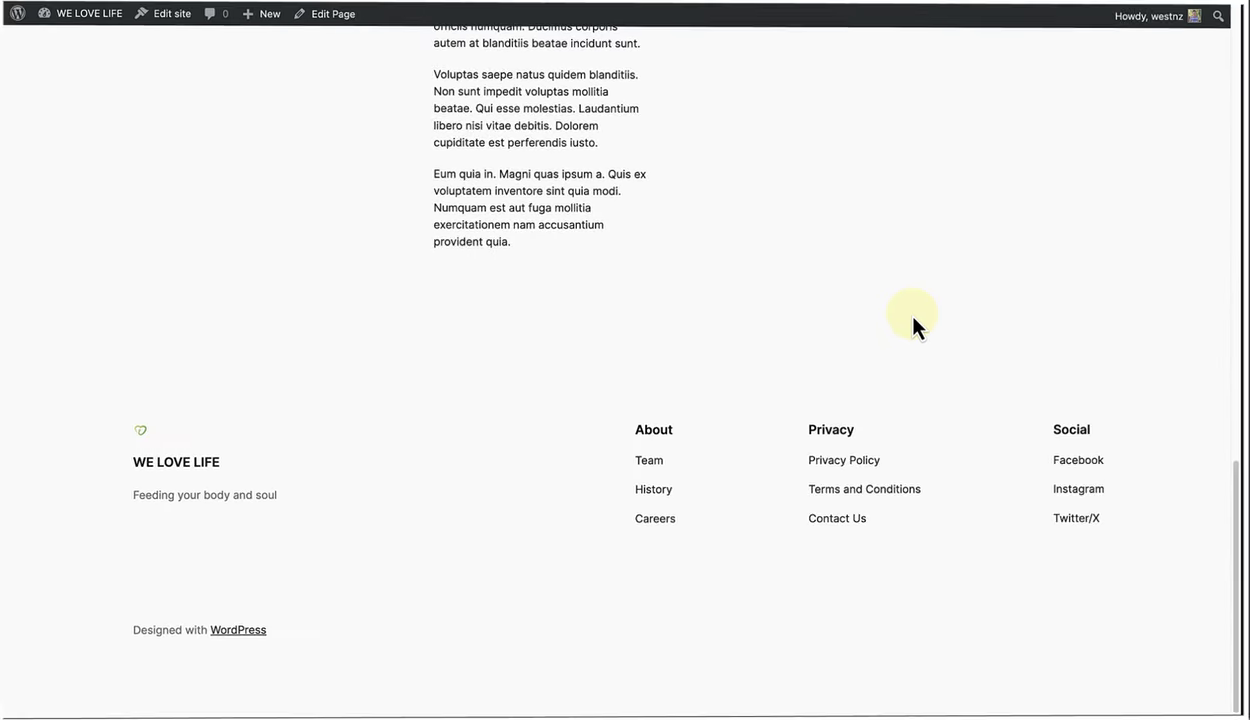
left_click(312, 13)
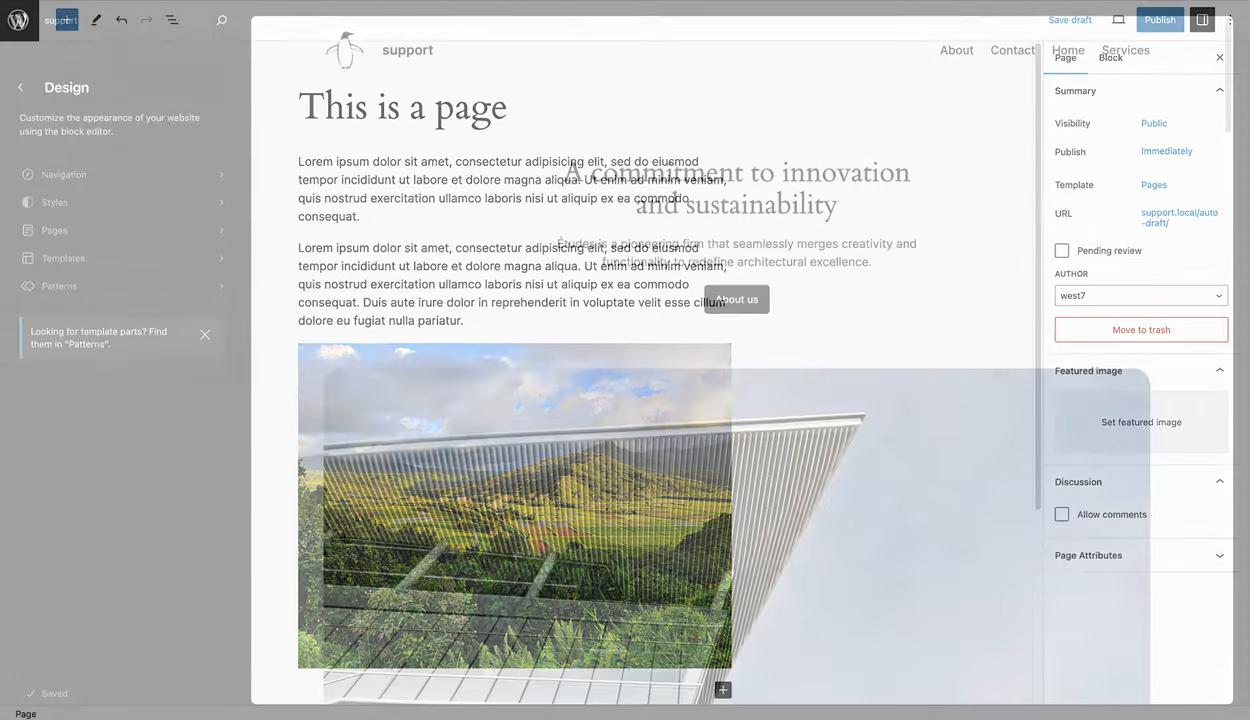
Open the support site's Design overview with its homepage preview.
left_click(1219, 57)
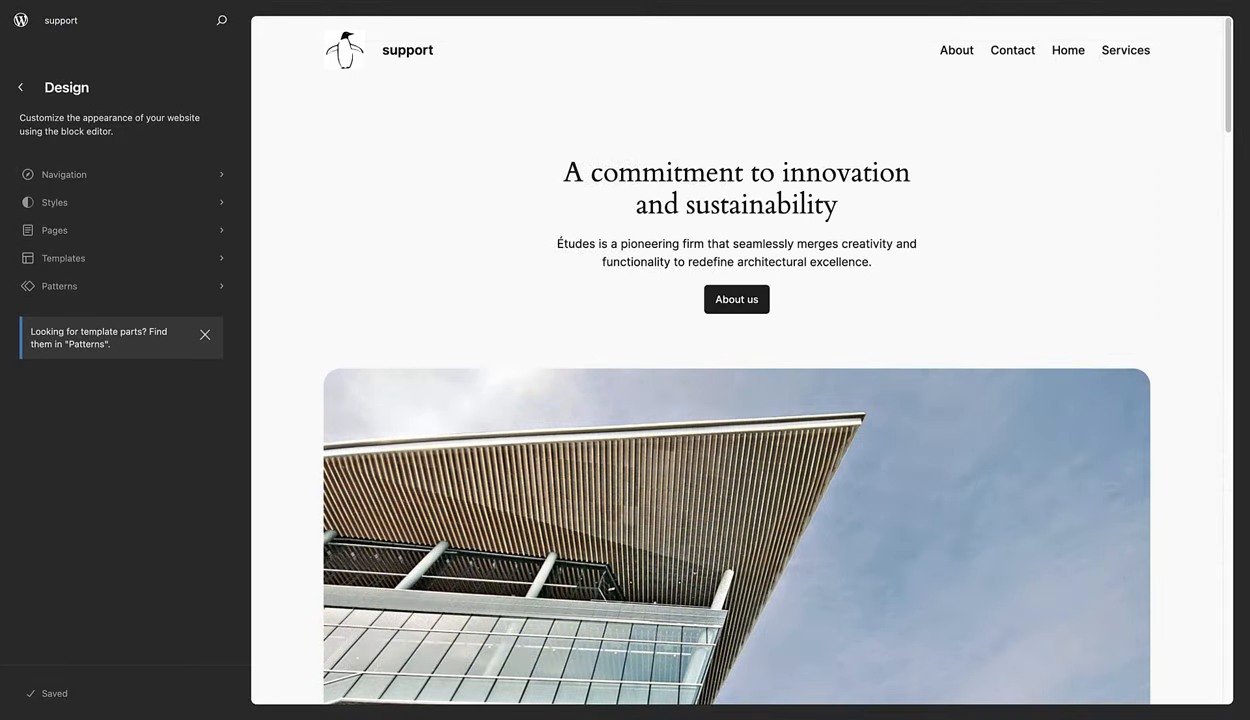